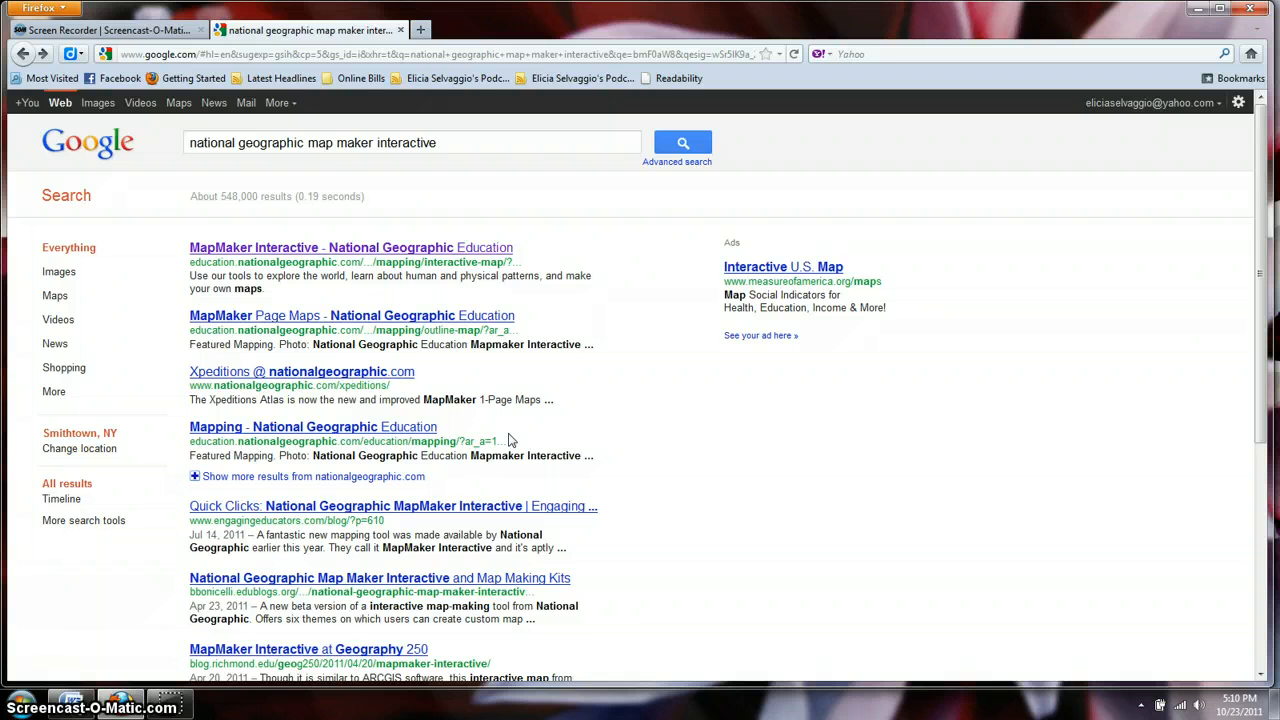
pyautogui.moveTo(470, 228)
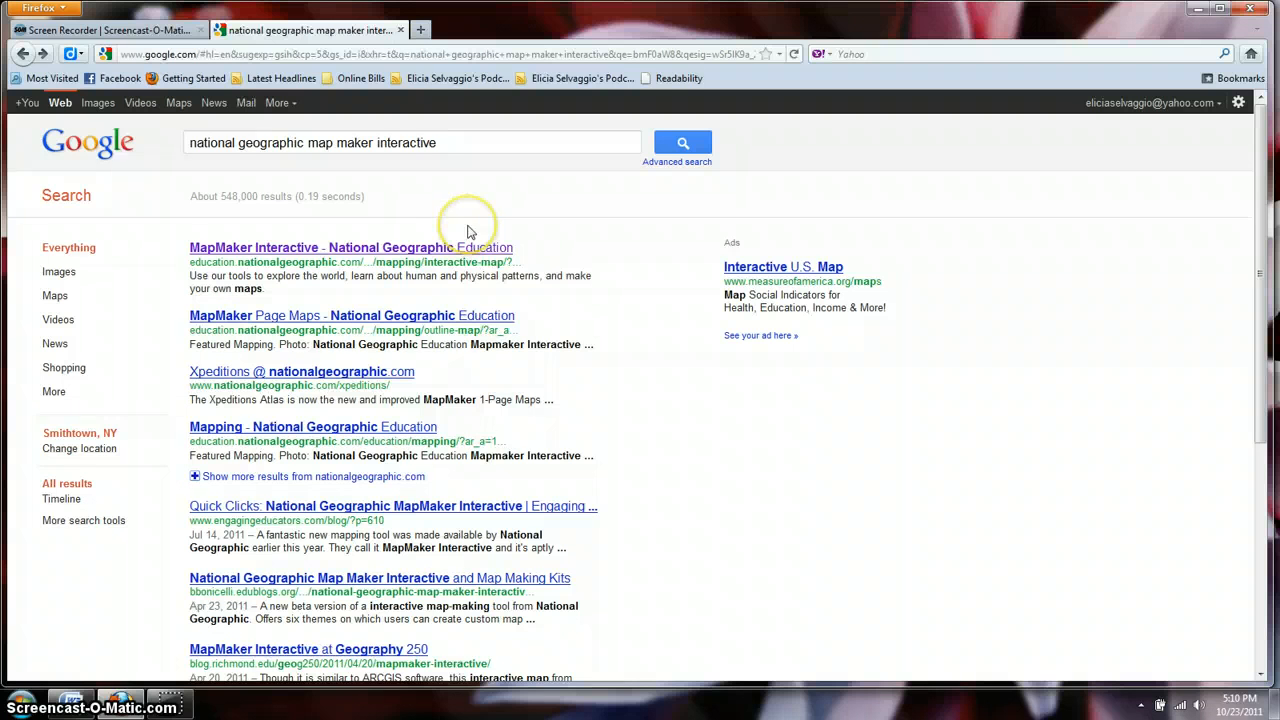
pyautogui.moveTo(420, 162)
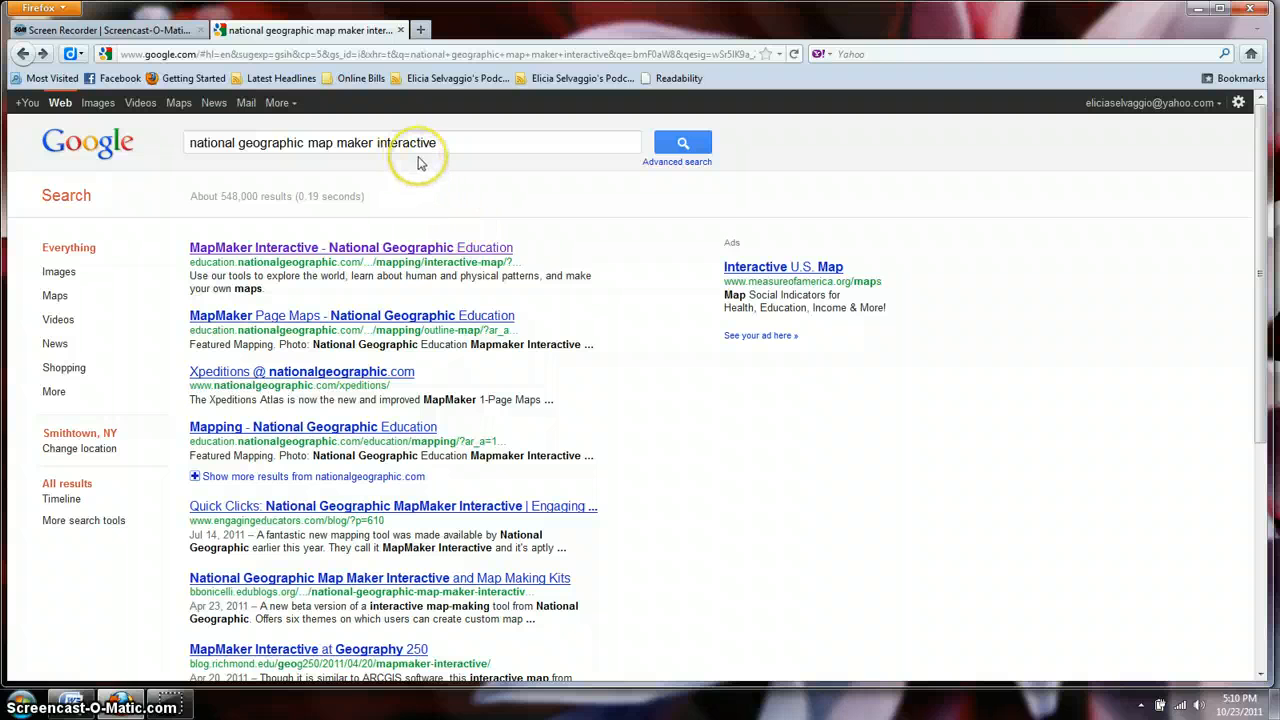
pyautogui.moveTo(422, 196)
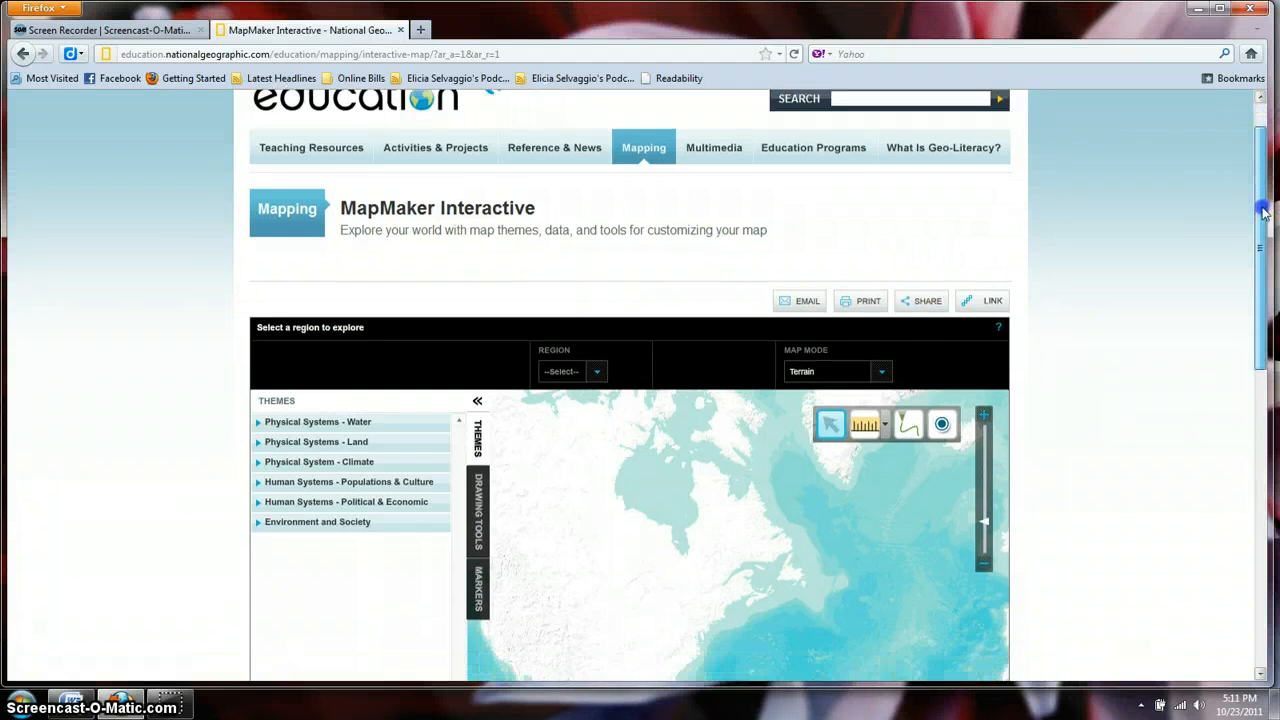
# - Scroll the page down until the whole map frame is visible
pyautogui.scroll(-3)
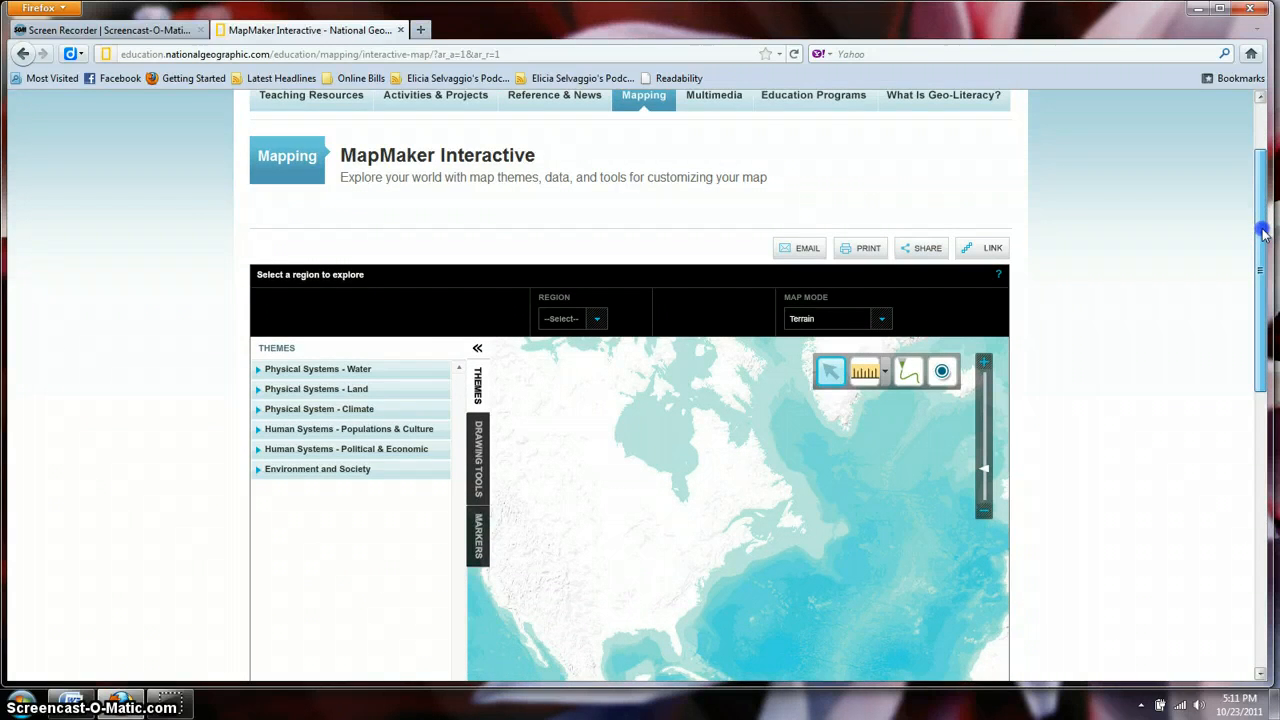
pyautogui.scroll(-3)
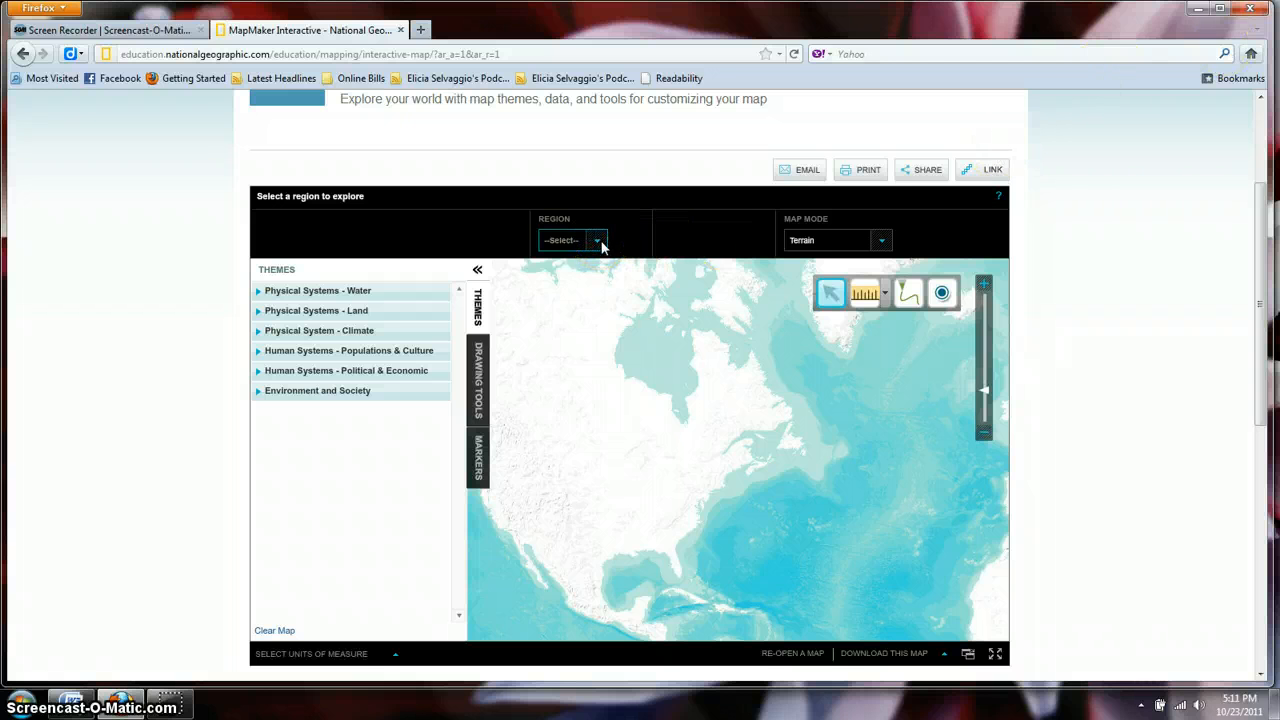
# - Set the region to World and the map mode to Satellite
pyautogui.click(596, 240)
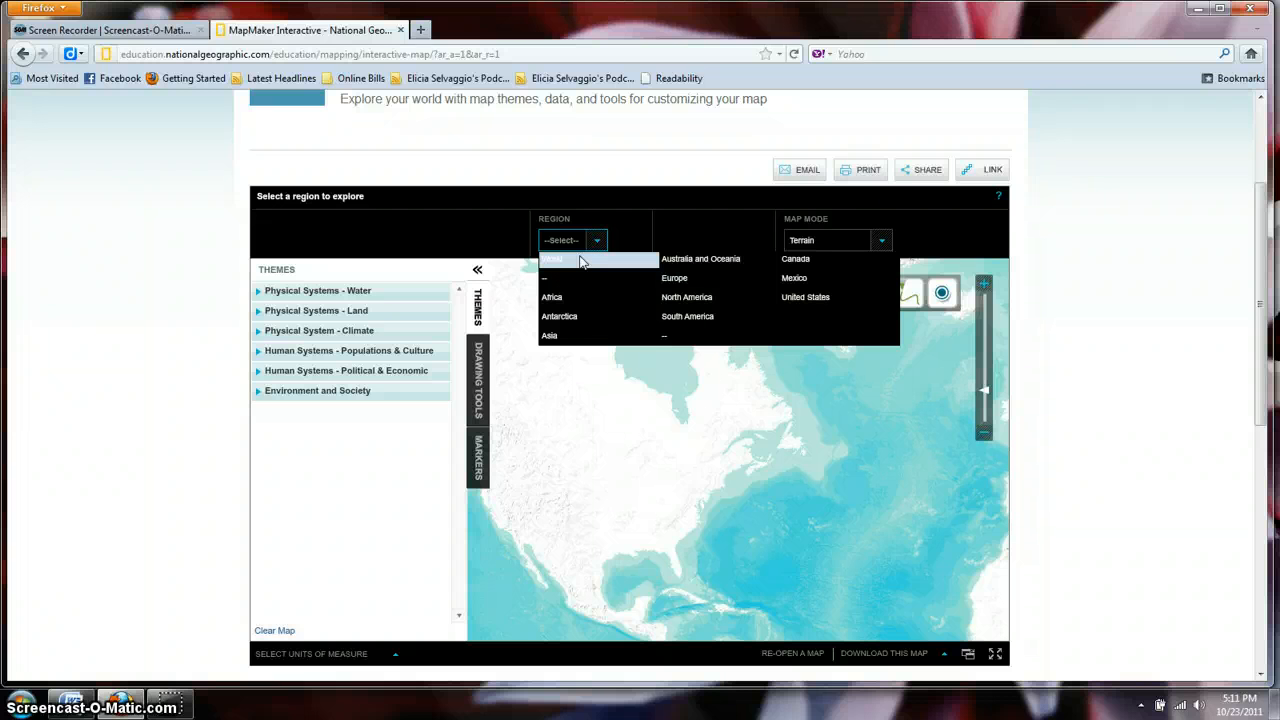
pyautogui.click(552, 258)
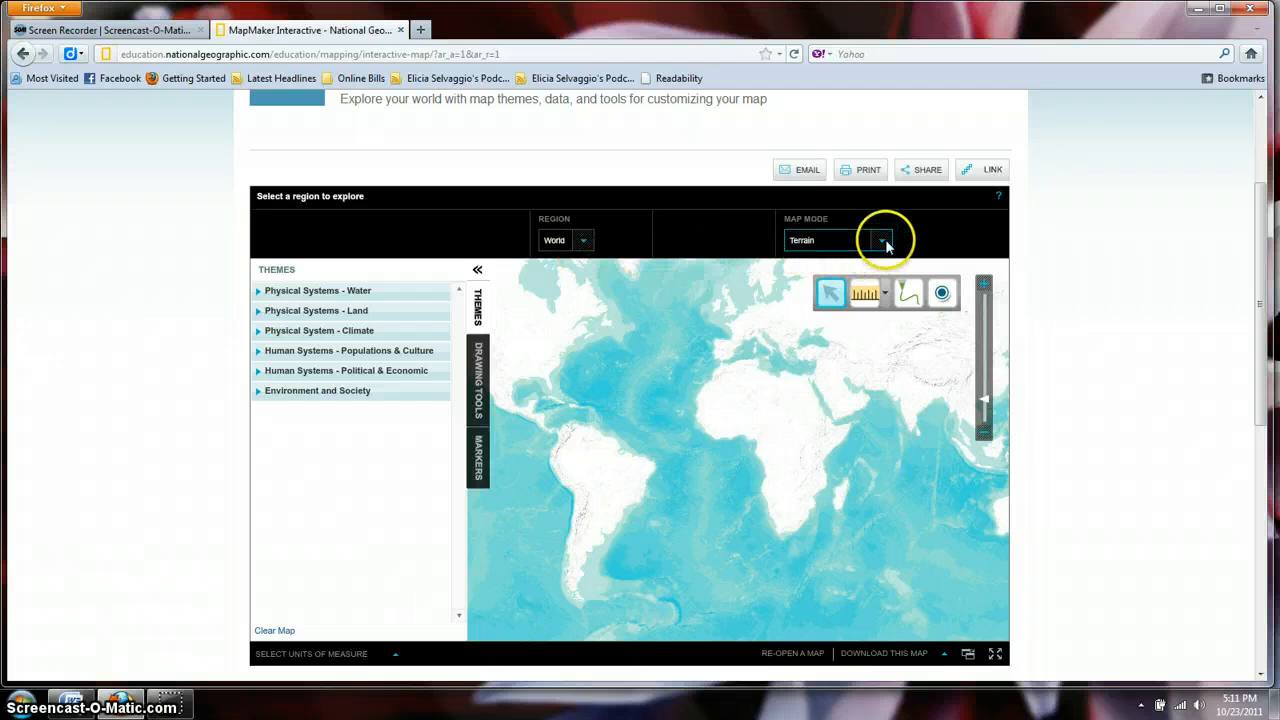
pyautogui.click(882, 240)
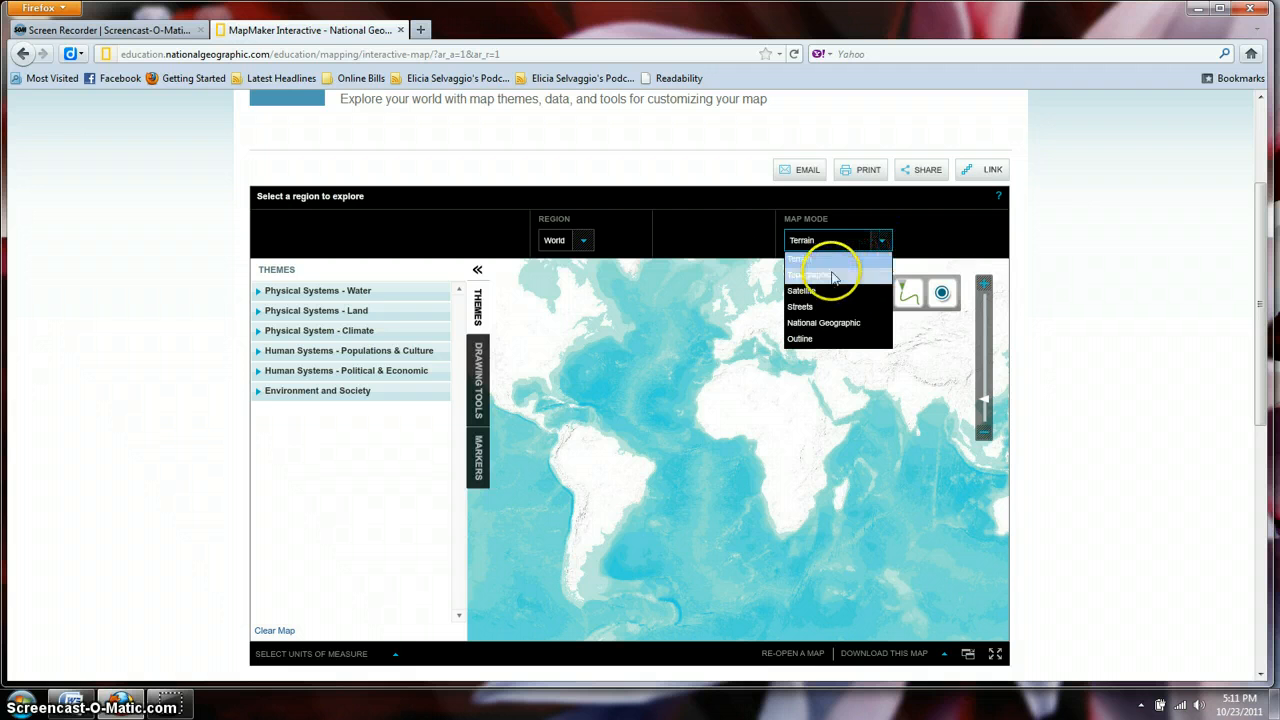
pyautogui.click(802, 290)
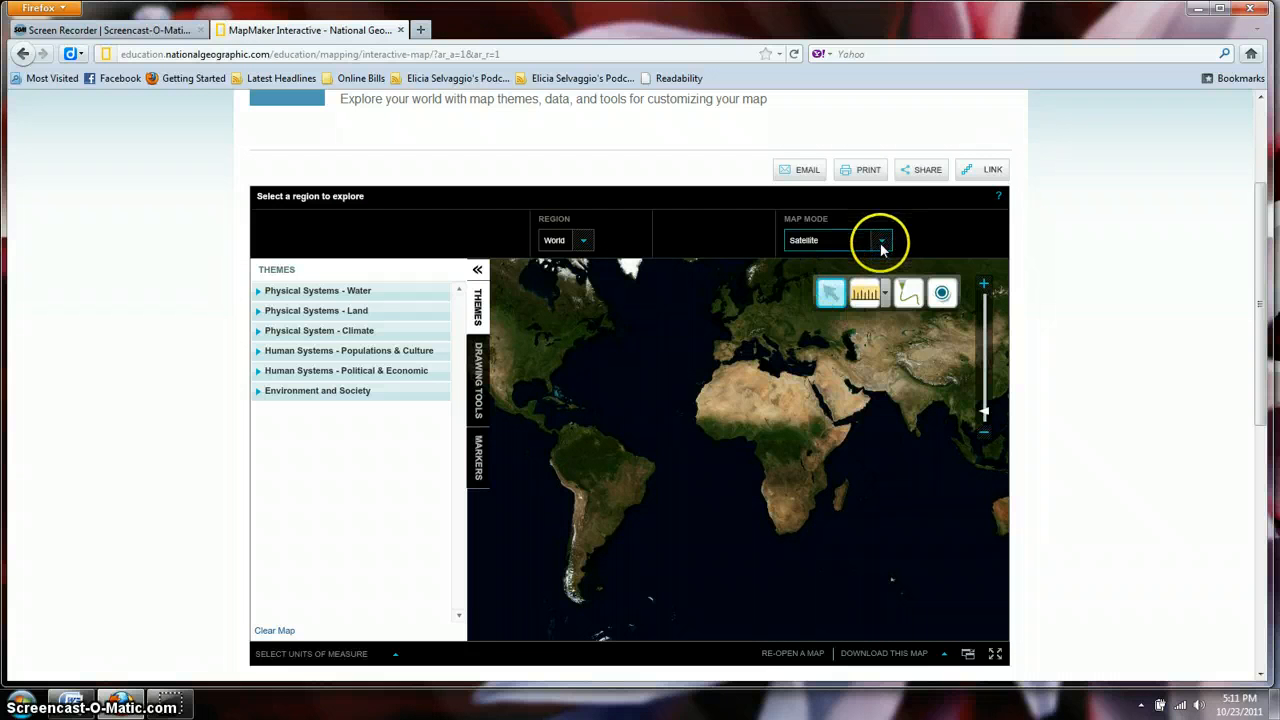
# - Preview the world map in Topographic, Streets, National Geographic and Outline styles, ending back on Satellite
pyautogui.click(880, 240)
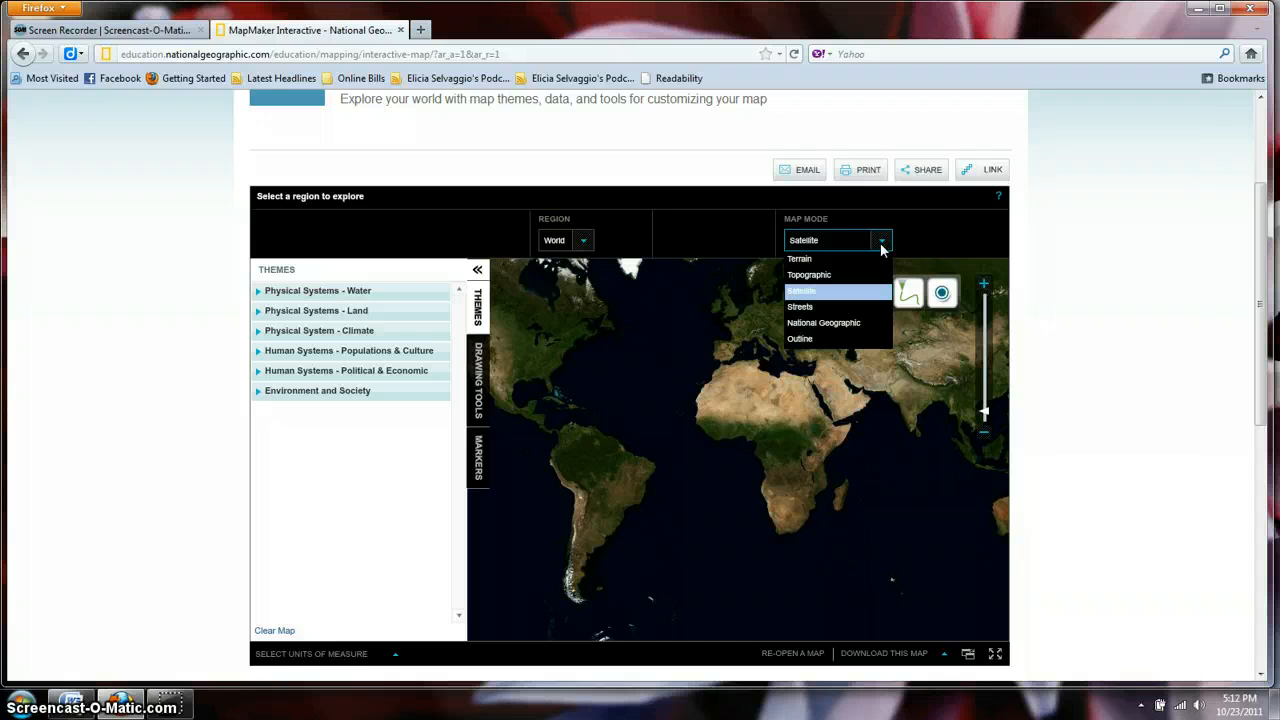
pyautogui.moveTo(848, 264)
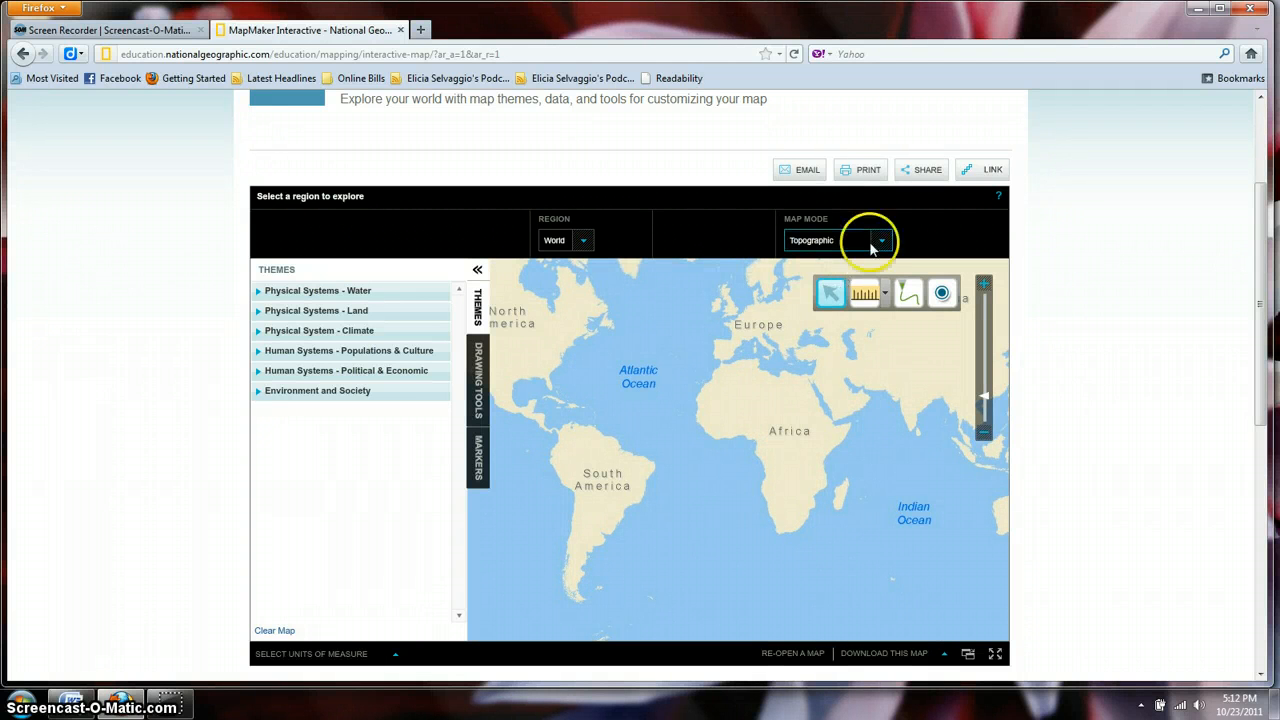
pyautogui.click(880, 240)
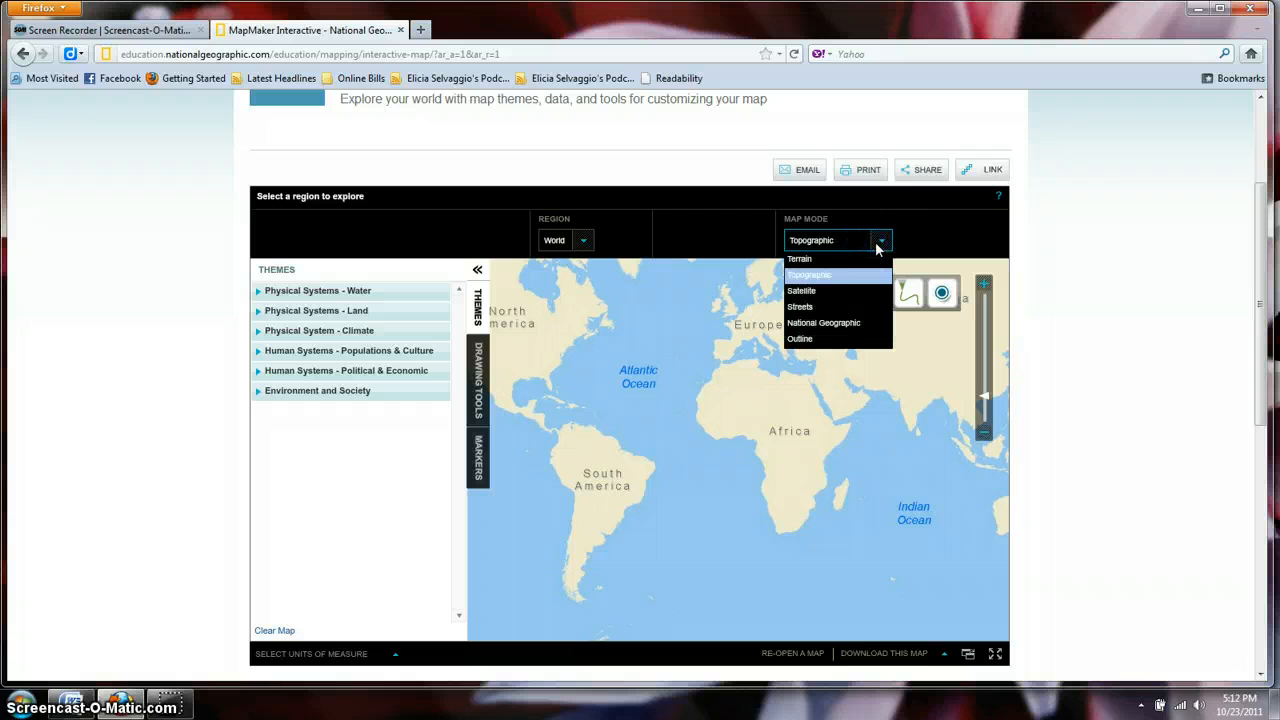
pyautogui.moveTo(826, 290)
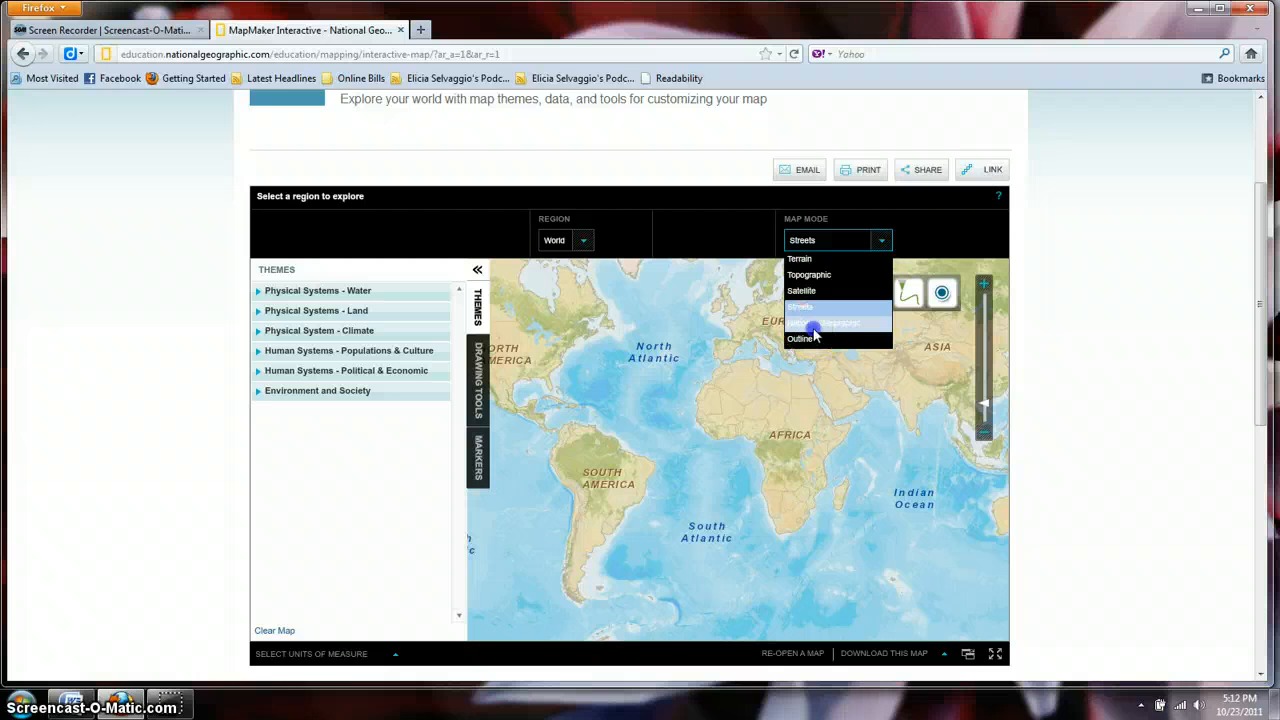
pyautogui.click(838, 322)
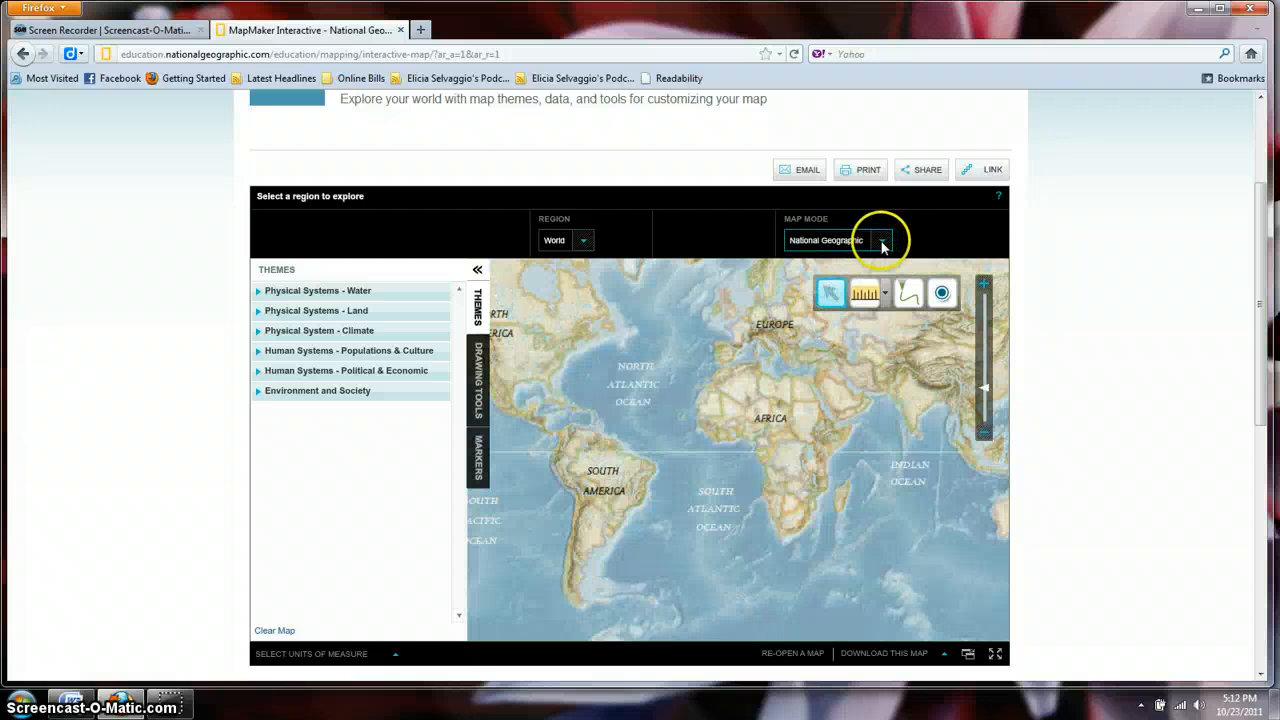
pyautogui.click(880, 240)
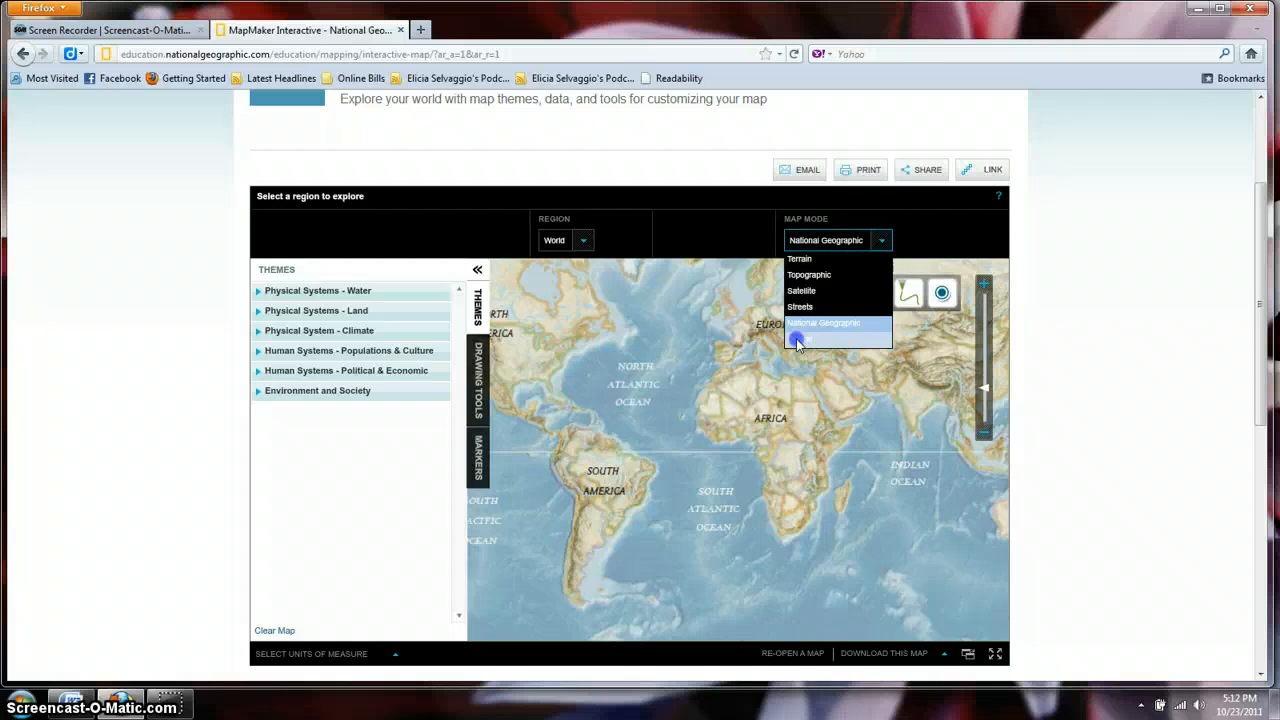
pyautogui.click(808, 340)
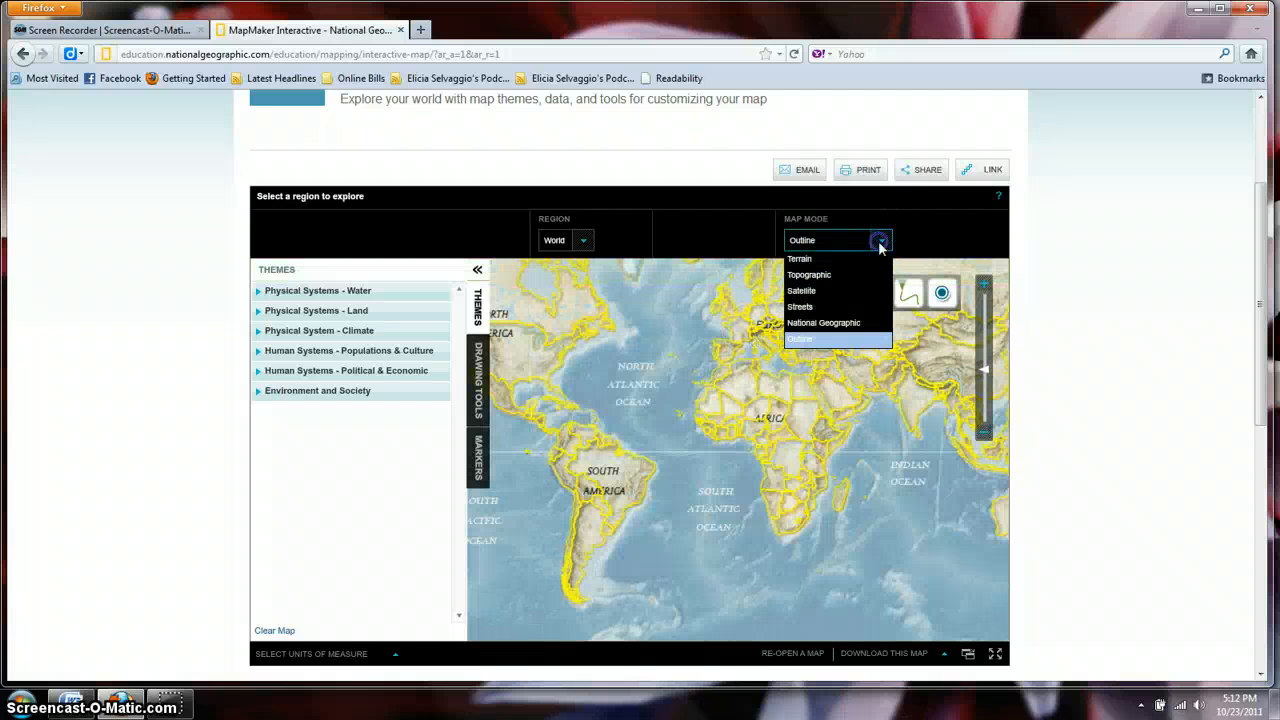
pyautogui.click(800, 292)
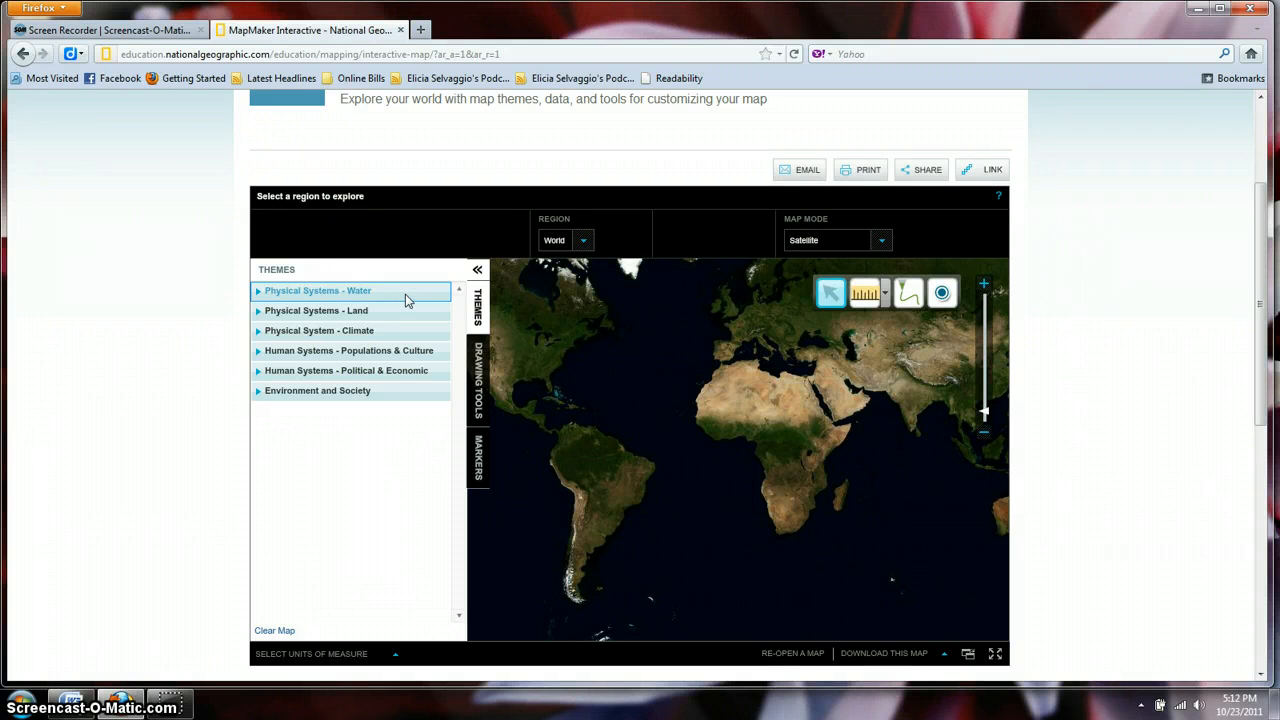
# - Expand Physical Systems - Water and show the Ocean Surface Currents layer, then switch it off
pyautogui.click(318, 290)
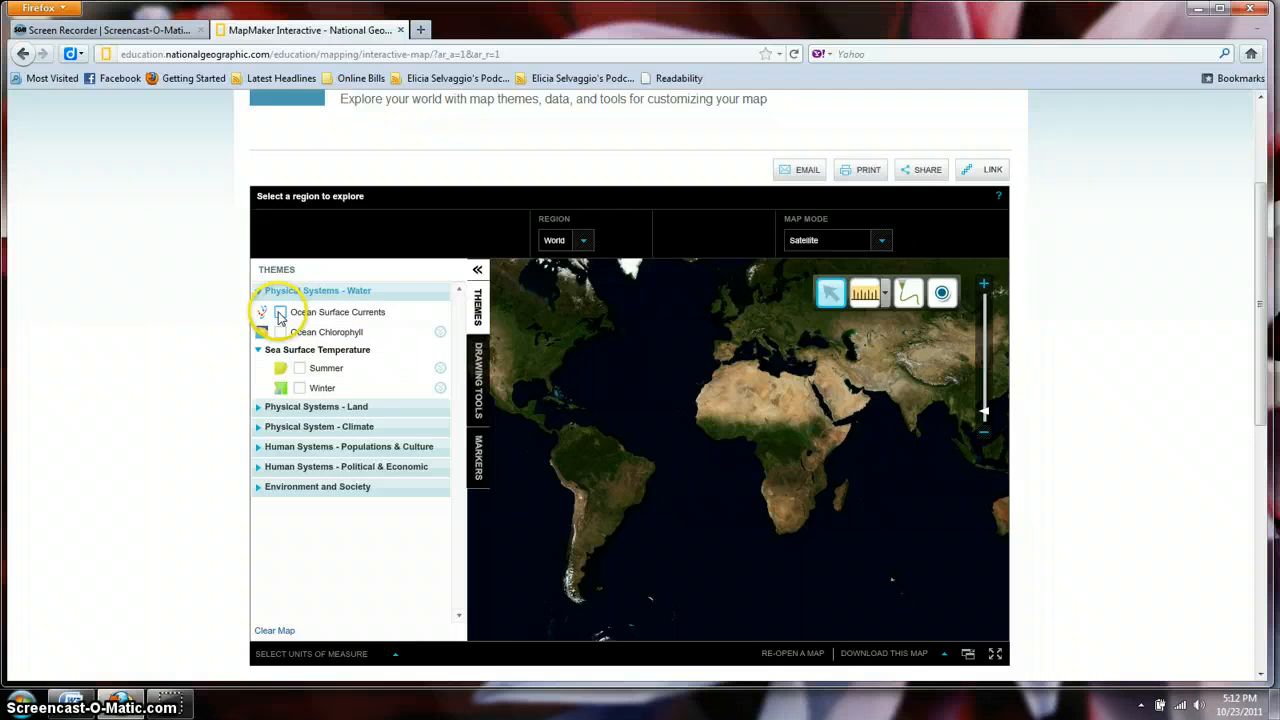
pyautogui.click(280, 312)
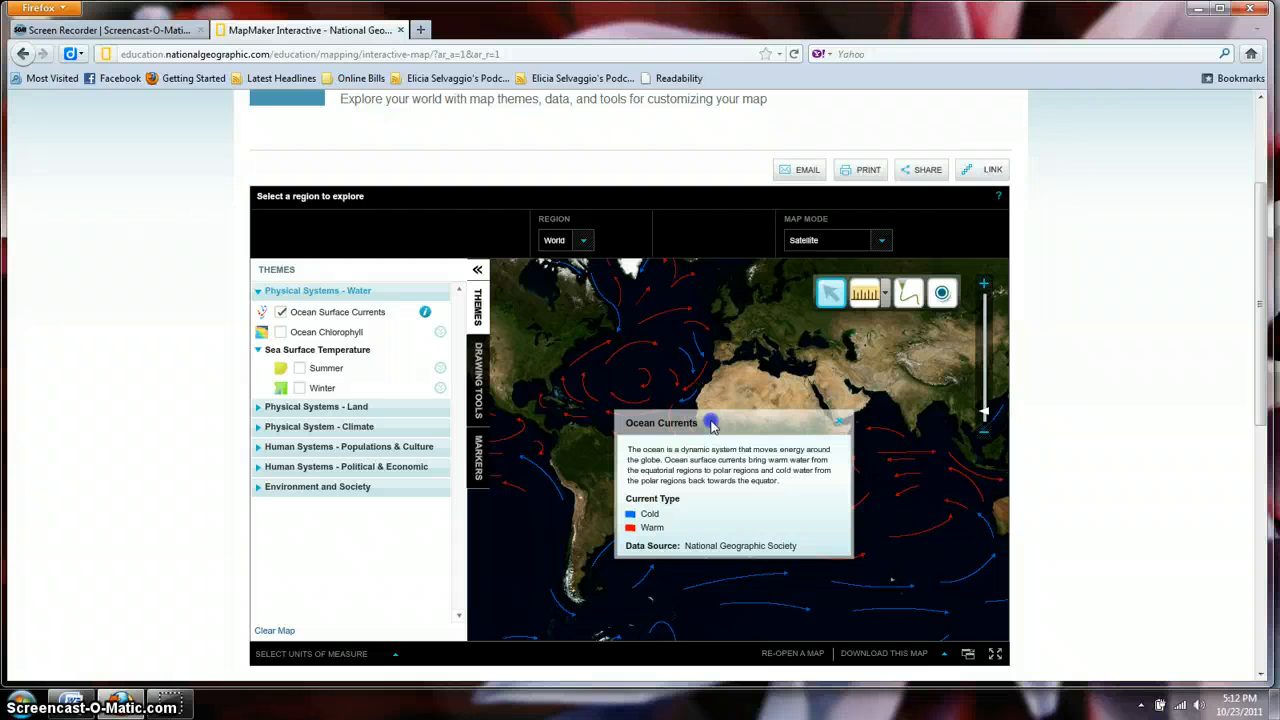
pyautogui.moveTo(432, 324)
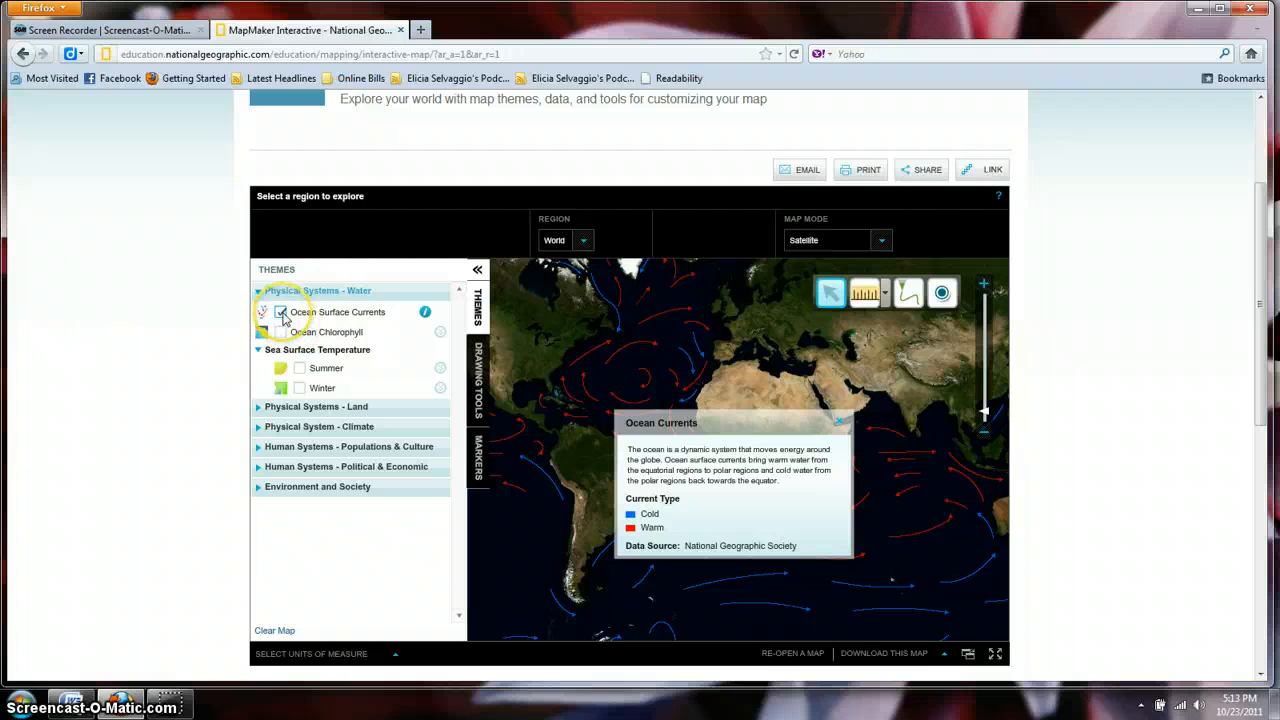
pyautogui.click(280, 312)
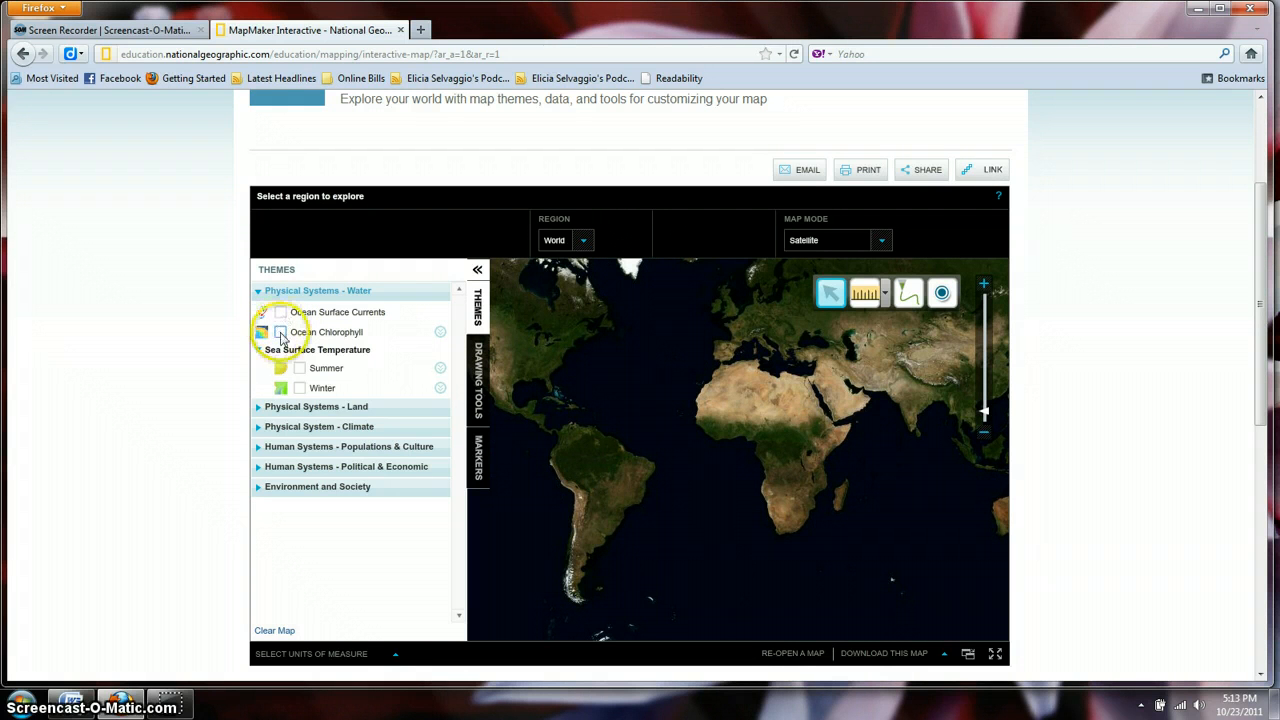
# - Show the Ocean Chlorophyll layer on the world map, then switch it off
pyautogui.click(280, 332)
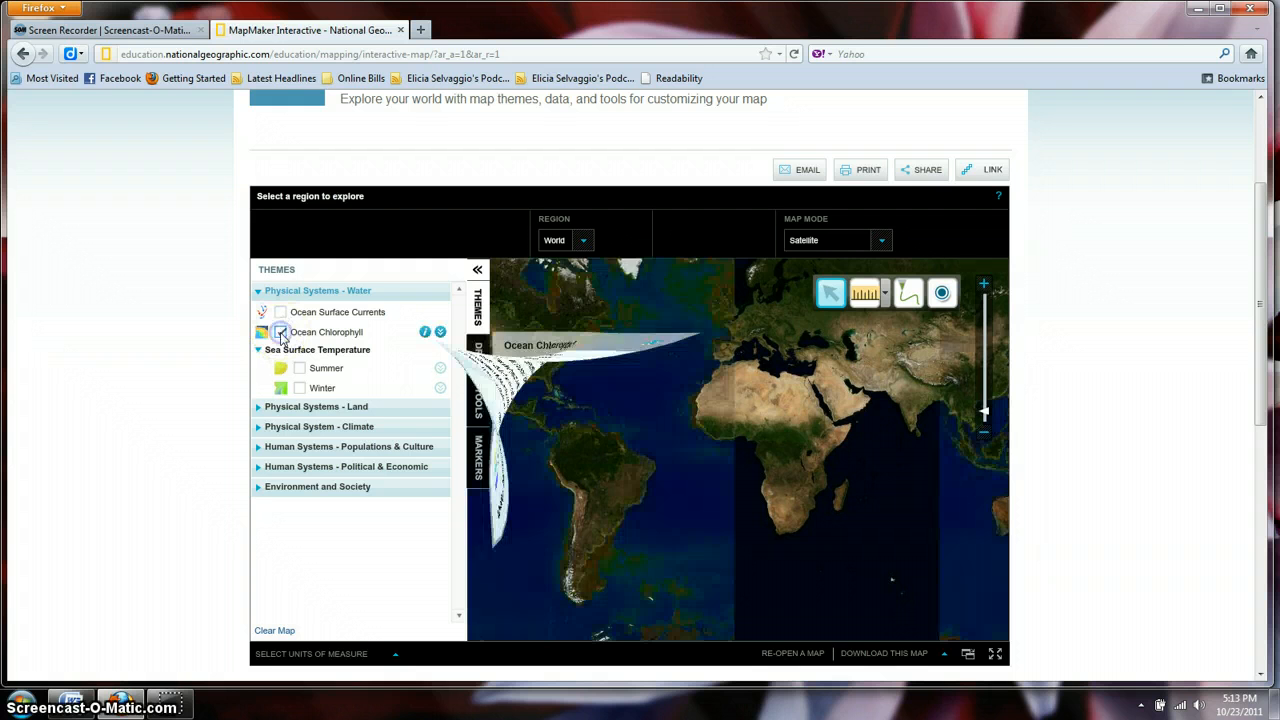
pyautogui.click(280, 332)
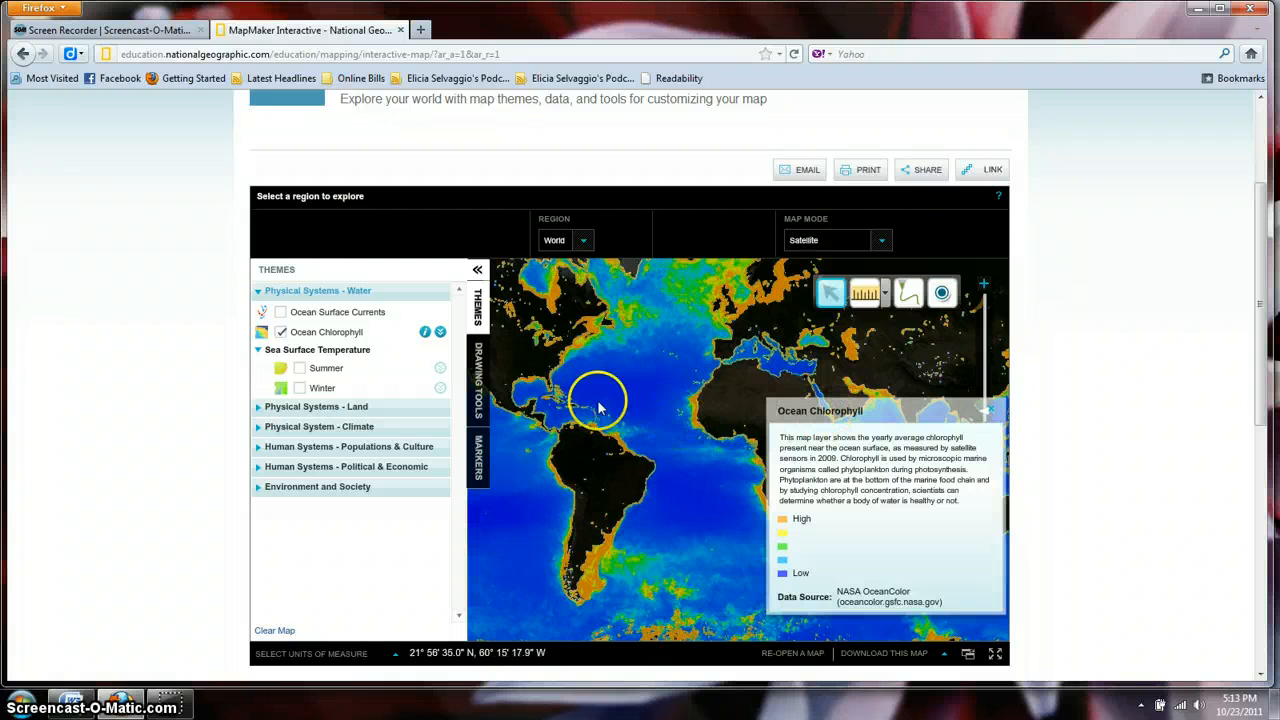
pyautogui.moveTo(560, 370)
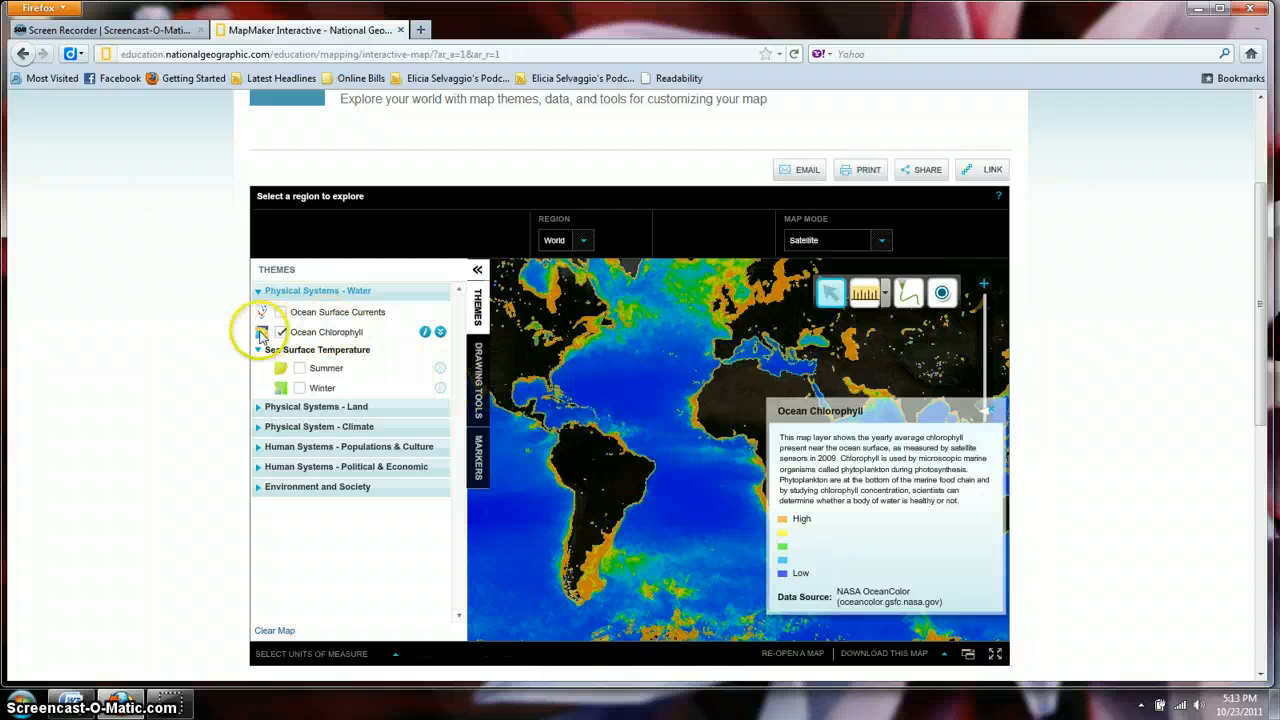
pyautogui.click(280, 332)
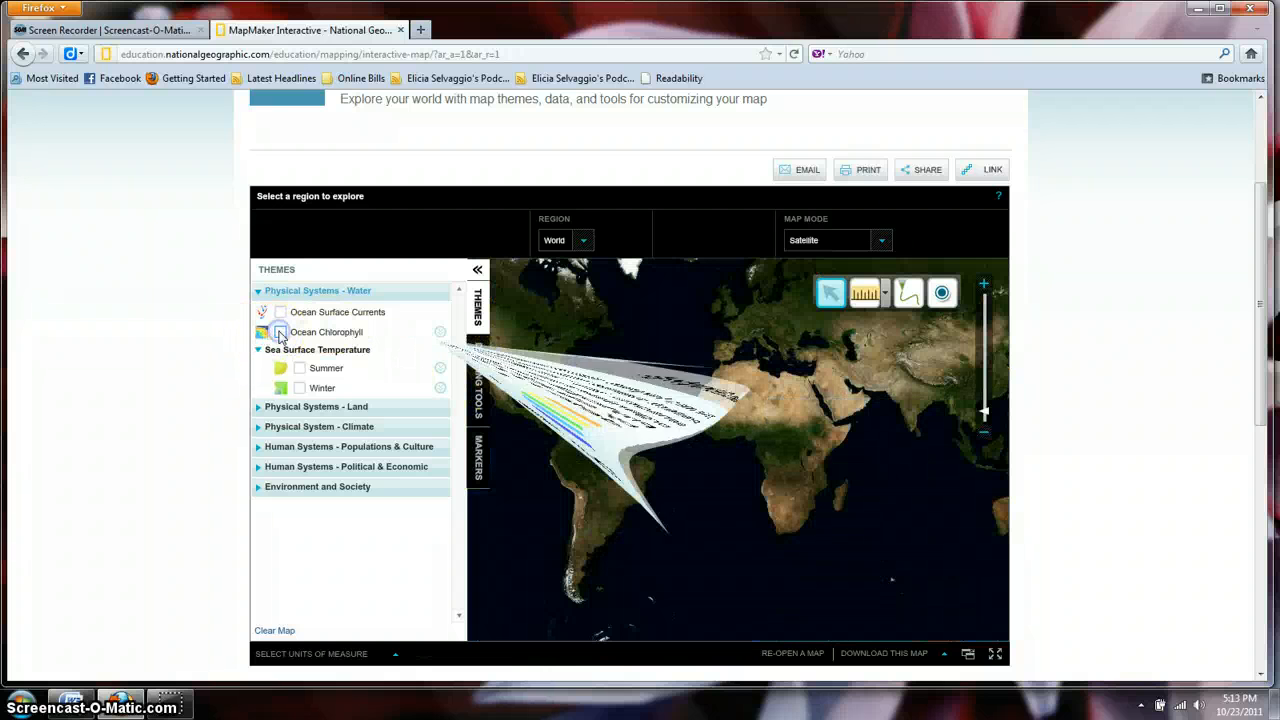
pyautogui.click(280, 332)
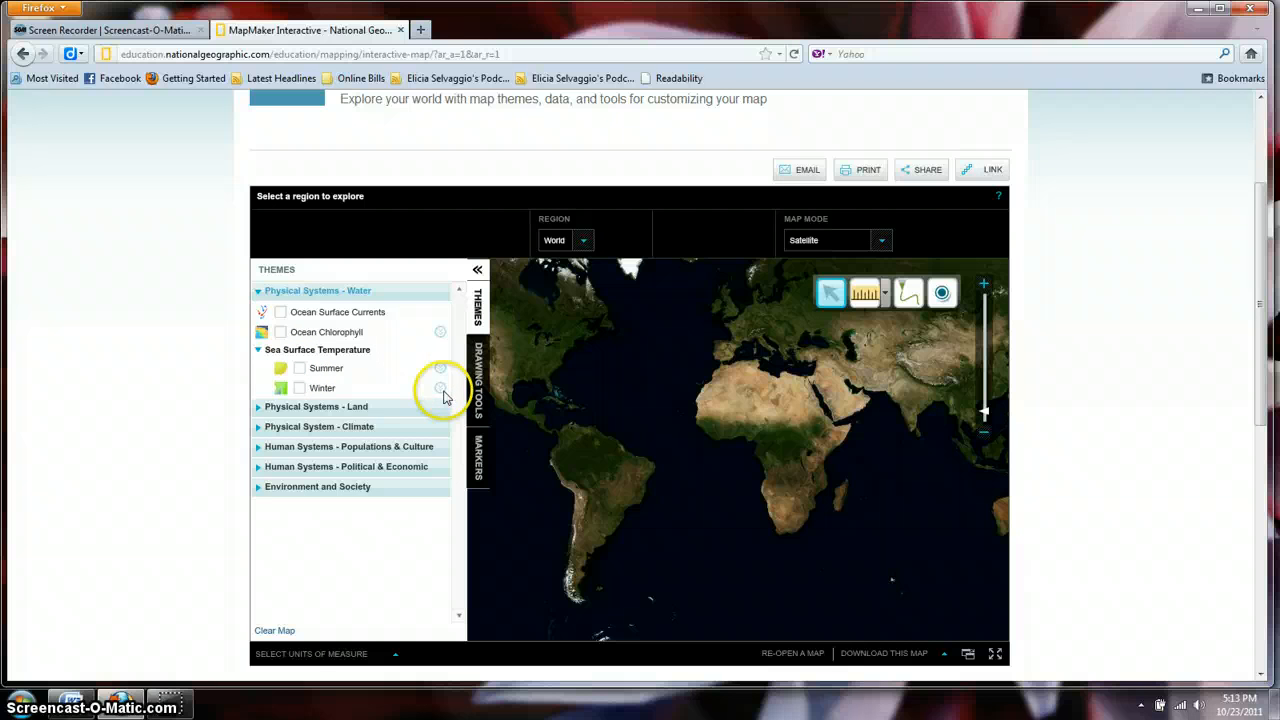
# - Expand Physical Systems - Land and preview Earthquakes, Volcanic Eruptions and Plate Tectonics, then switch all off
pyautogui.click(316, 406)
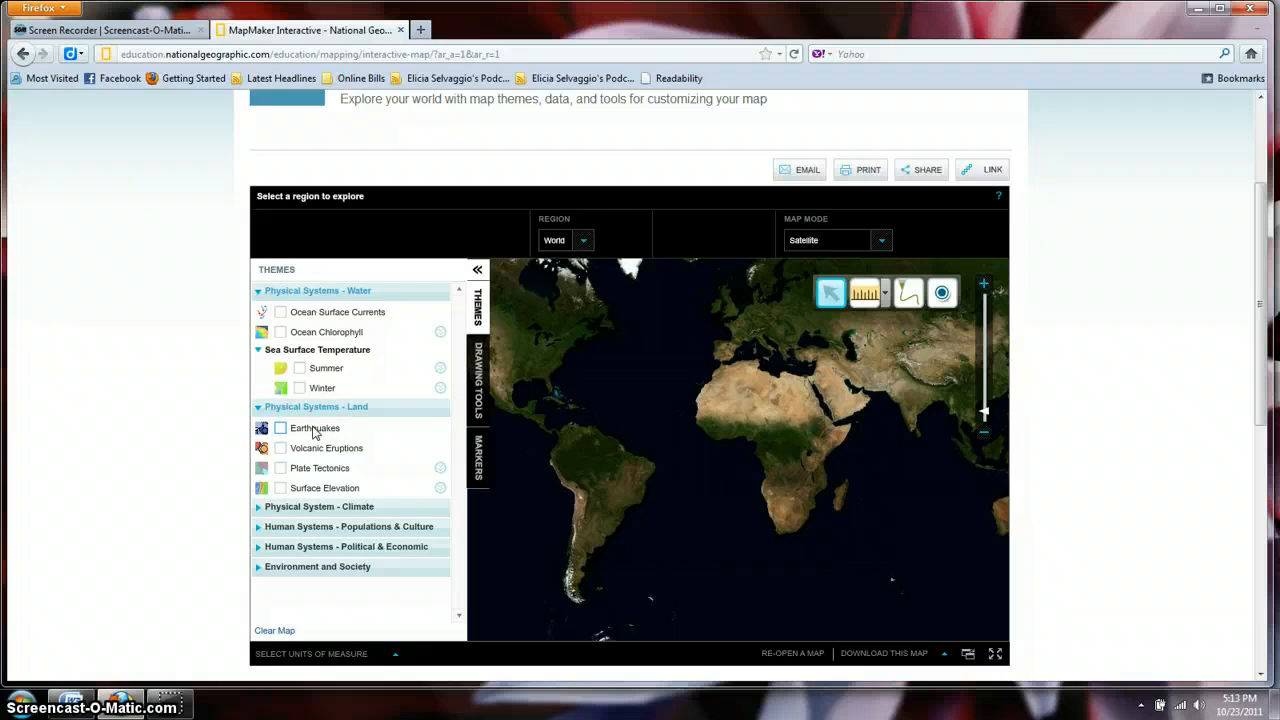
pyautogui.click(280, 428)
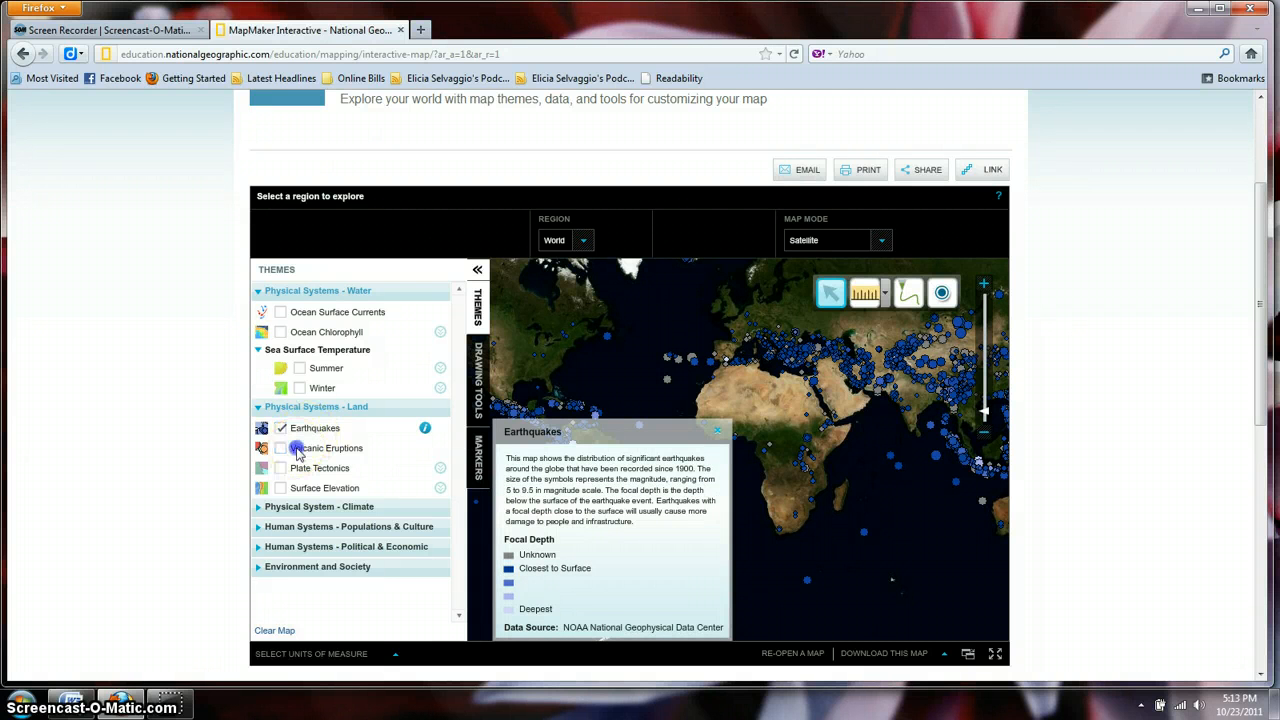
pyautogui.click(280, 448)
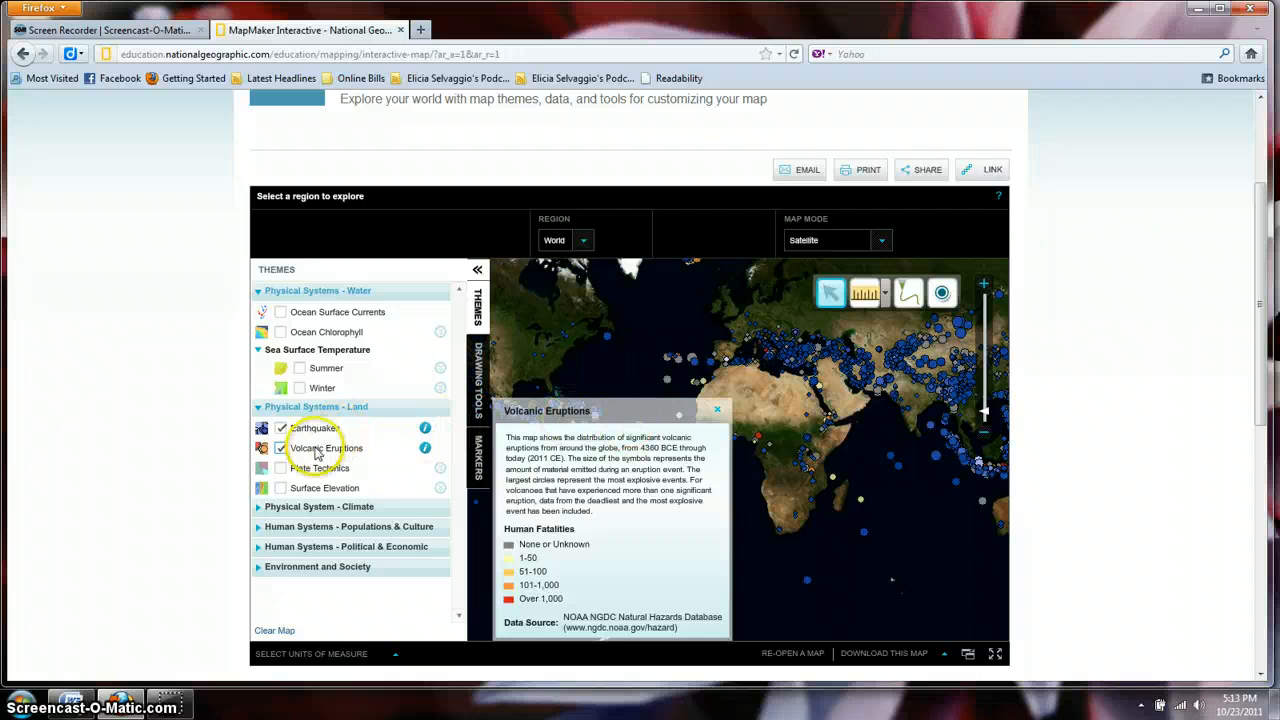
pyautogui.click(280, 468)
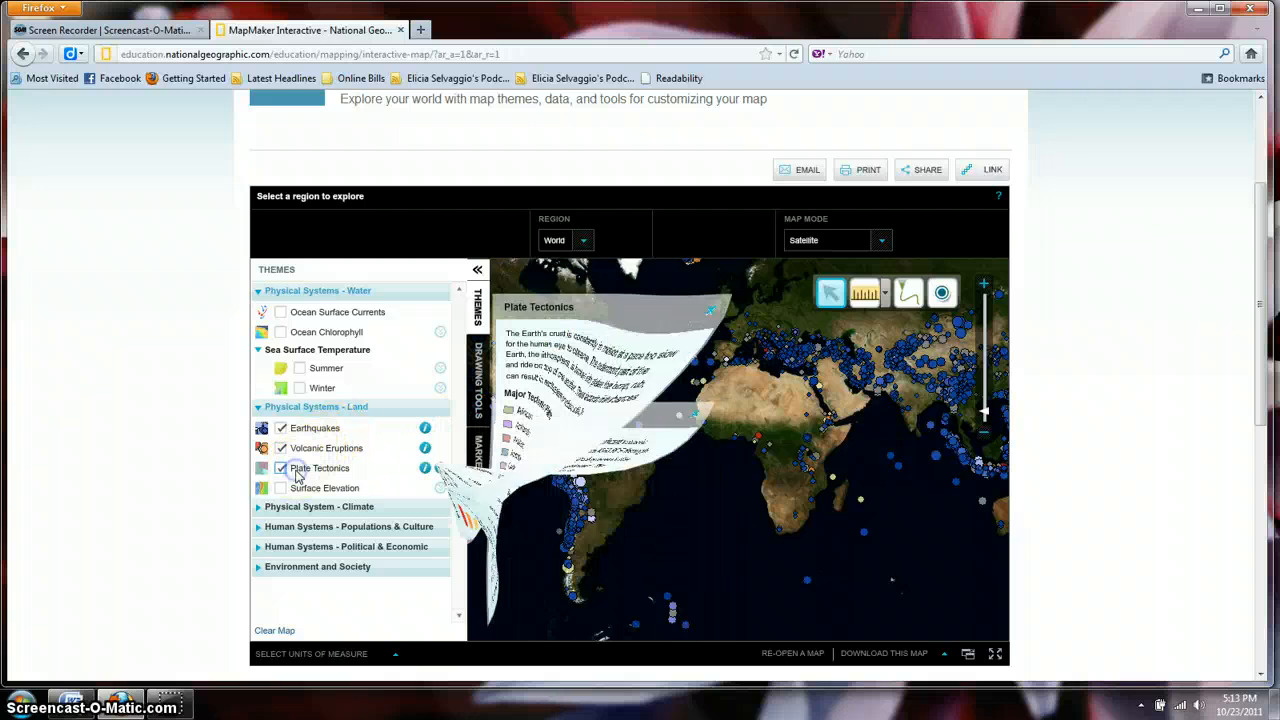
pyautogui.click(280, 468)
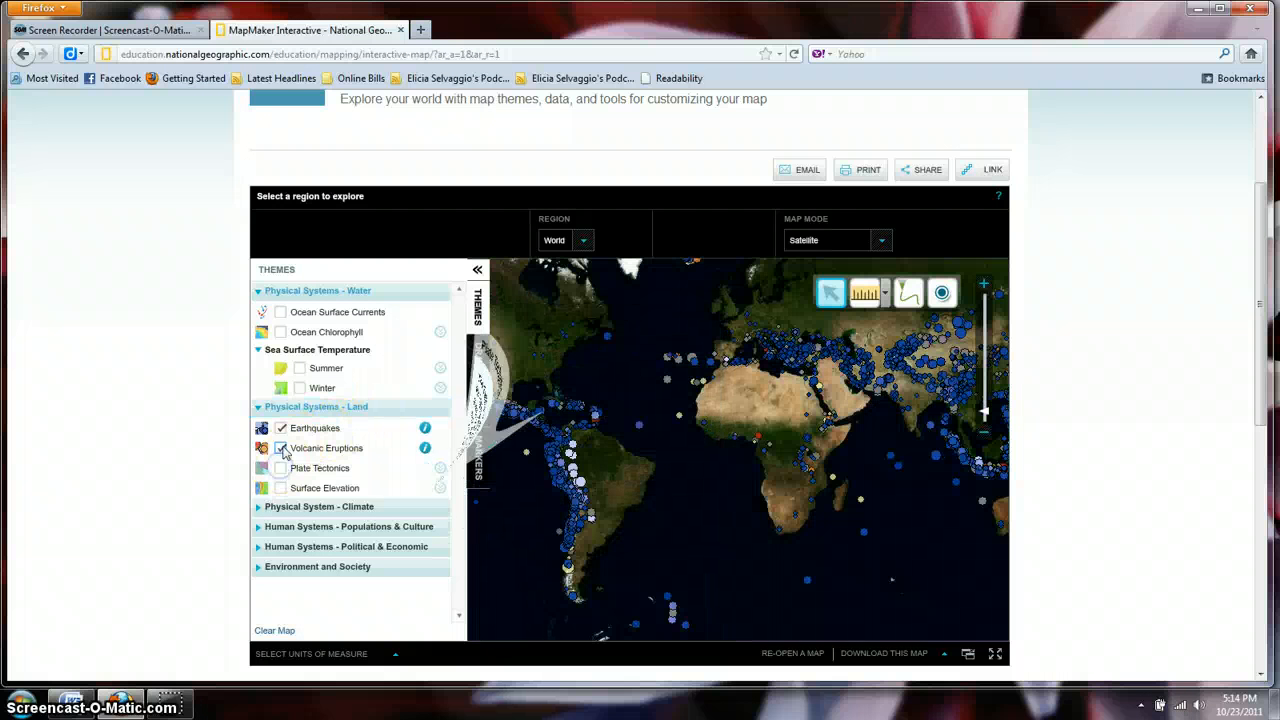
pyautogui.click(280, 428)
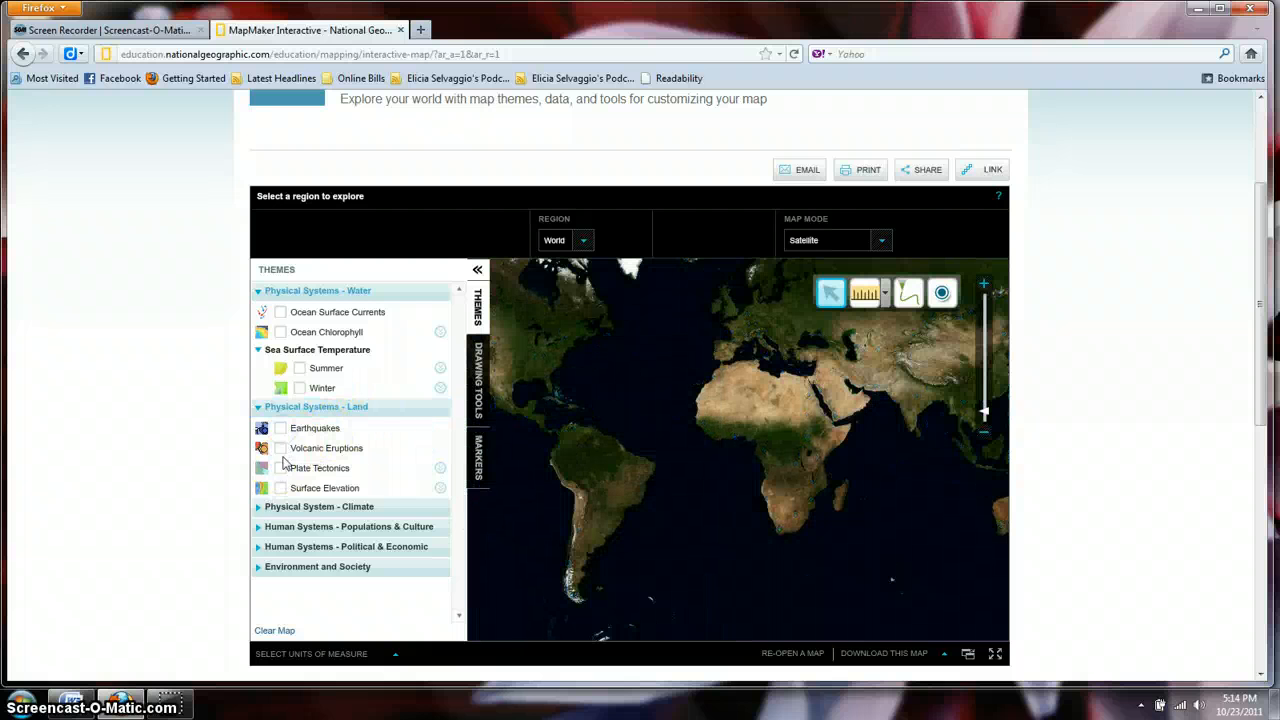
# - Preview the Surface Elevation layer, then expand the climate group and preview Climate Zones
pyautogui.click(280, 488)
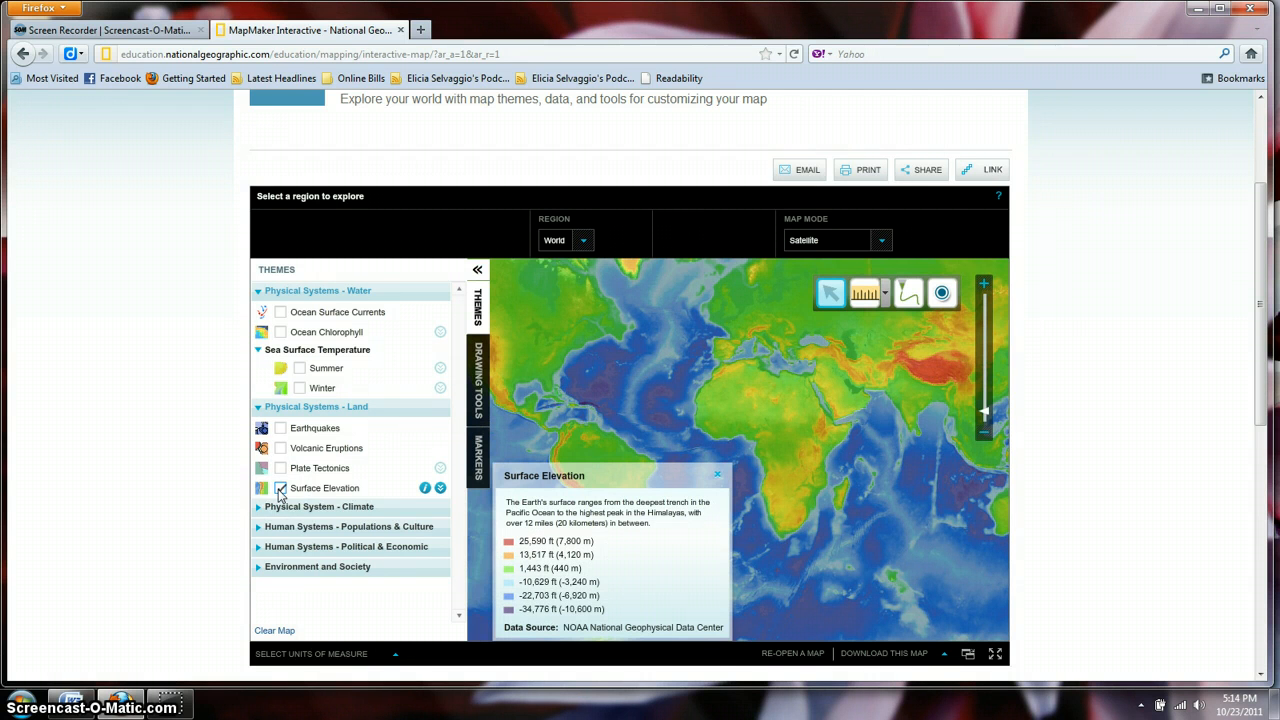
pyautogui.click(280, 488)
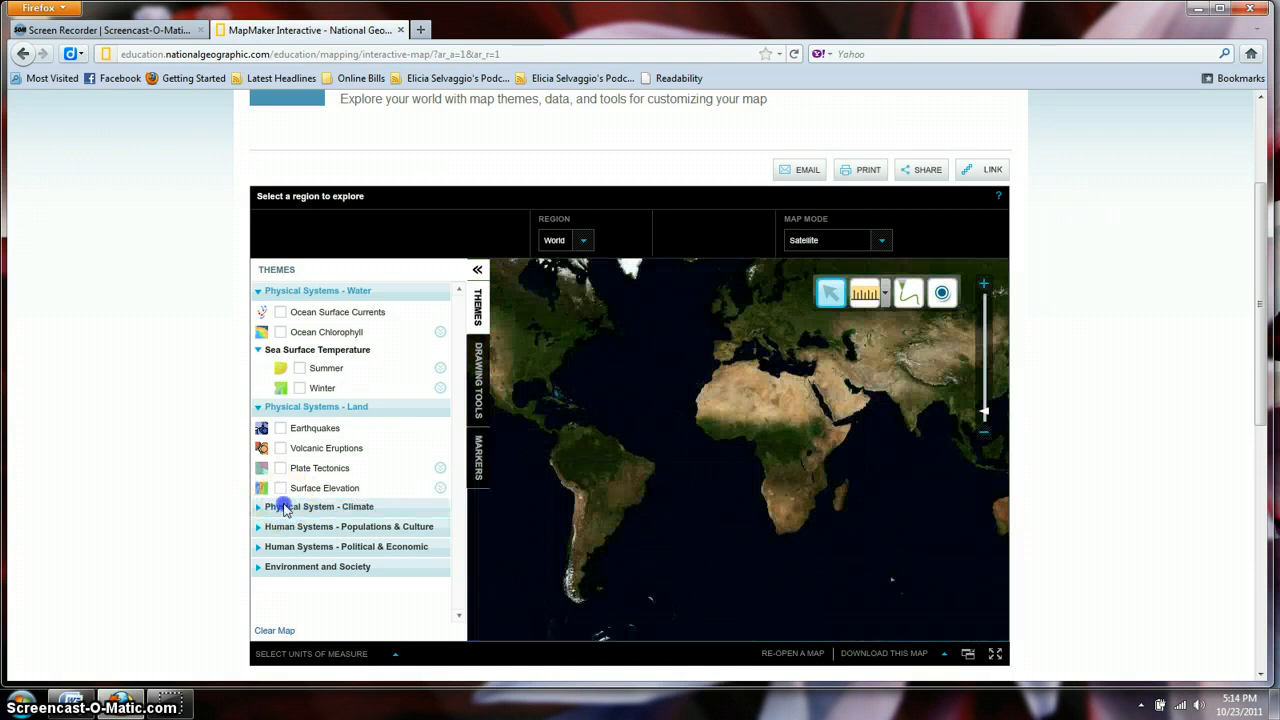
pyautogui.click(318, 506)
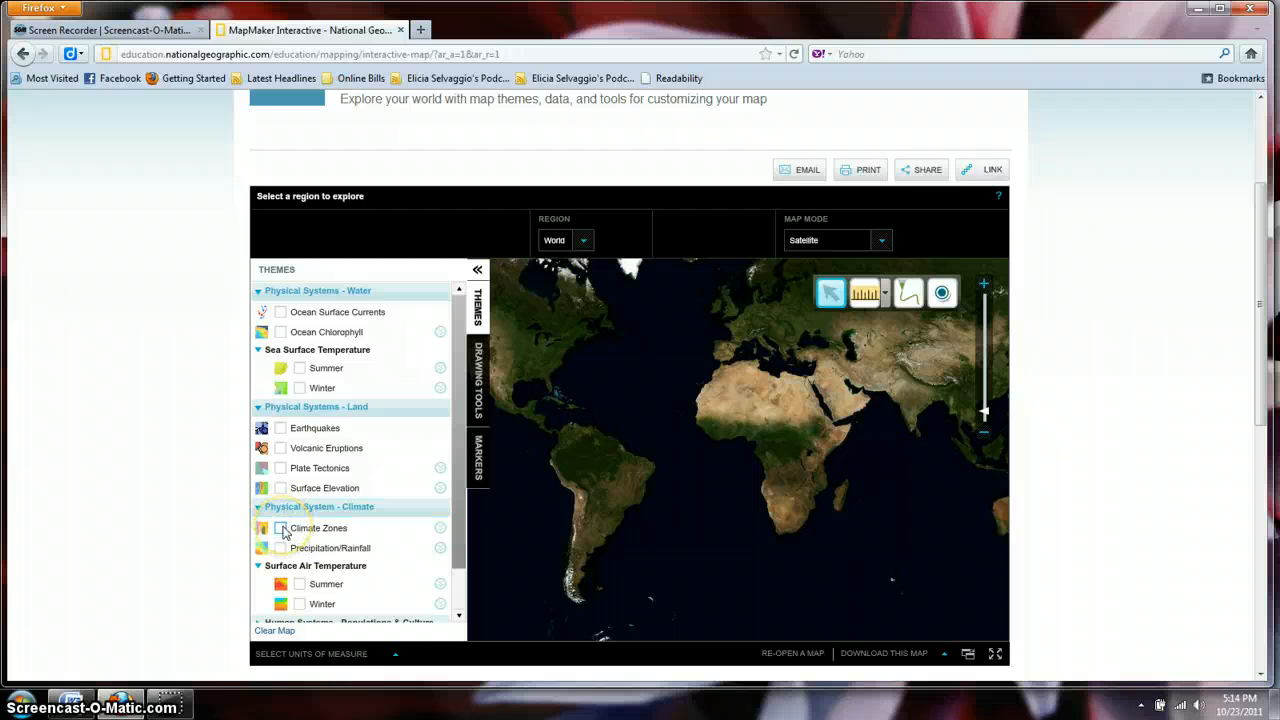
pyautogui.click(280, 528)
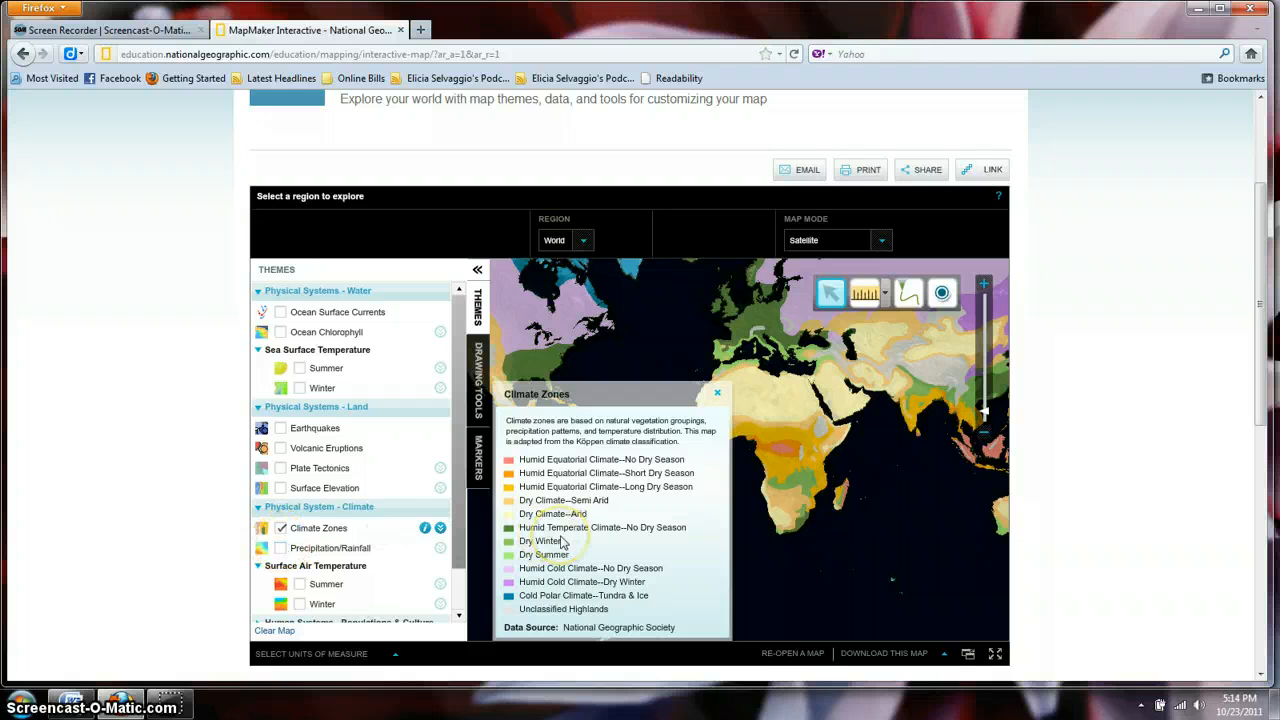
pyautogui.moveTo(600, 390)
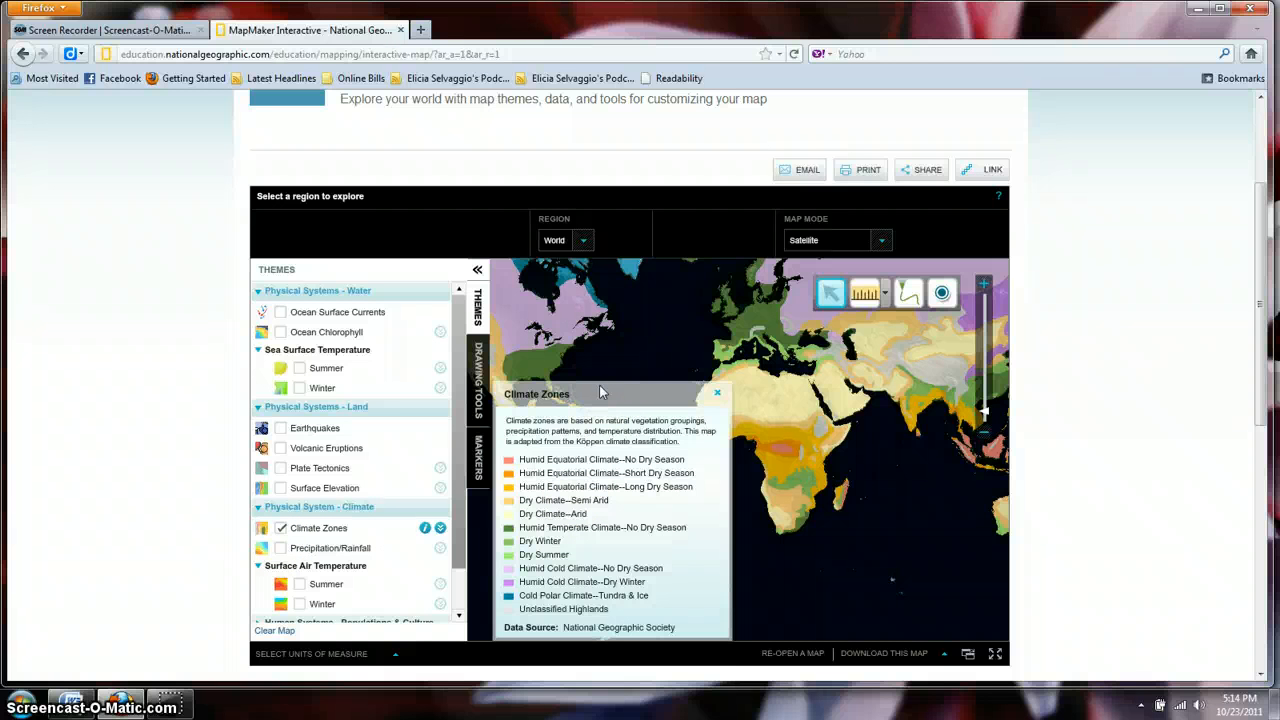
pyautogui.click(280, 528)
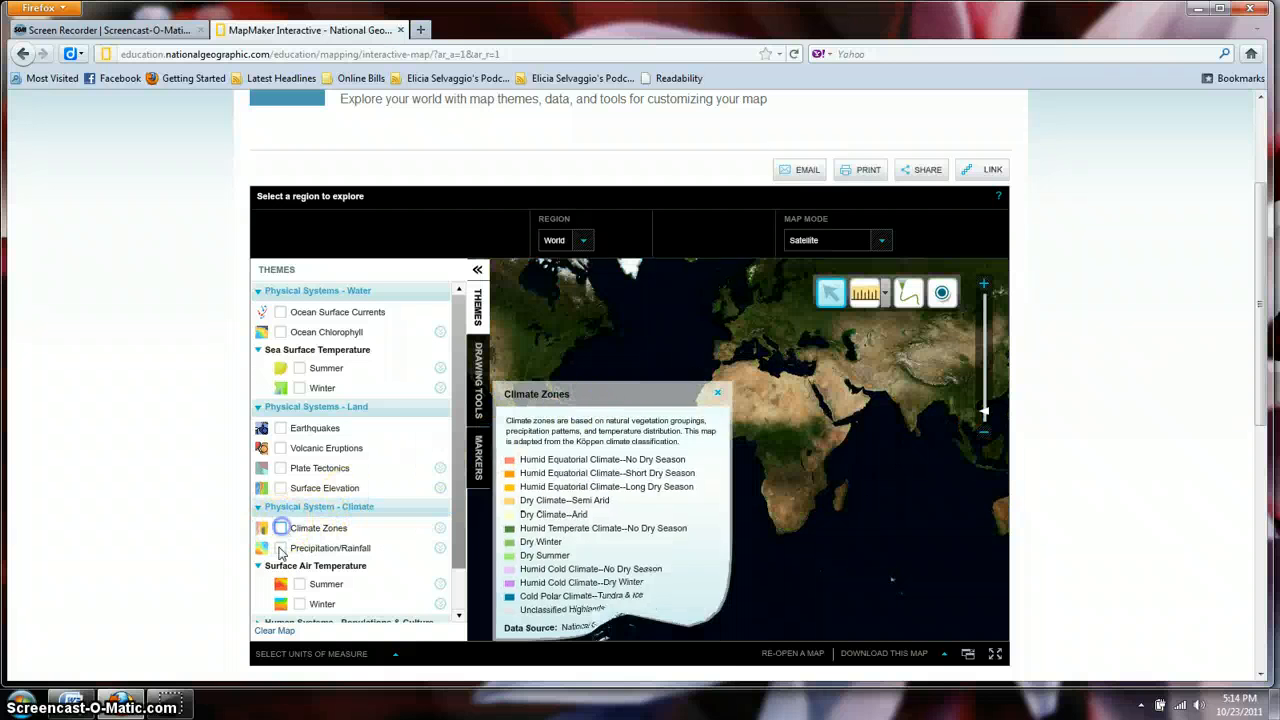
# - Preview Precipitation/Rainfall and the summer and winter Surface Air Temperature layers, then switch them off
pyautogui.click(280, 548)
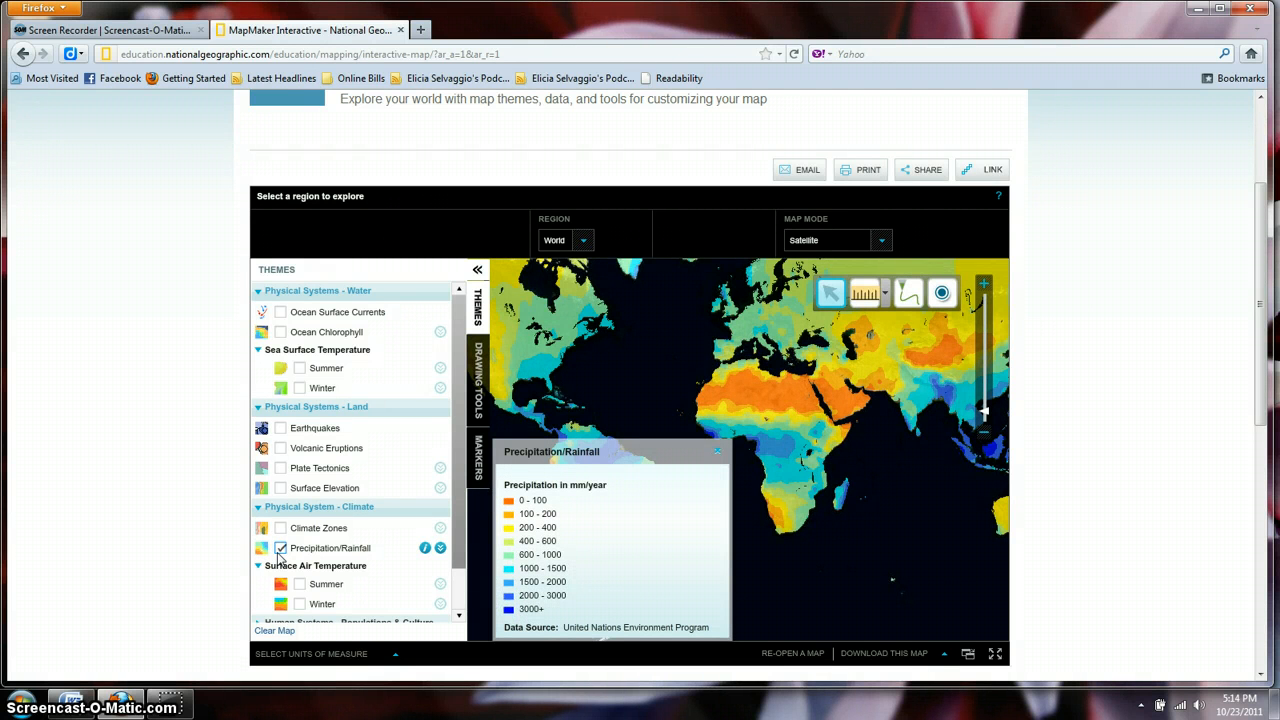
pyautogui.click(280, 548)
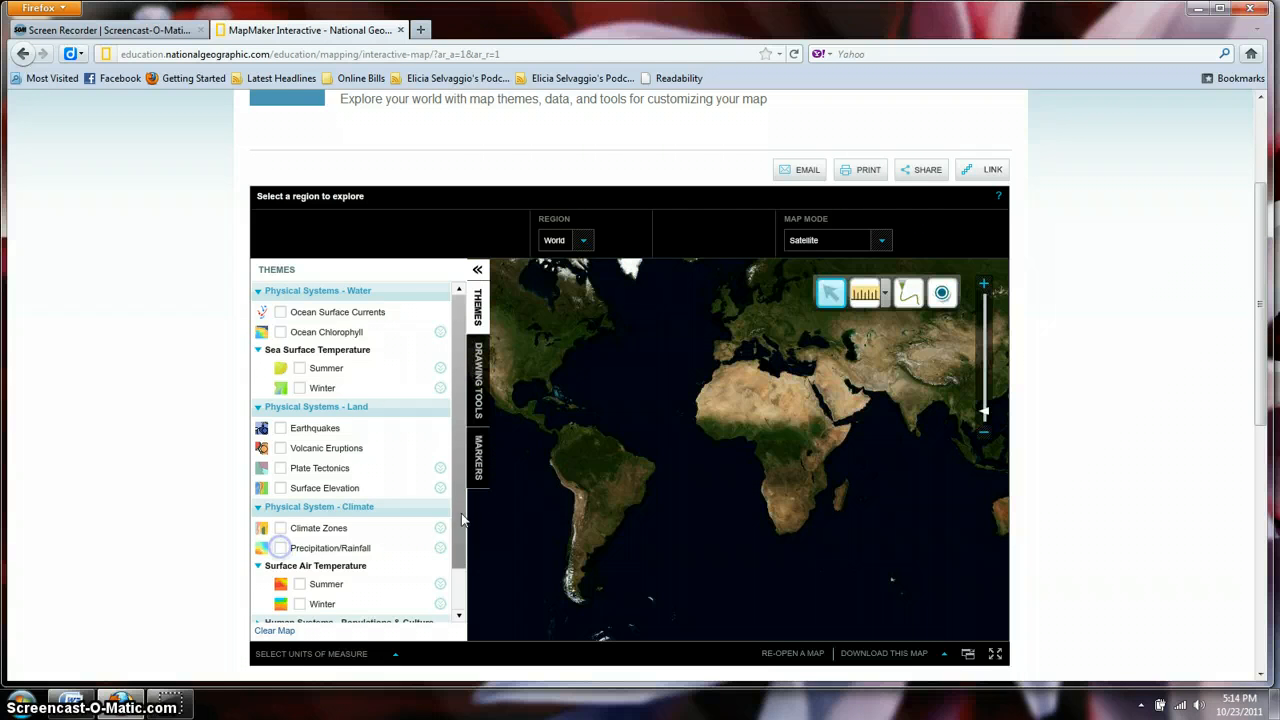
pyautogui.scroll(-3)
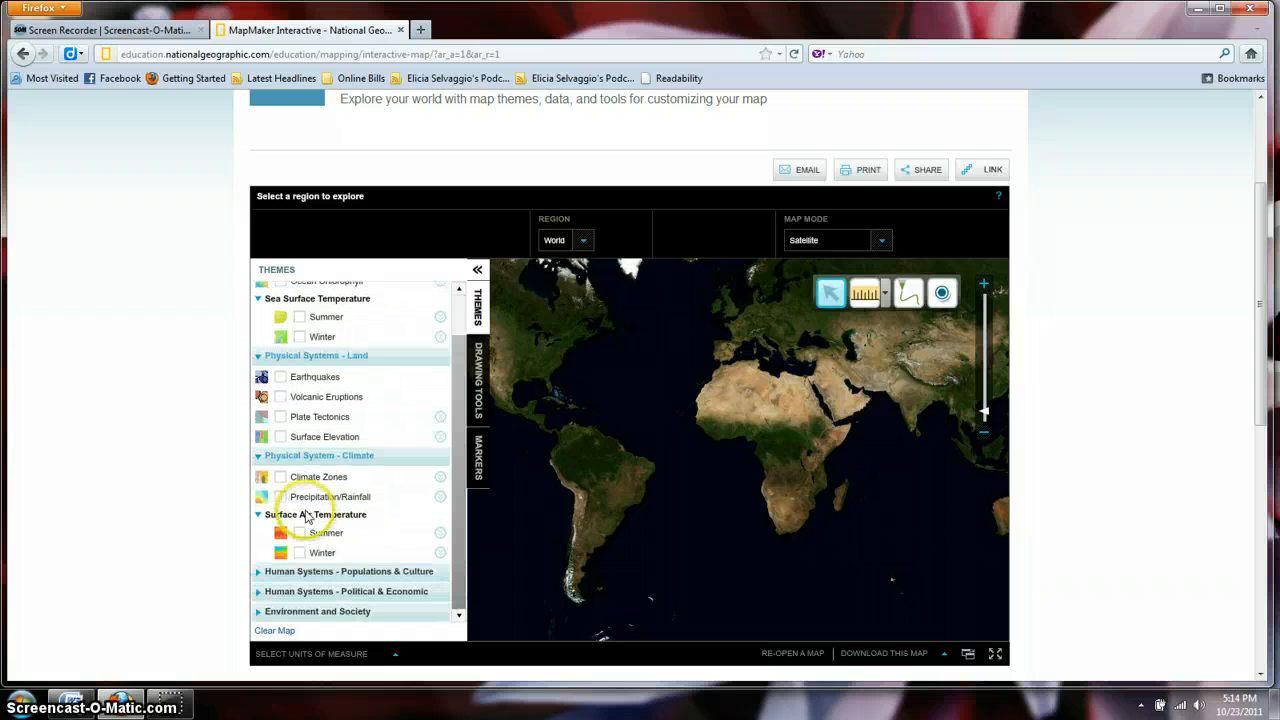
pyautogui.click(300, 532)
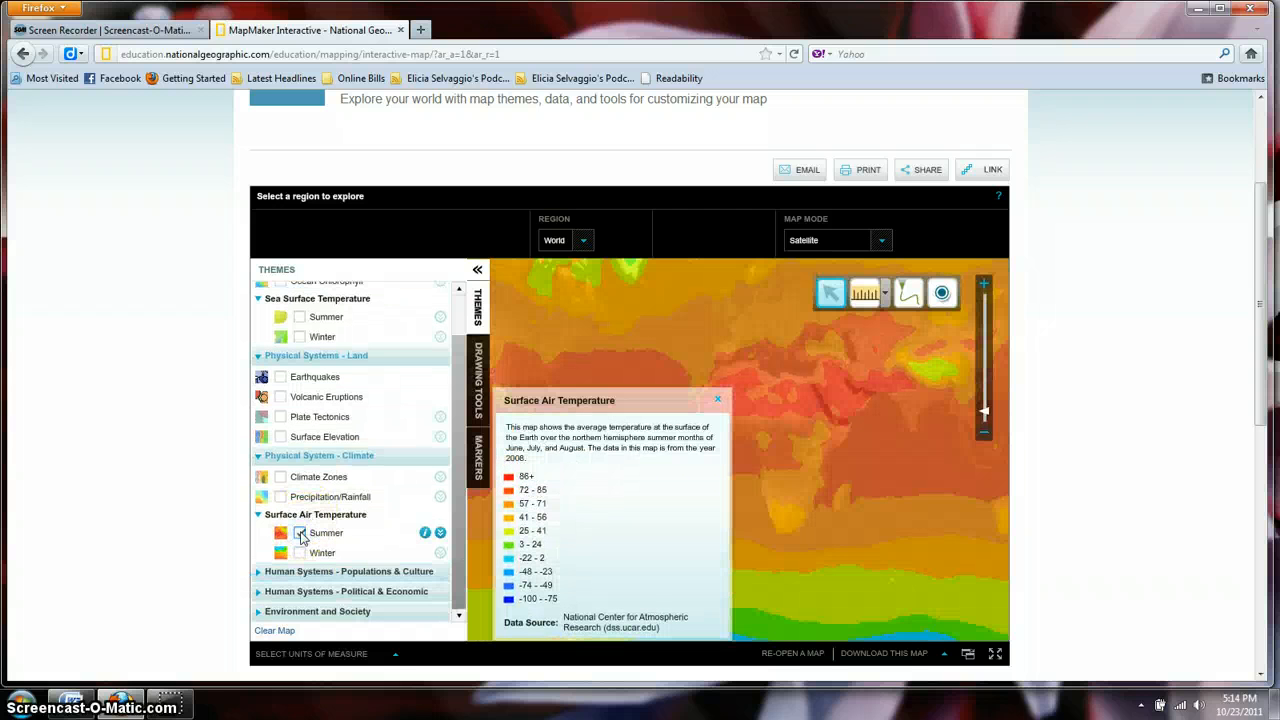
pyautogui.click(300, 552)
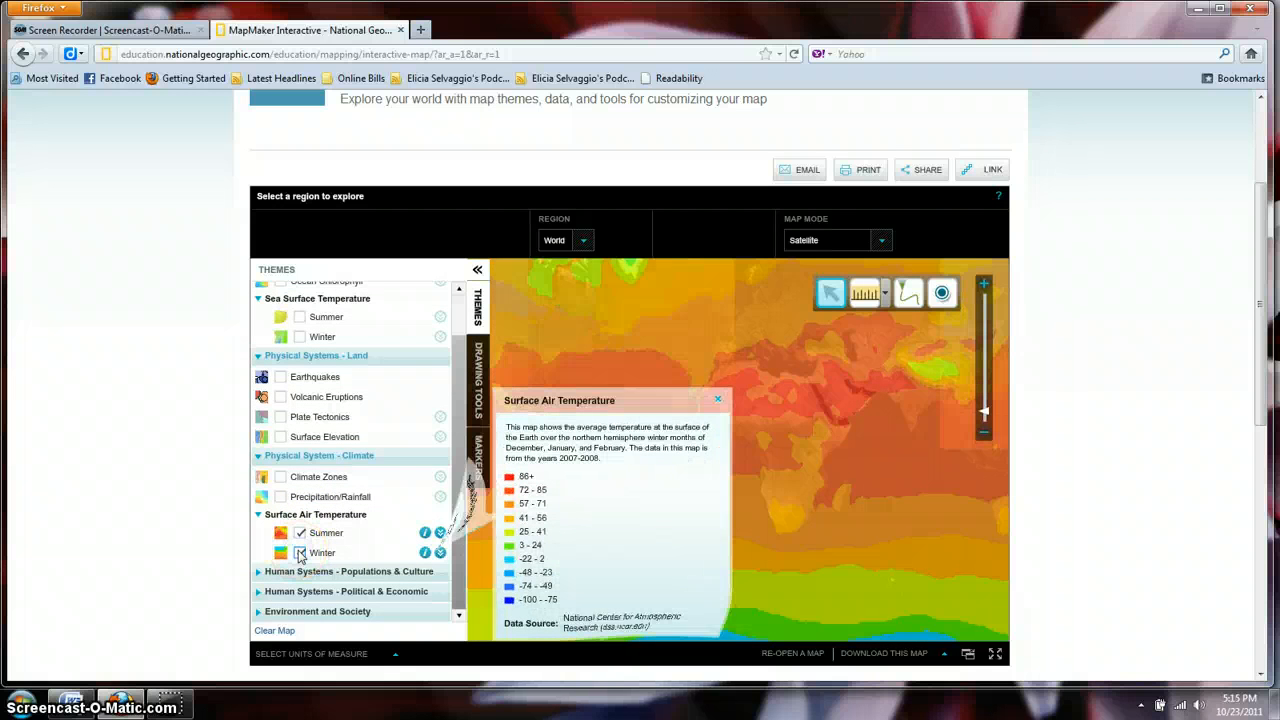
pyautogui.click(300, 532)
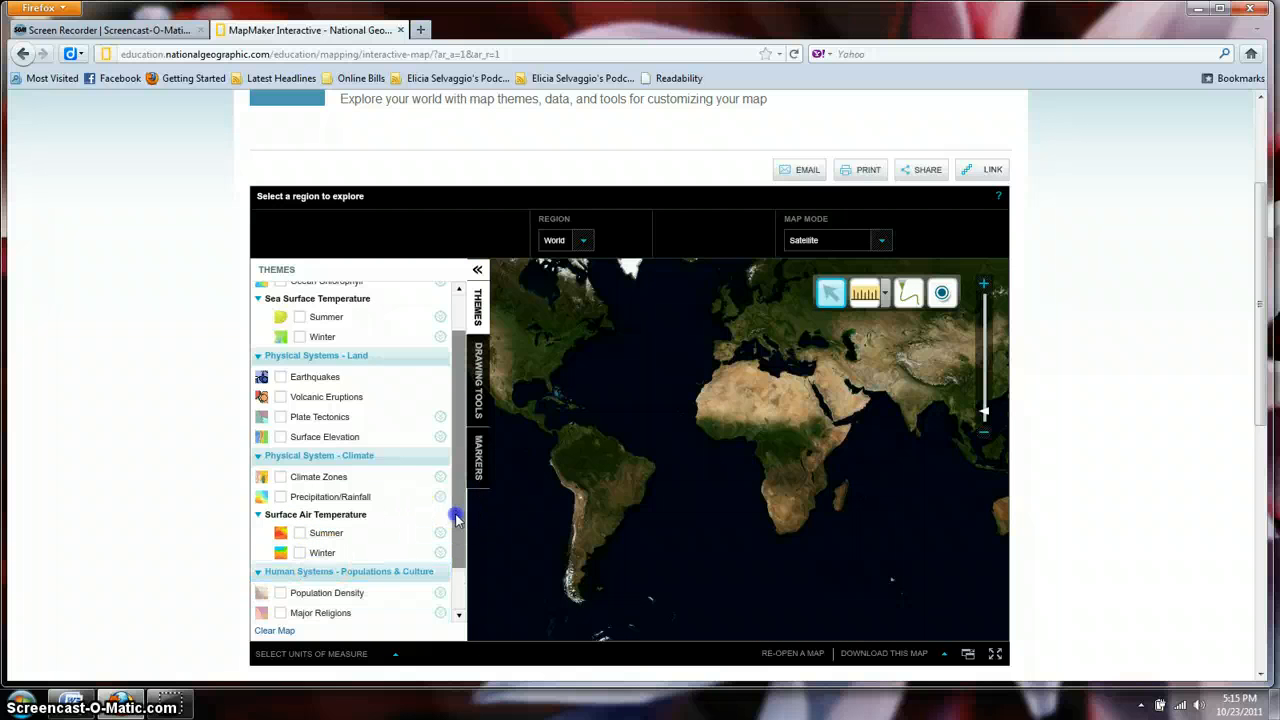
# - Show the Population Density layer, move its legend aside, then switch it off
pyautogui.scroll(-3)
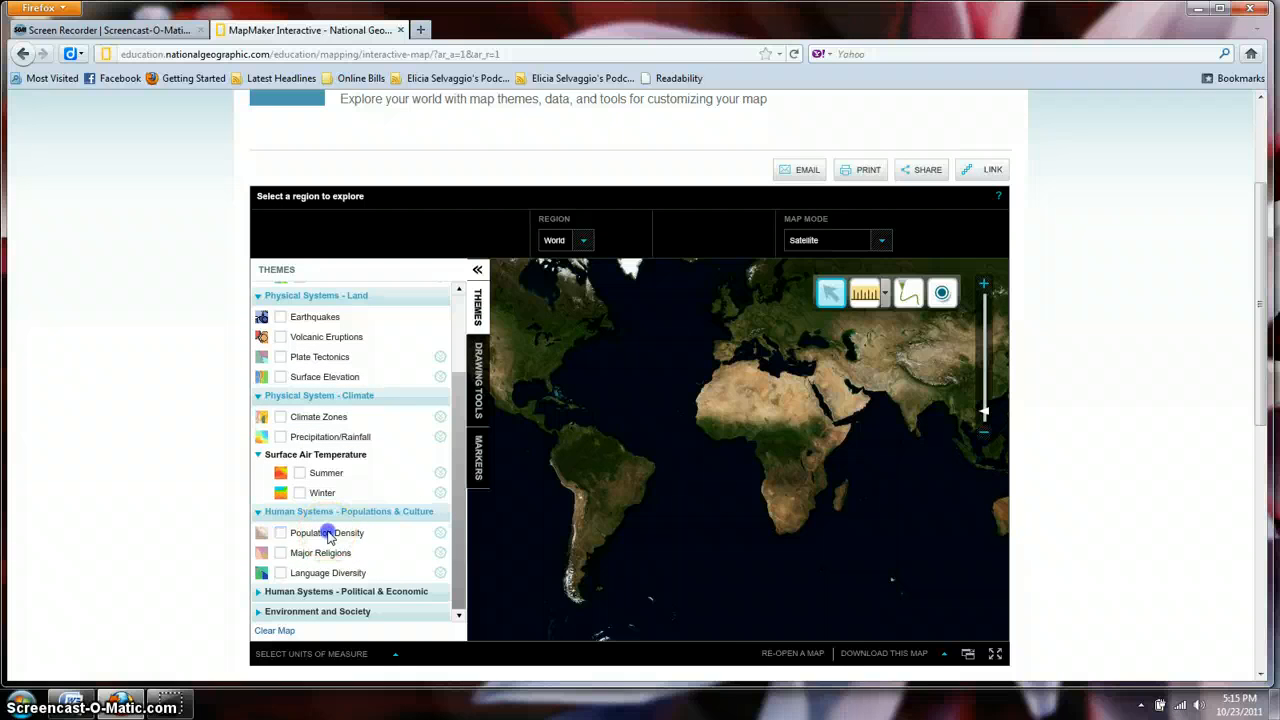
pyautogui.click(280, 532)
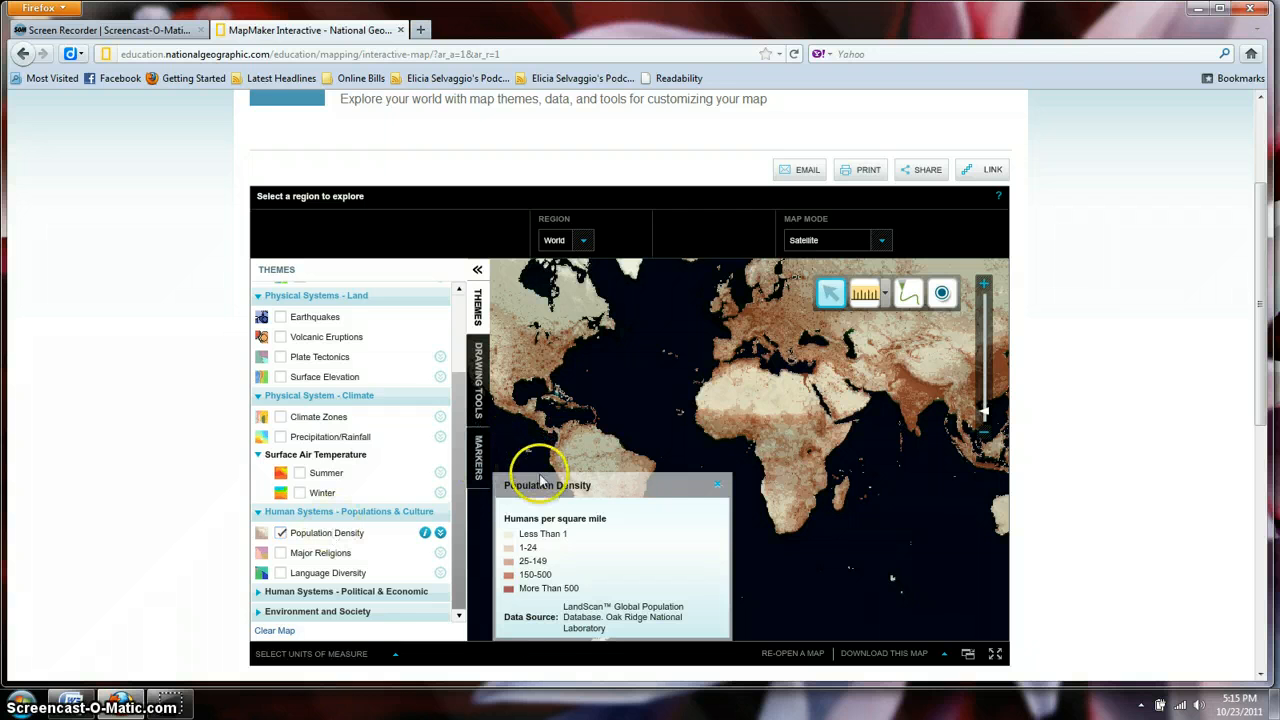
pyautogui.moveTo(548, 486); pyautogui.dragTo(720, 486)
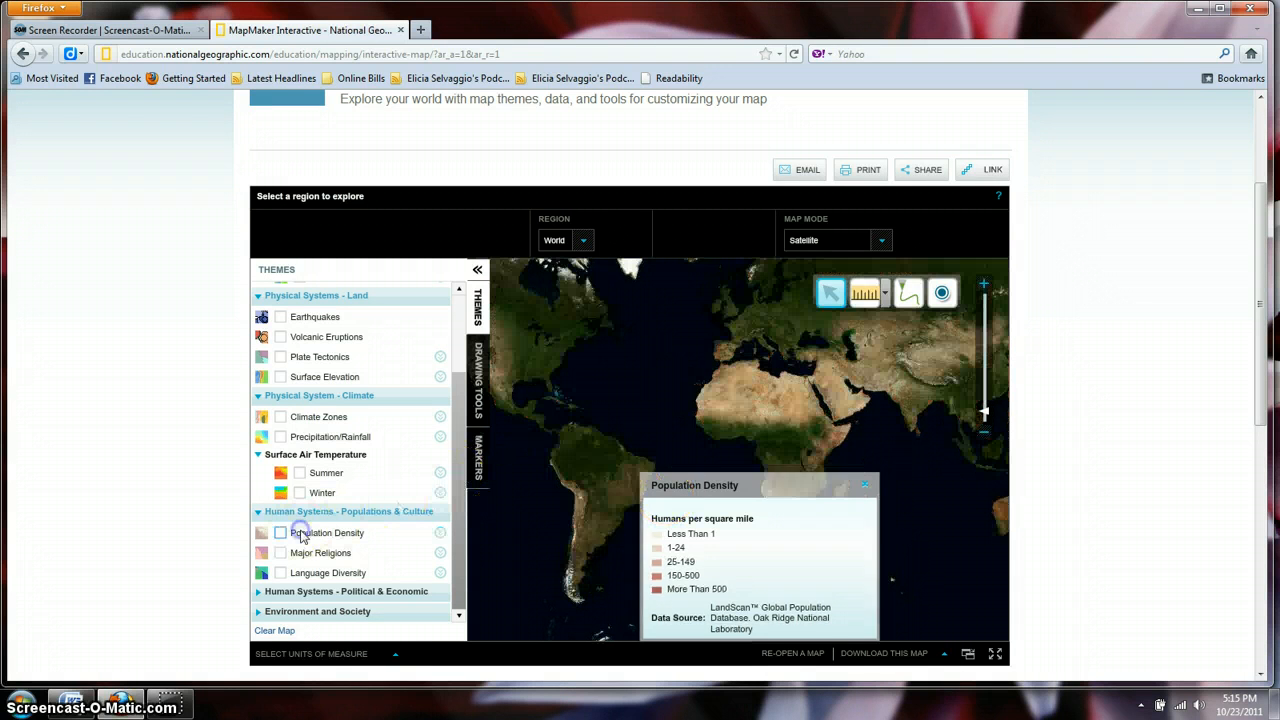
pyautogui.click(280, 532)
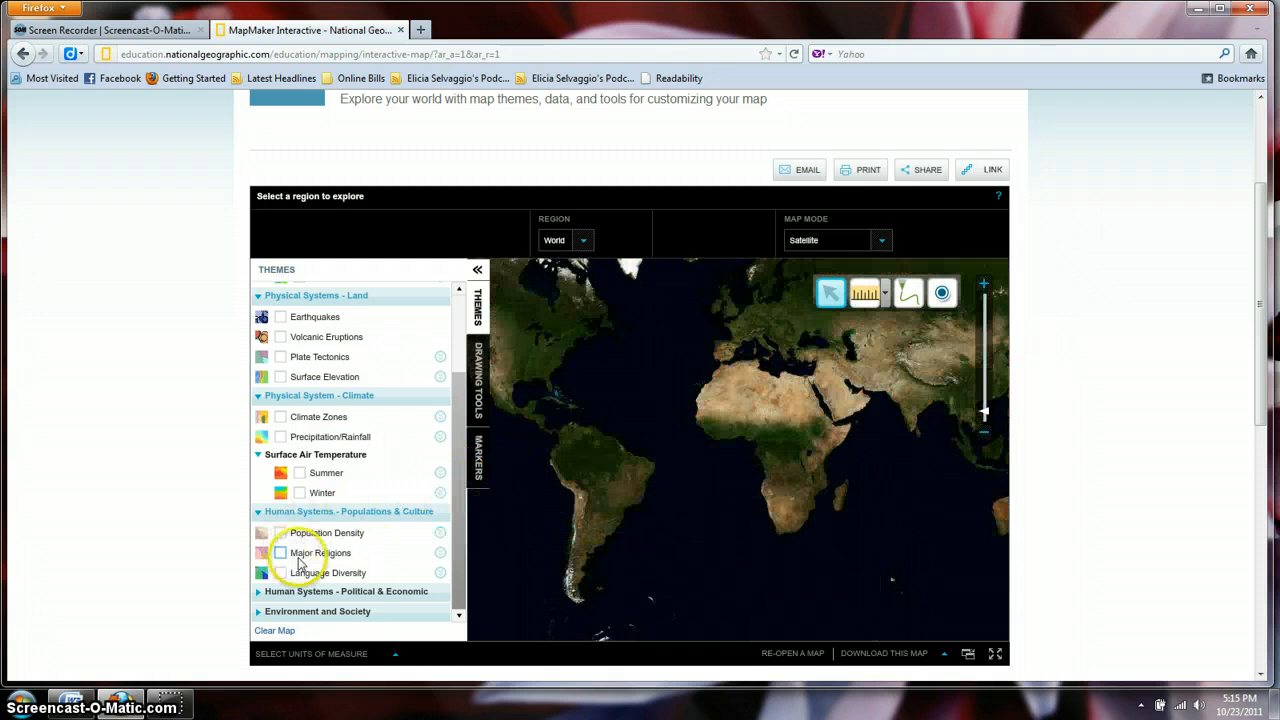
# - Preview the Major Religions and Language Diversity layers, then switch each off
pyautogui.click(280, 552)
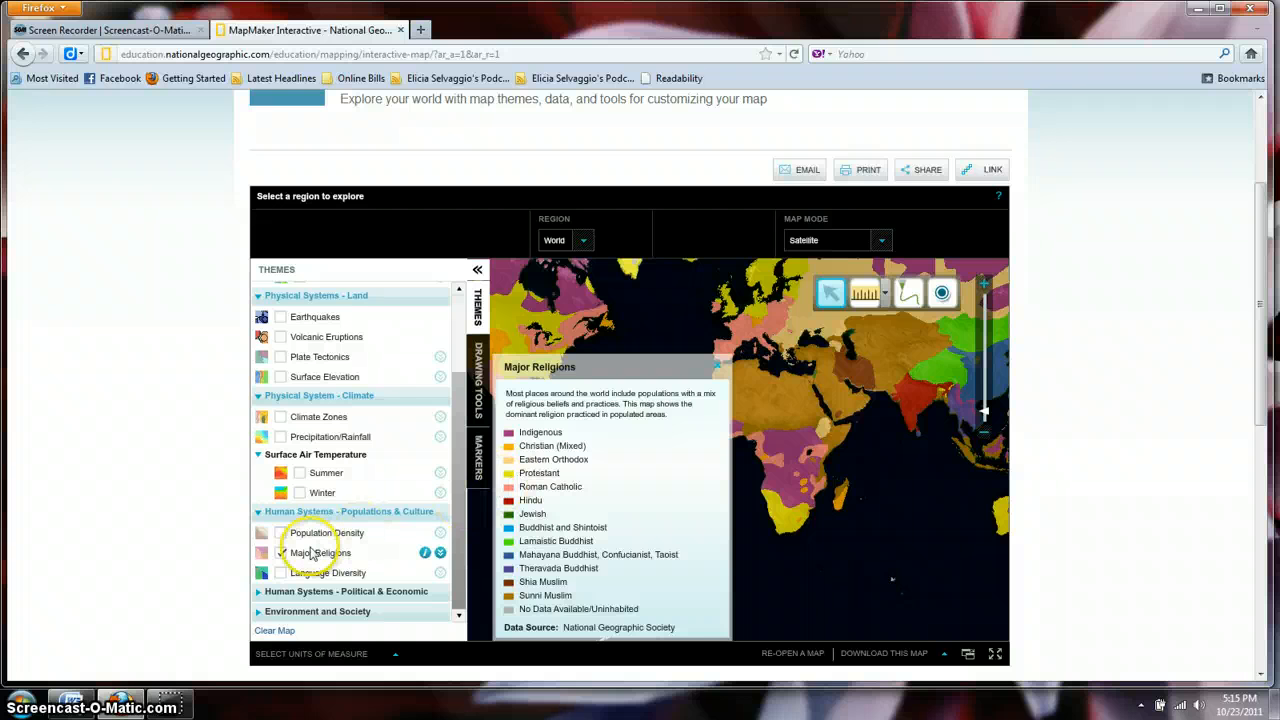
pyautogui.click(280, 552)
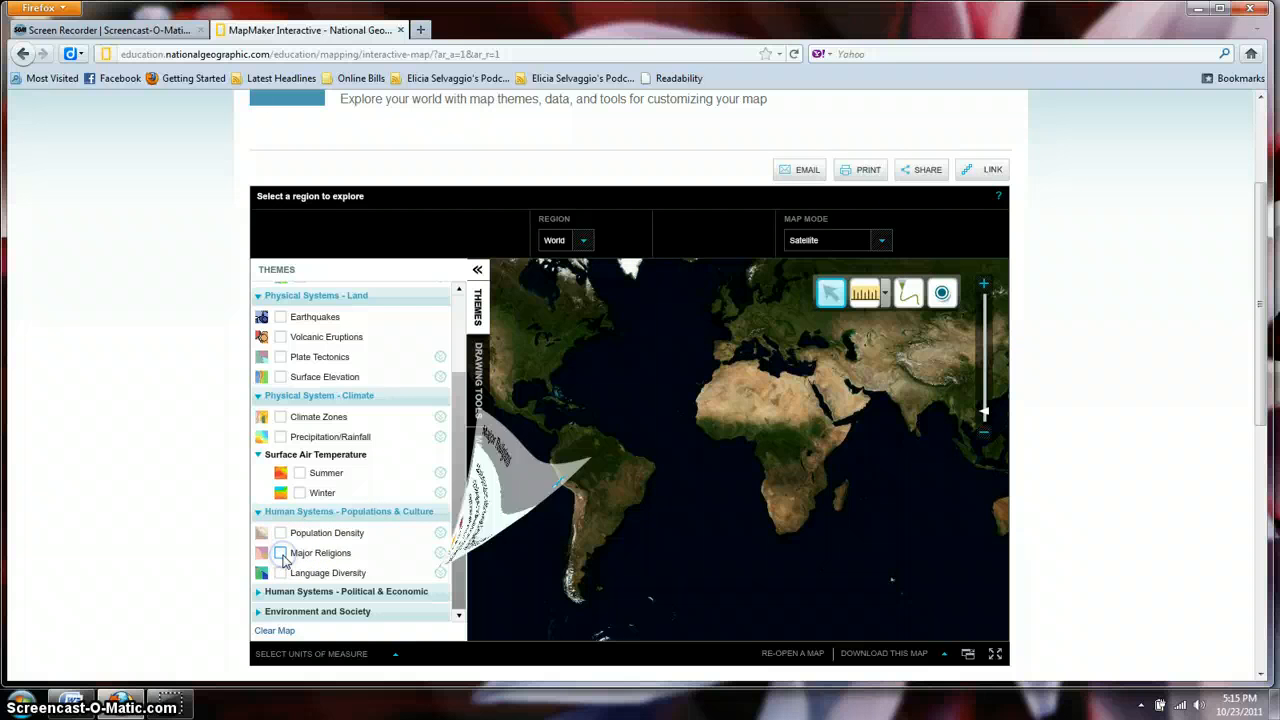
pyautogui.click(280, 572)
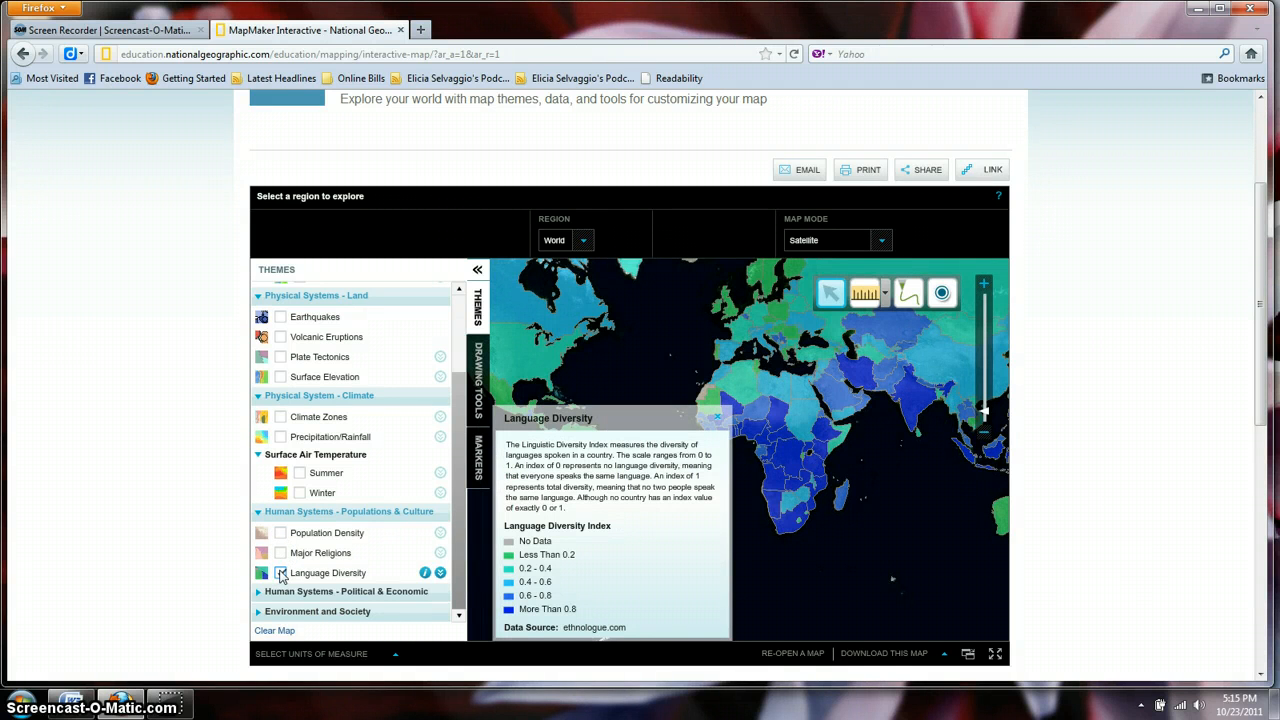
pyautogui.click(280, 572)
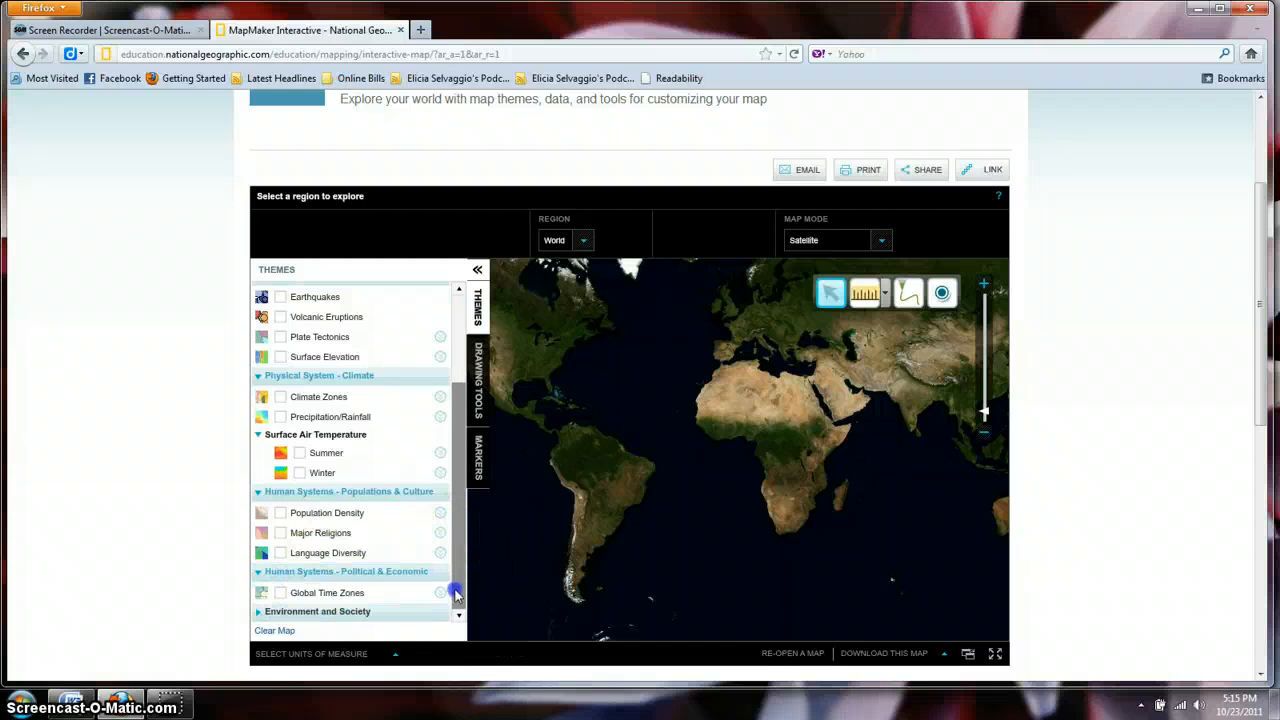
# - Show the Global Time Zones layer under Political & Economic, then switch it off
pyautogui.click(280, 592)
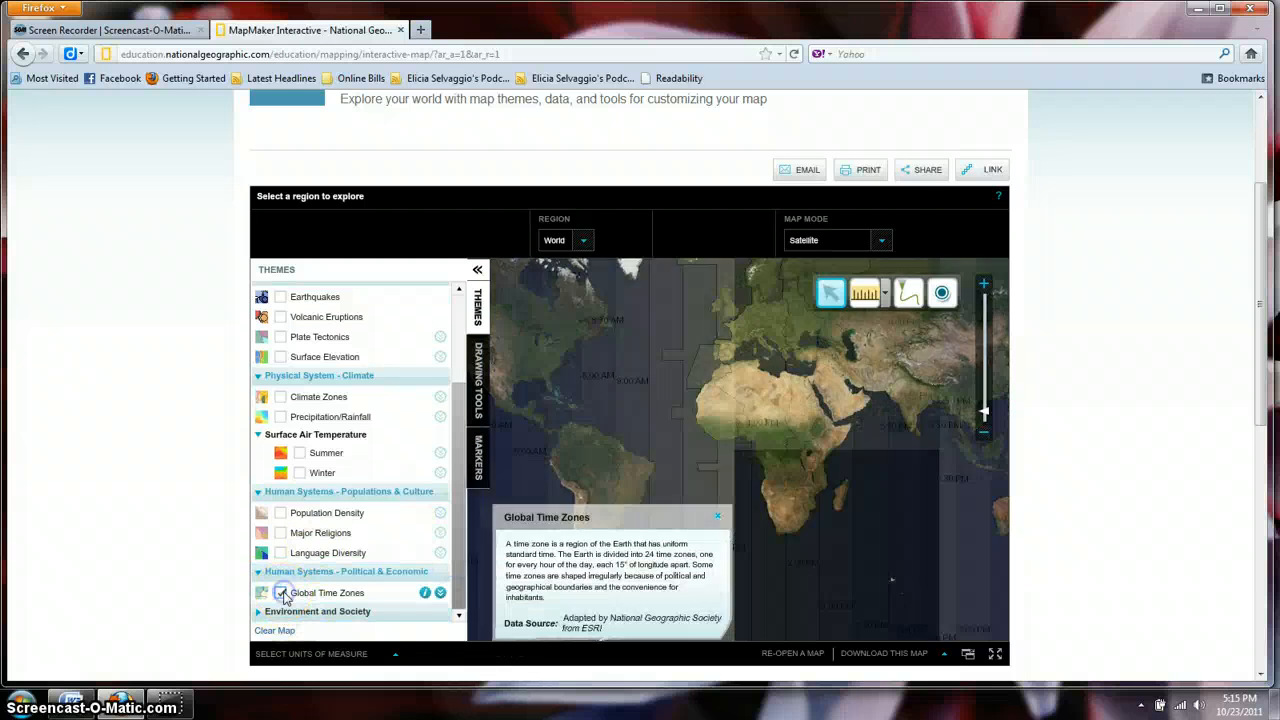
pyautogui.click(280, 592)
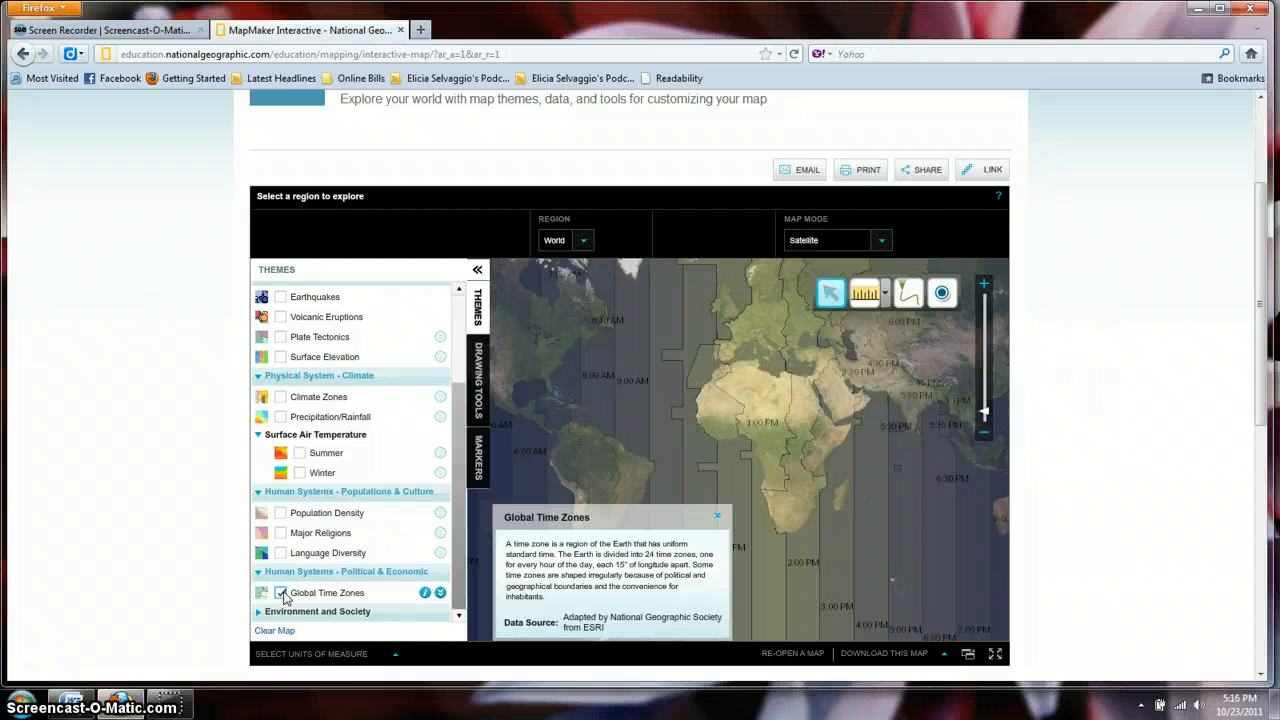
pyautogui.click(280, 592)
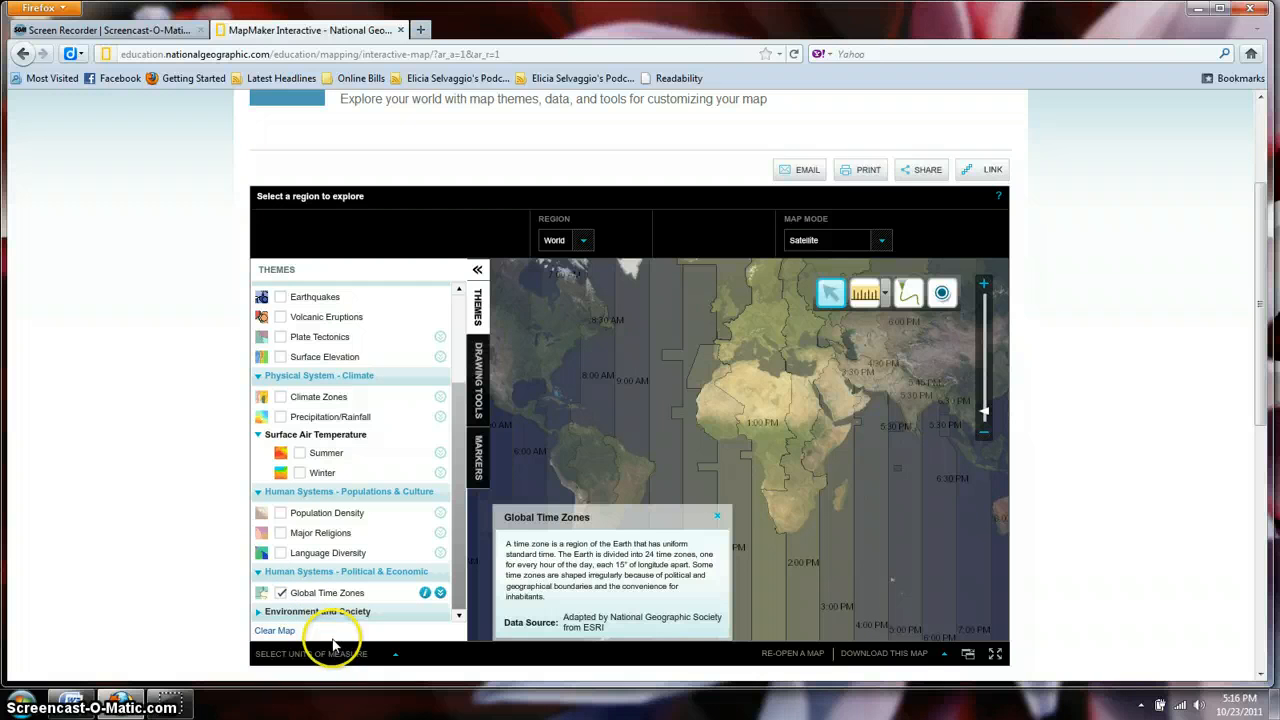
pyautogui.moveTo(396, 658)
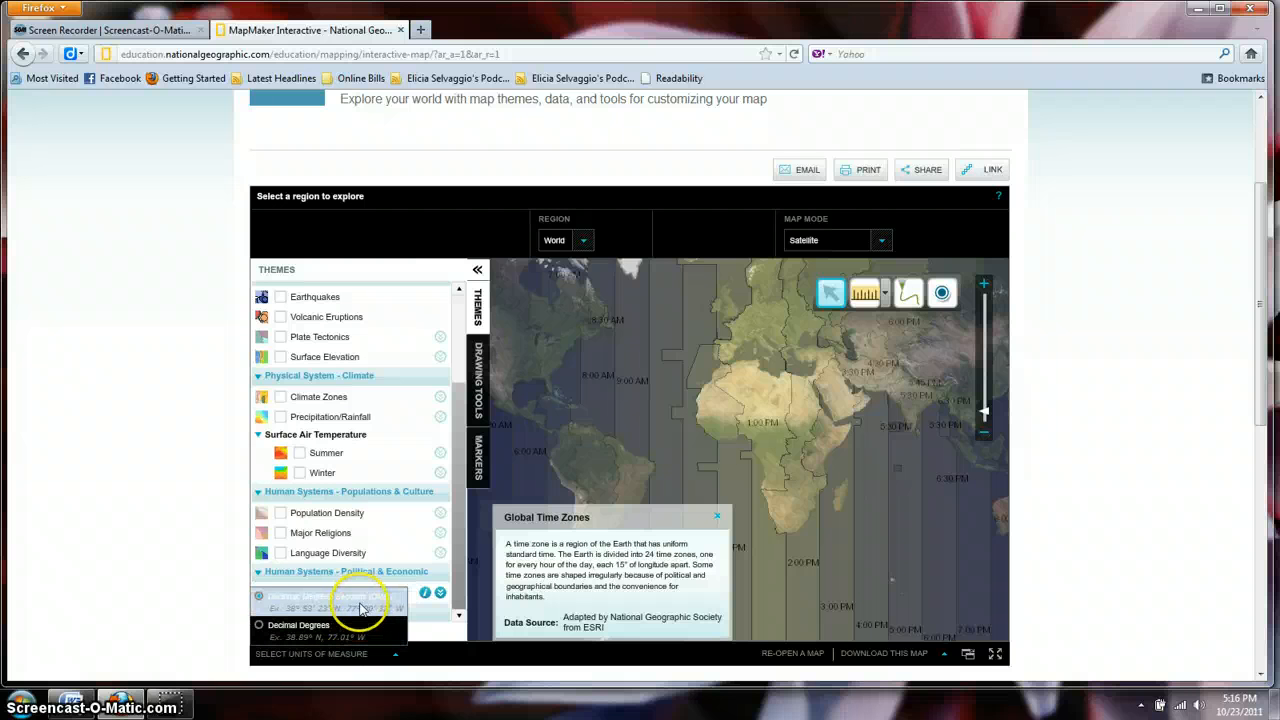
pyautogui.click(260, 596)
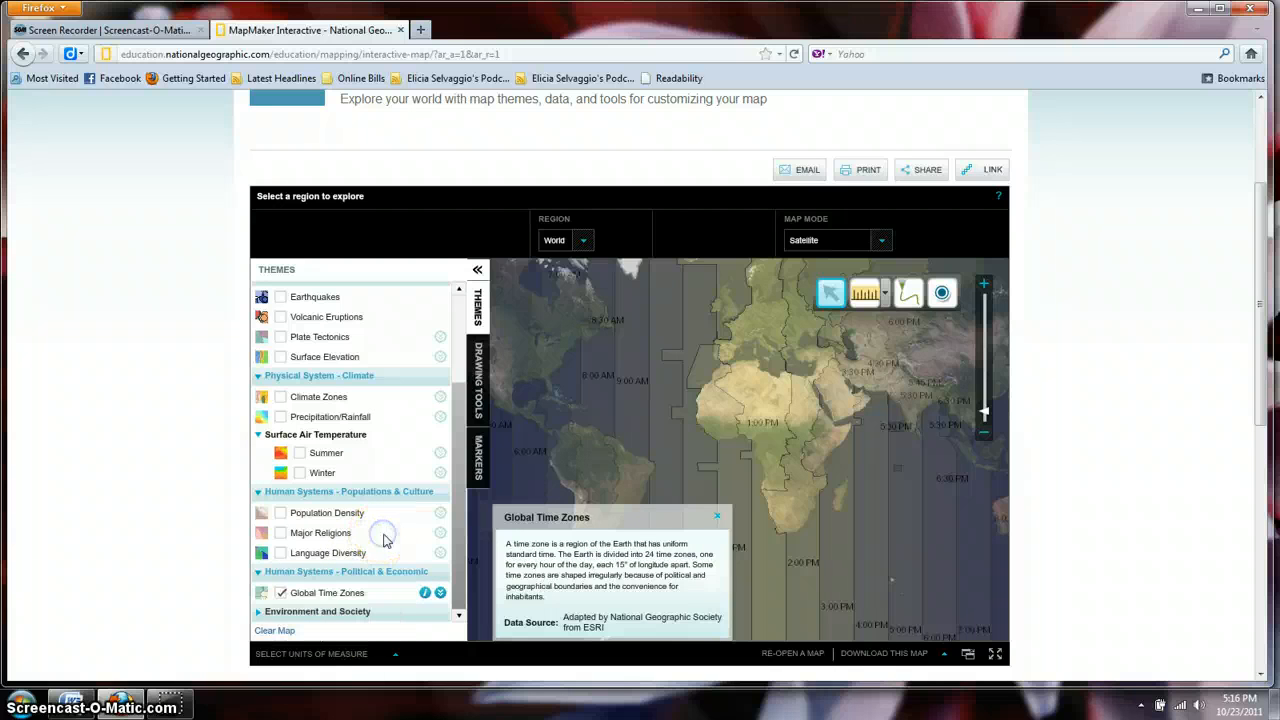
pyautogui.click(280, 592)
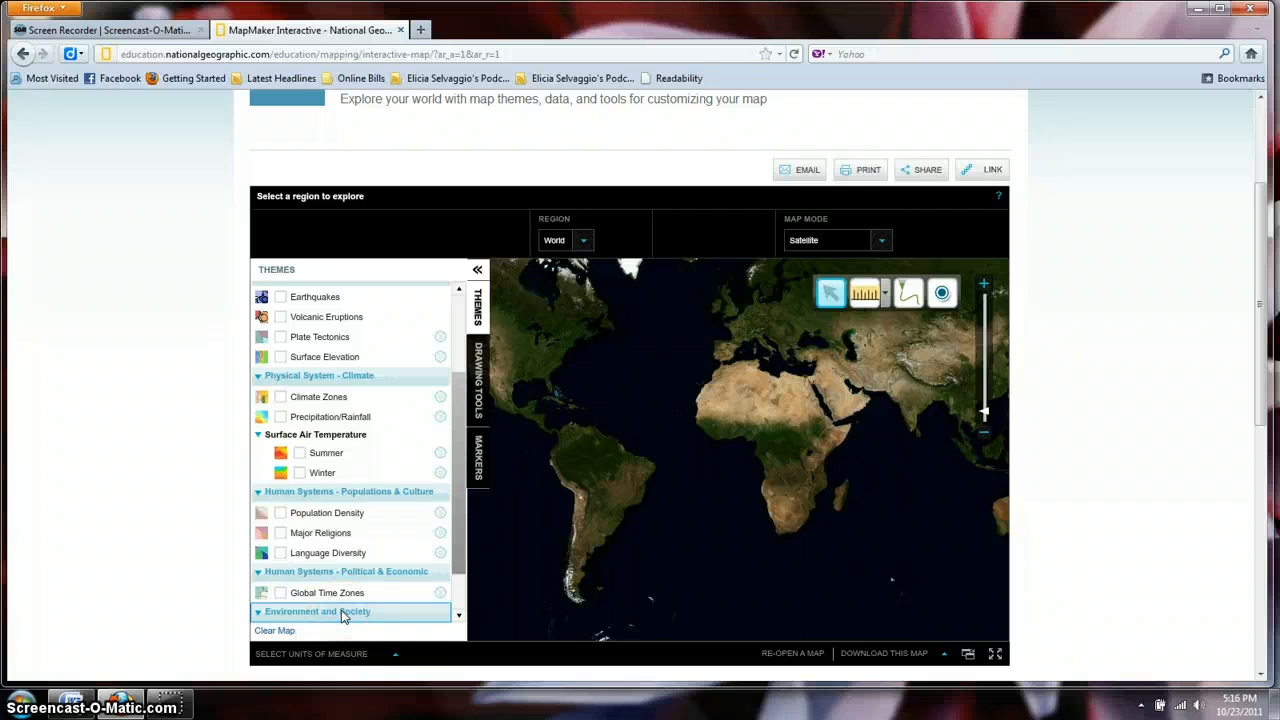
# - Under Environment and Society show Lights At Night, then Human Footprint, then Land Cover, and dismiss its legend
pyautogui.scroll(-3)
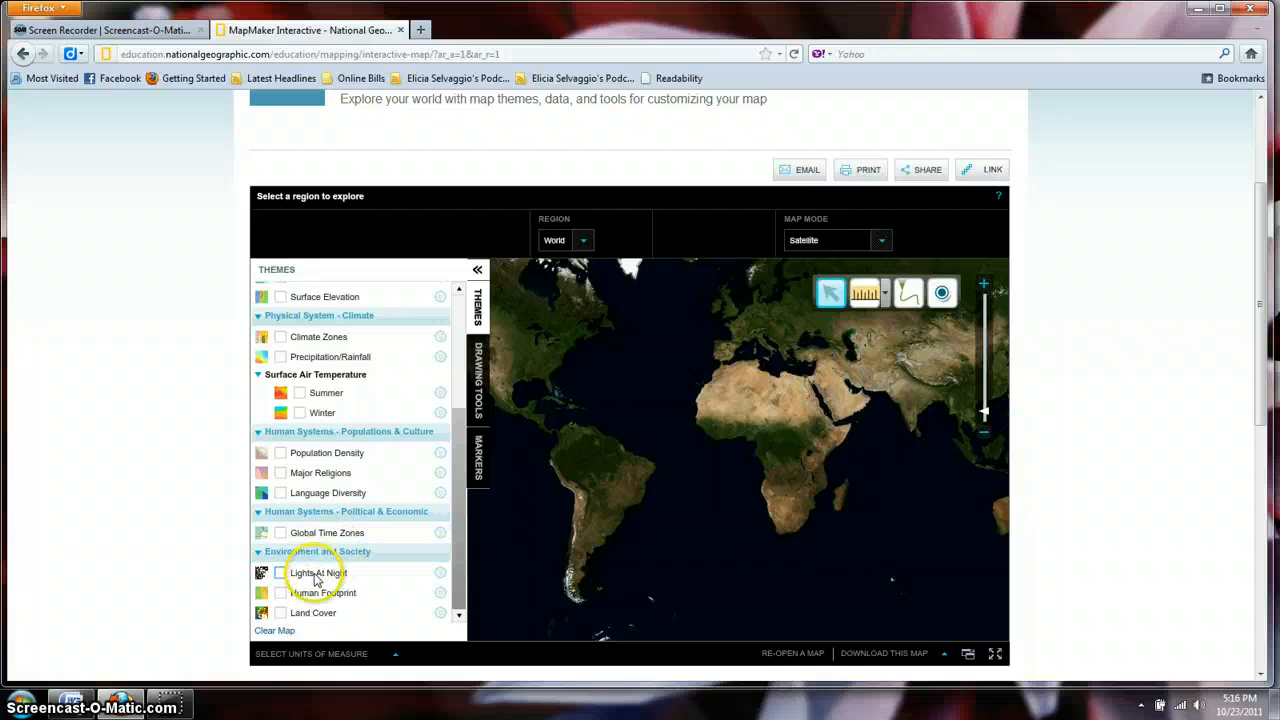
pyautogui.click(280, 572)
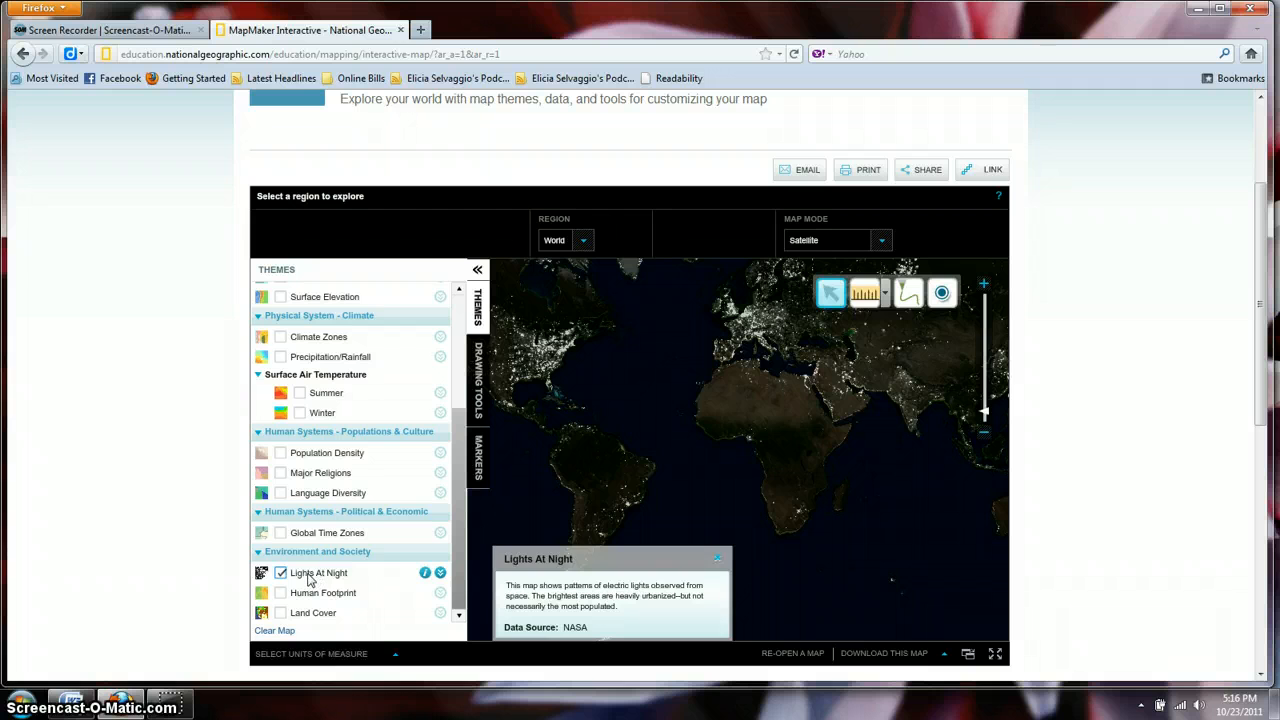
pyautogui.click(280, 592)
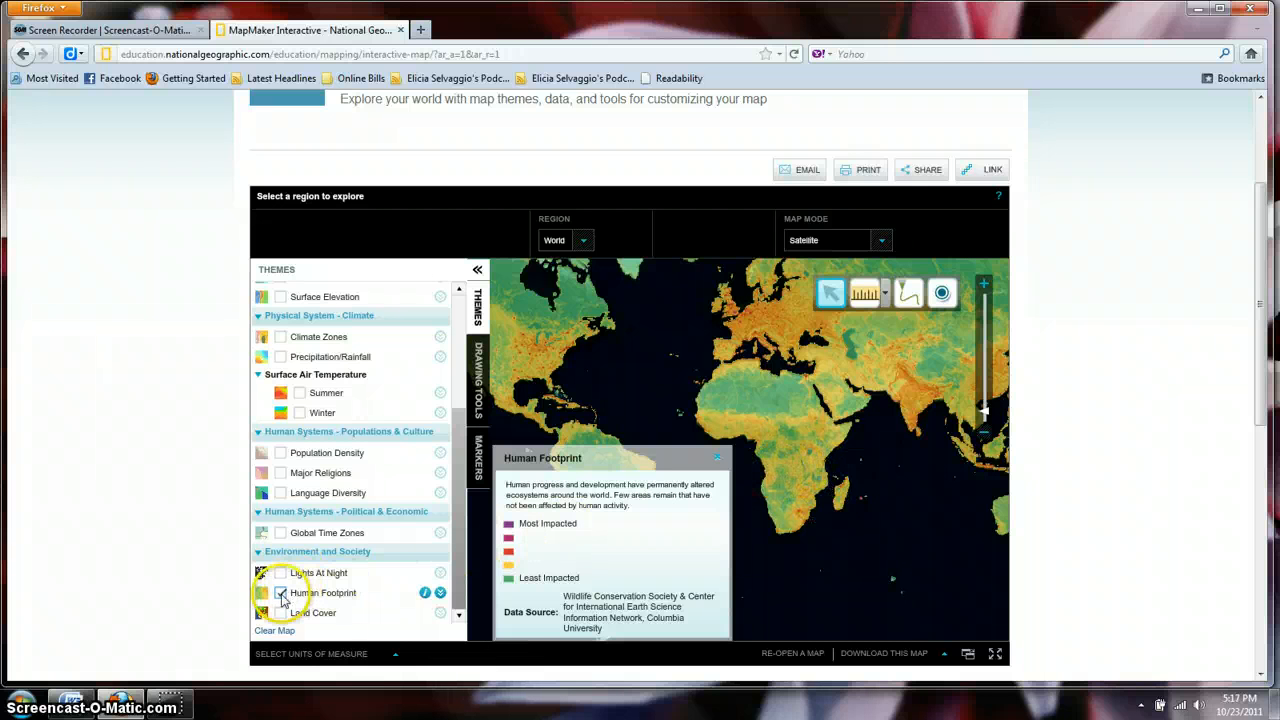
pyautogui.click(280, 612)
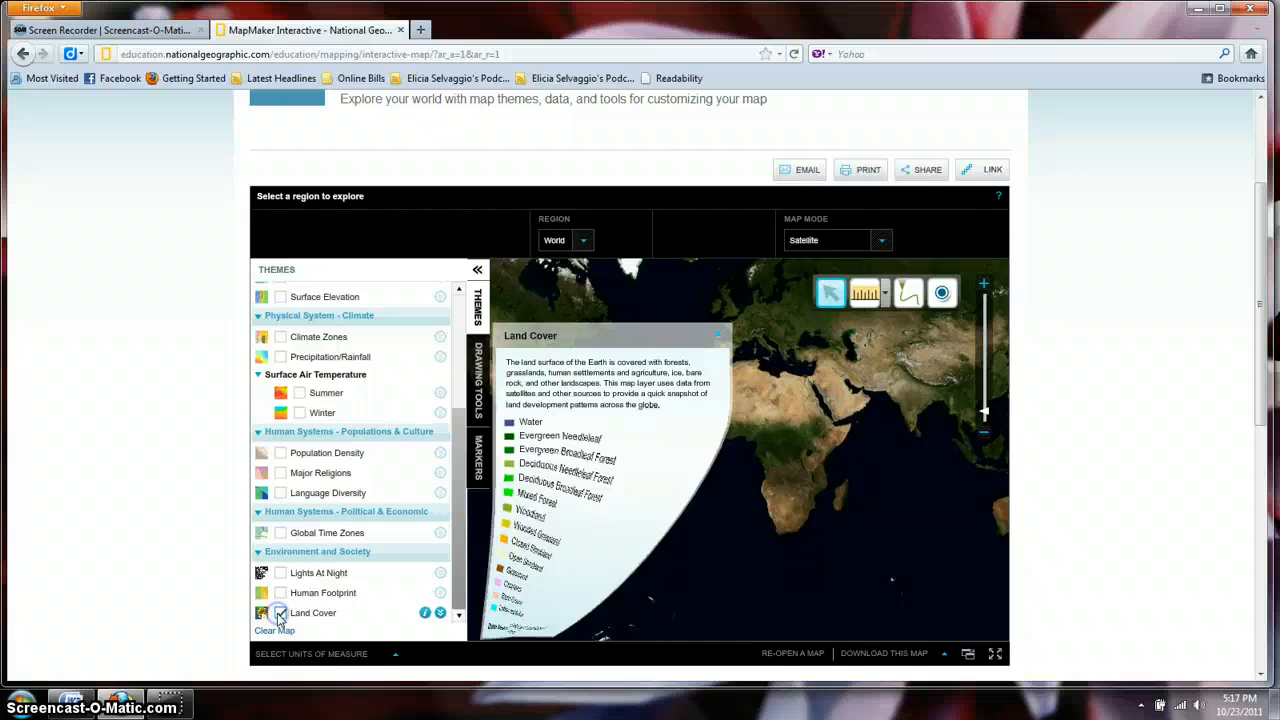
pyautogui.click(280, 612)
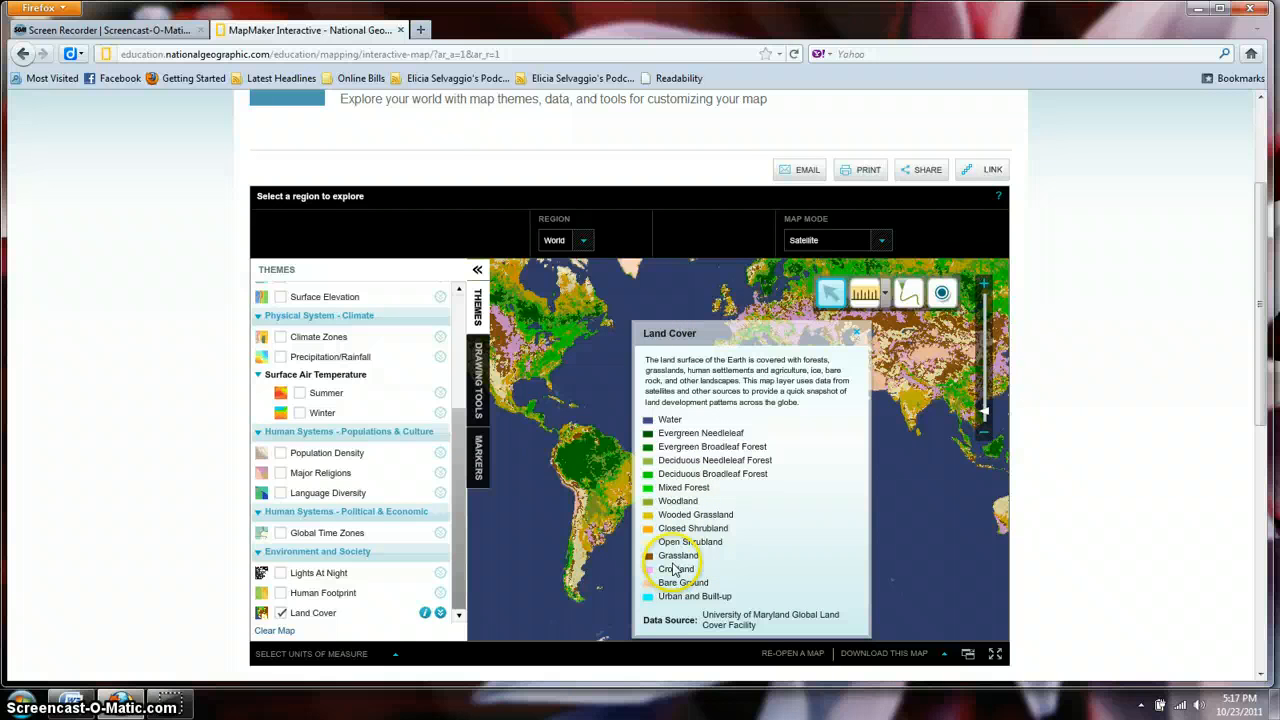
pyautogui.click(856, 332)
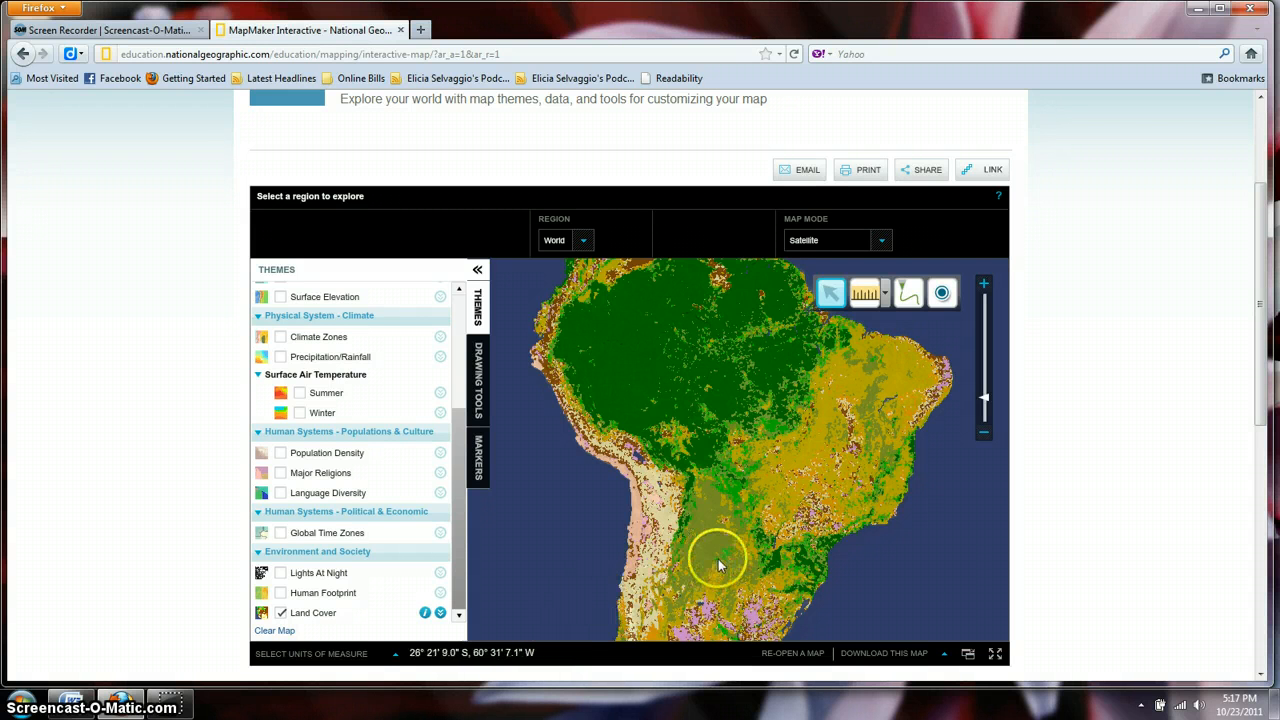
pyautogui.moveTo(716, 560); pyautogui.dragTo(584, 318)
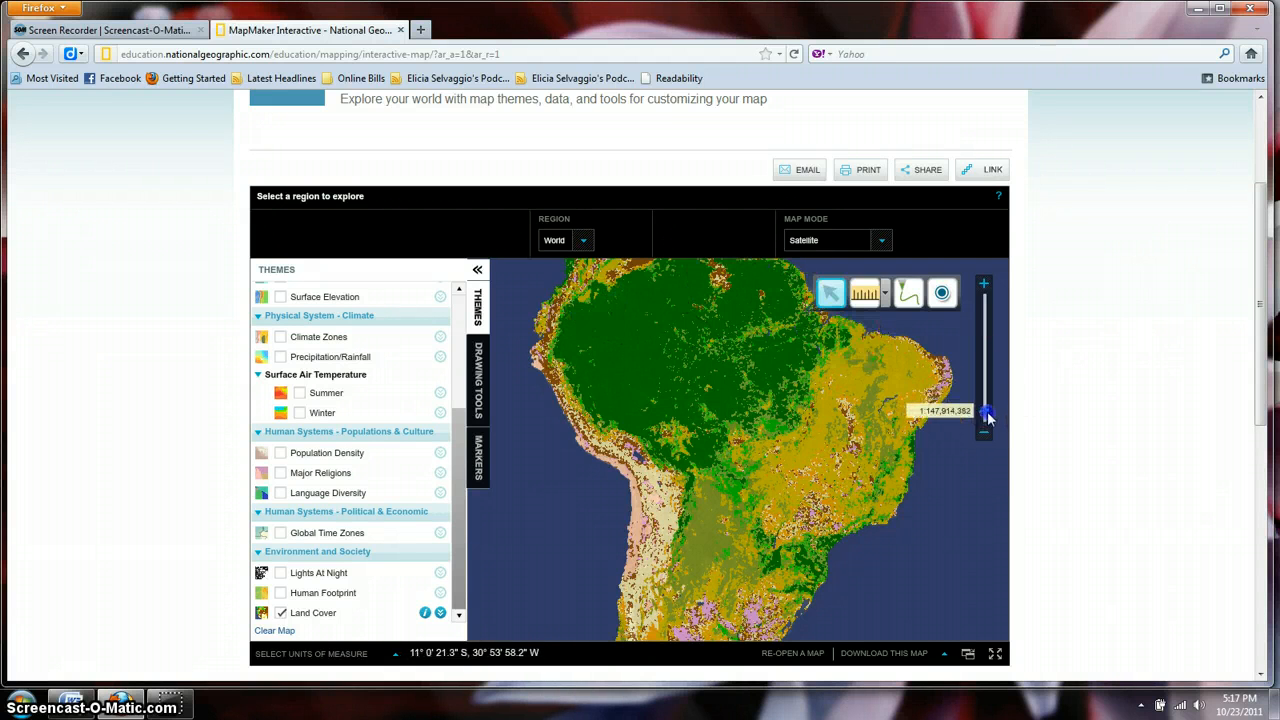
pyautogui.click(984, 418)
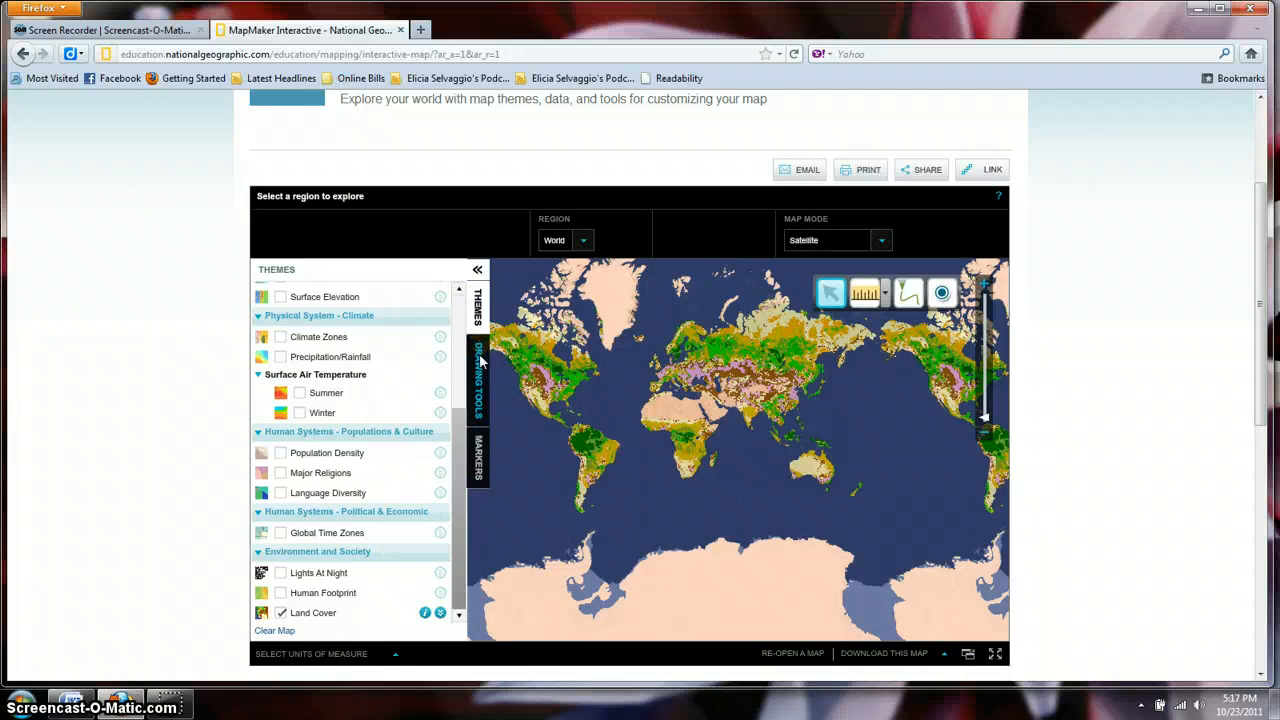
pyautogui.click(478, 376)
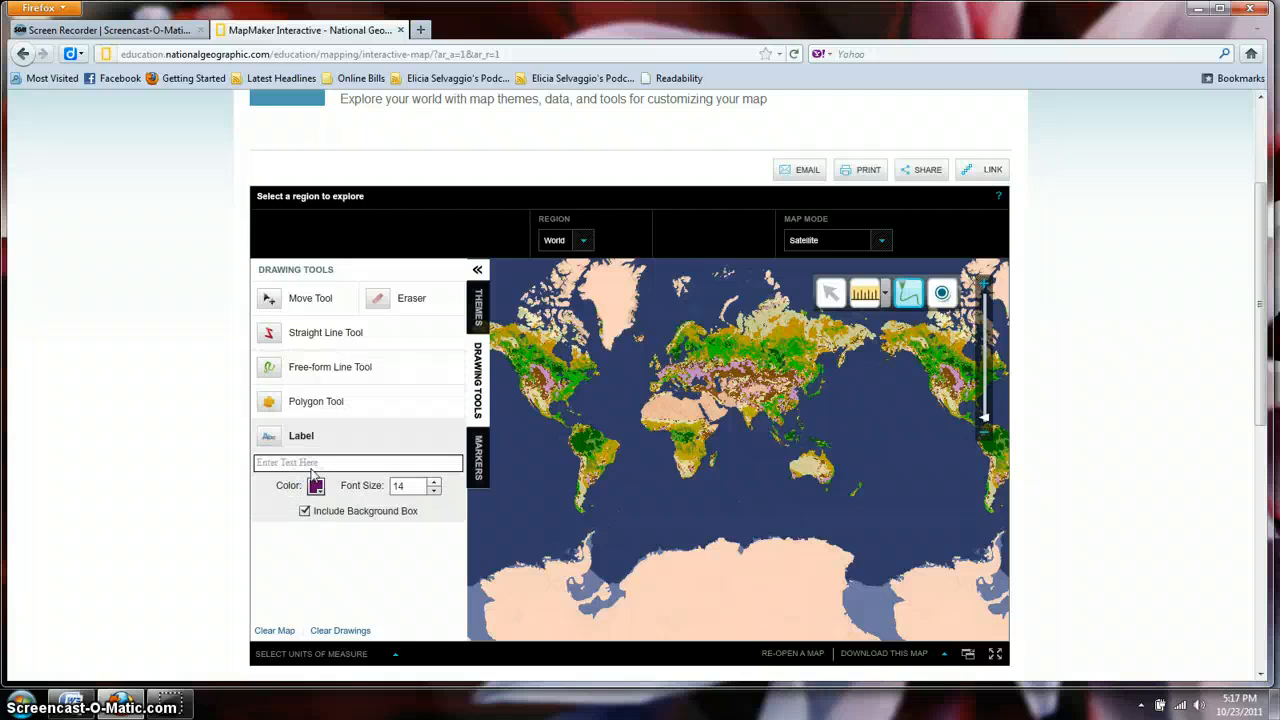
# - Focus the Label text box in Drawing Tools and bring up the map markers set
pyautogui.click(358, 462)
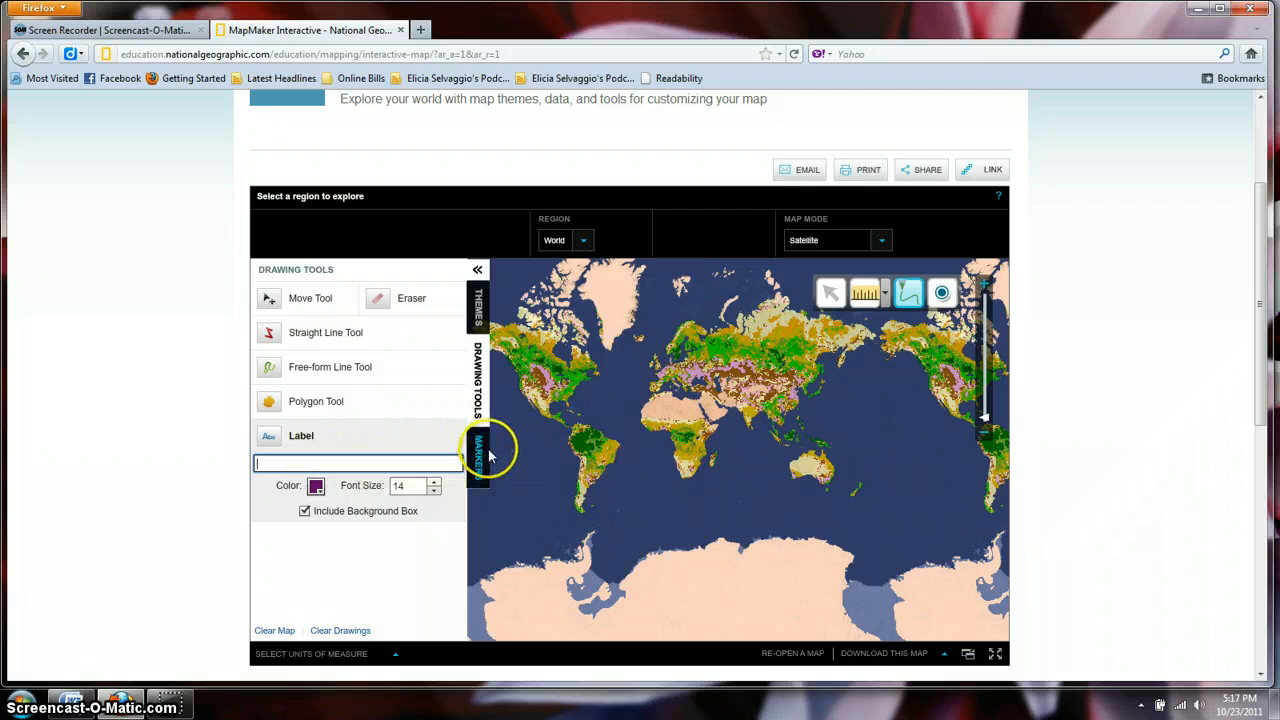
pyautogui.click(478, 456)
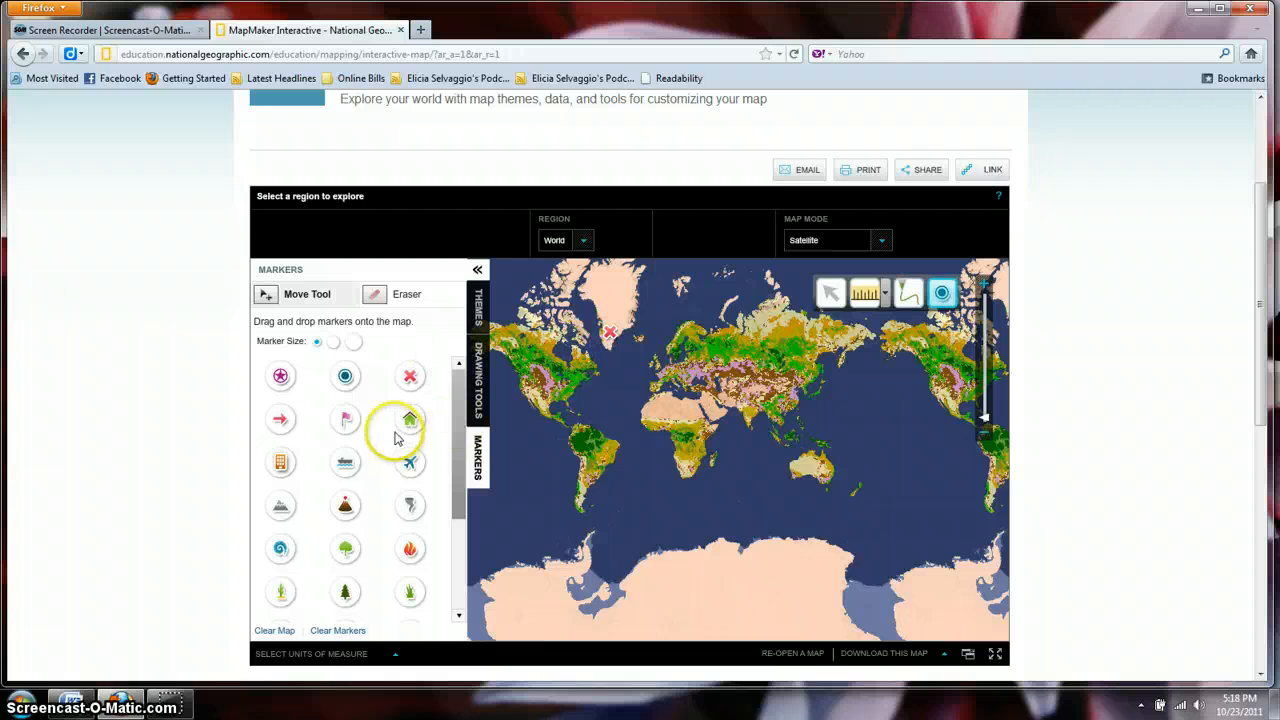
pyautogui.moveTo(344, 504)
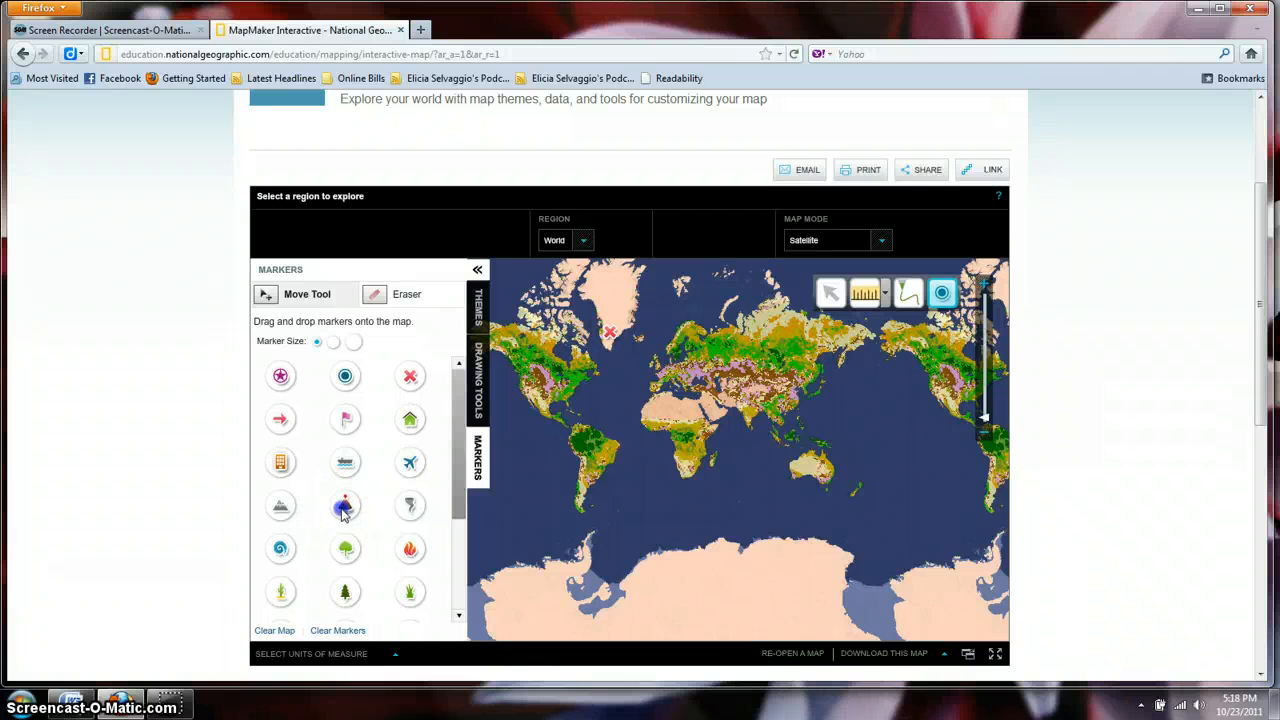
# - Drag two marker icons from the Markers panel onto the world map
pyautogui.moveTo(344, 504); pyautogui.dragTo(590, 378)
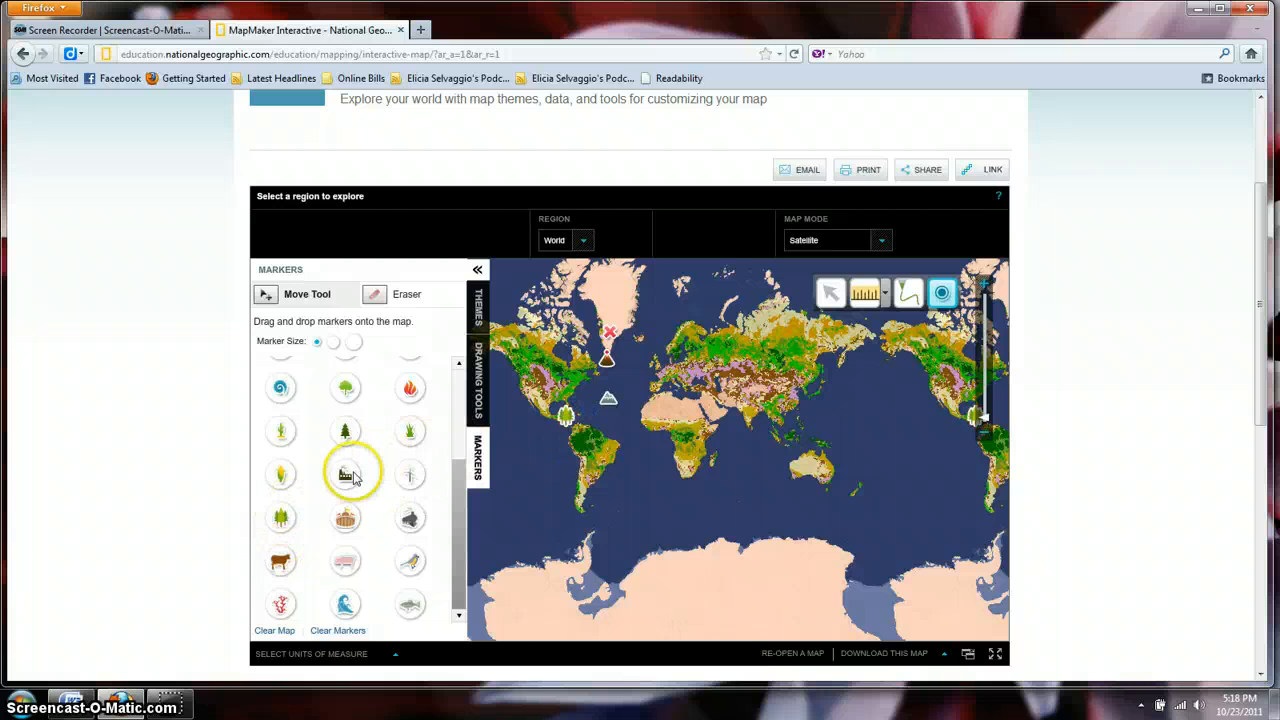
pyautogui.moveTo(344, 472); pyautogui.dragTo(530, 356)
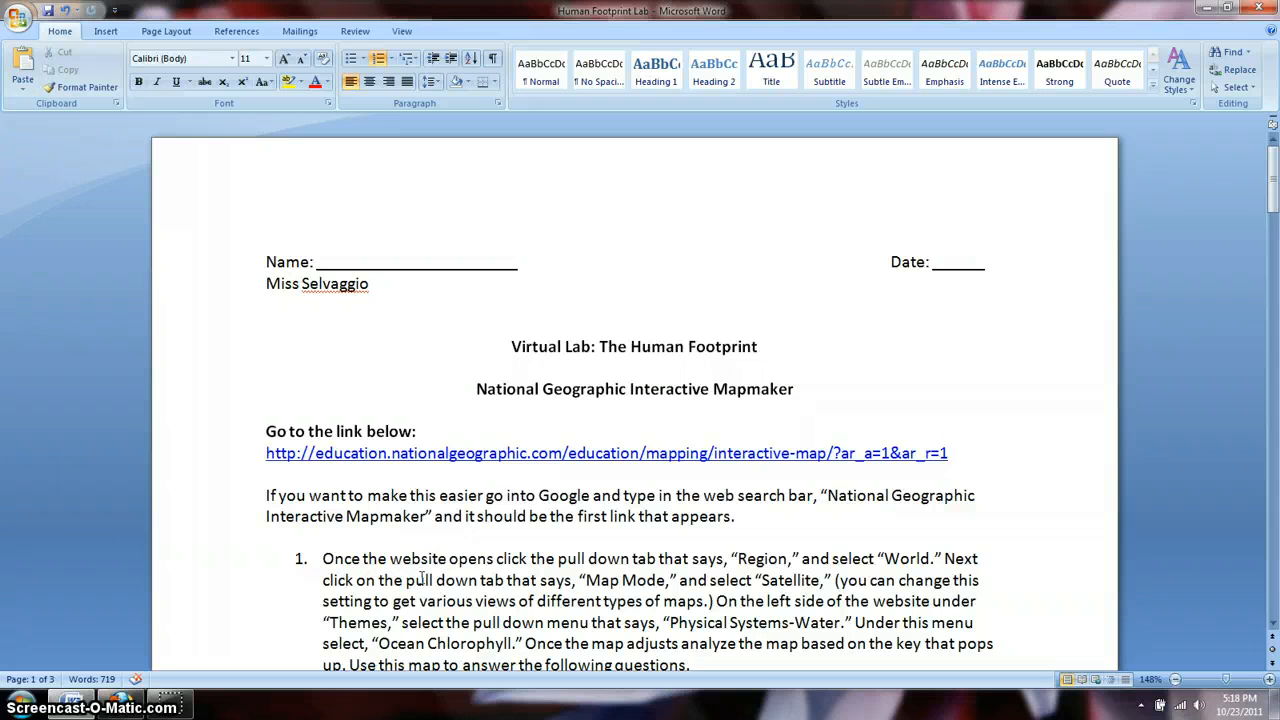
pyautogui.moveTo(1270, 180)
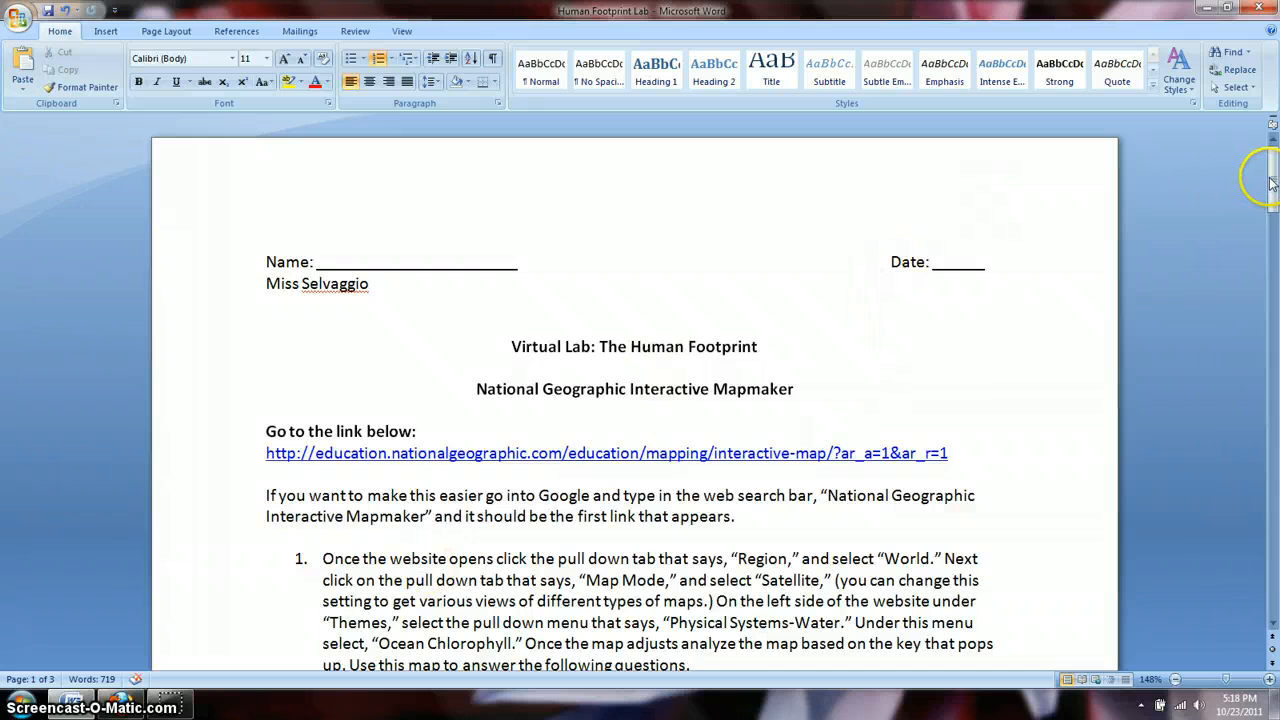
# - Scroll the worksheet down to questions 3 and 4 on climate zones and precipitation
pyautogui.scroll(-3)
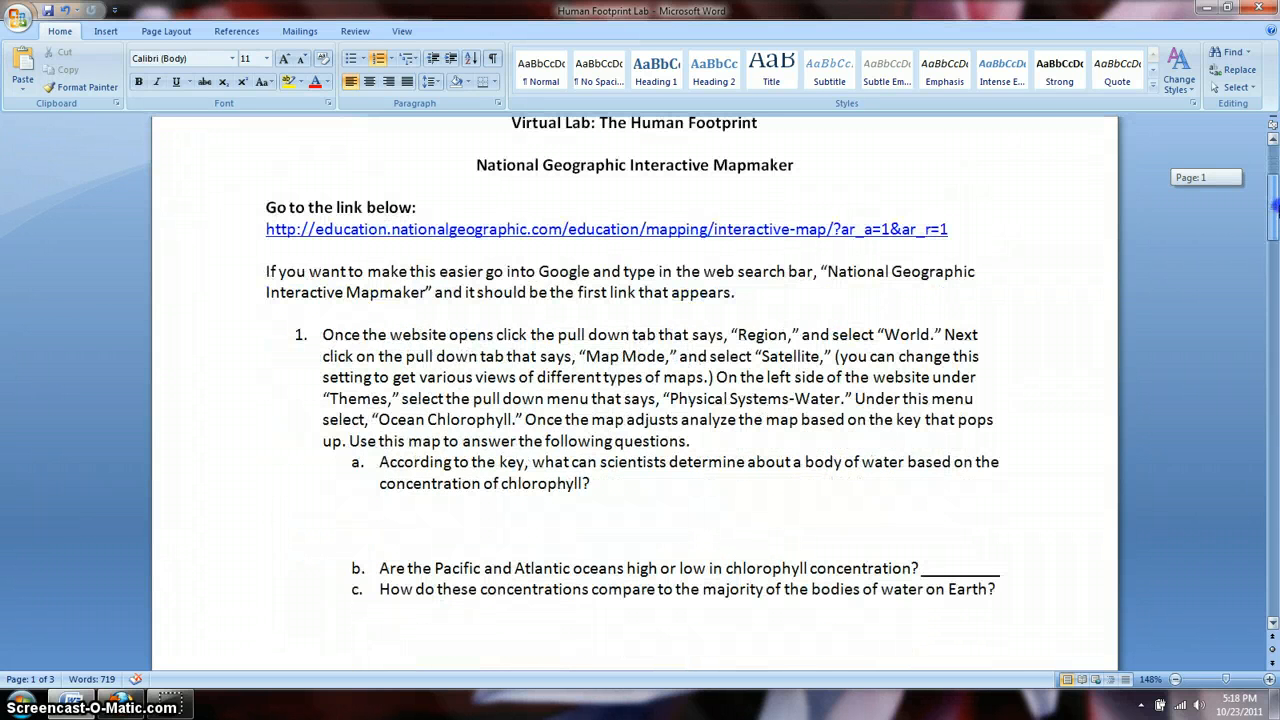
pyautogui.scroll(-3)
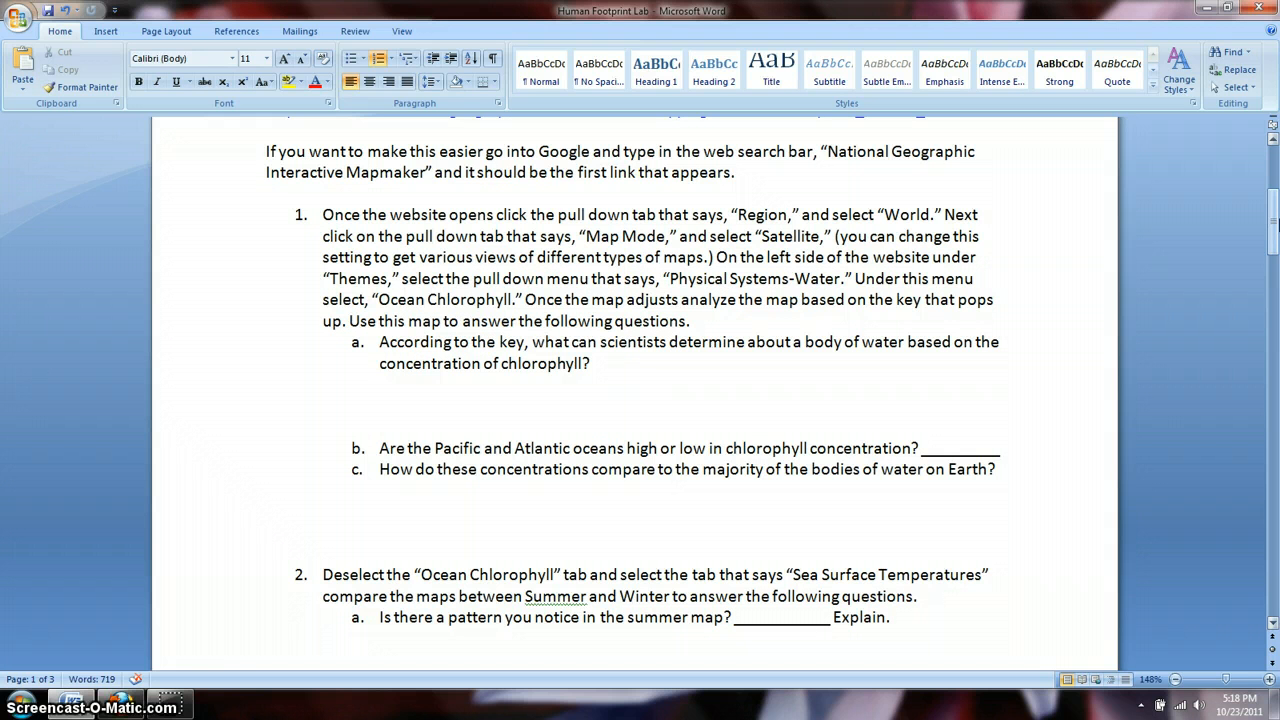
pyautogui.moveTo(1270, 224)
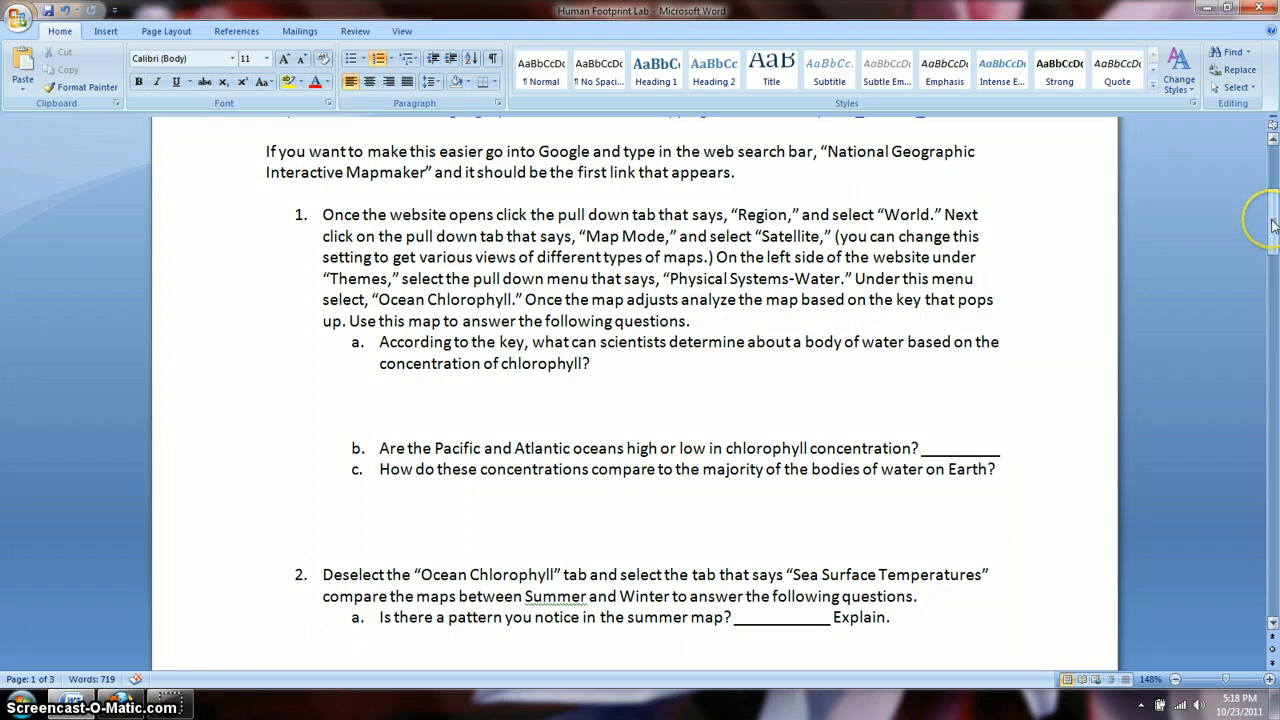
pyautogui.scroll(-3)
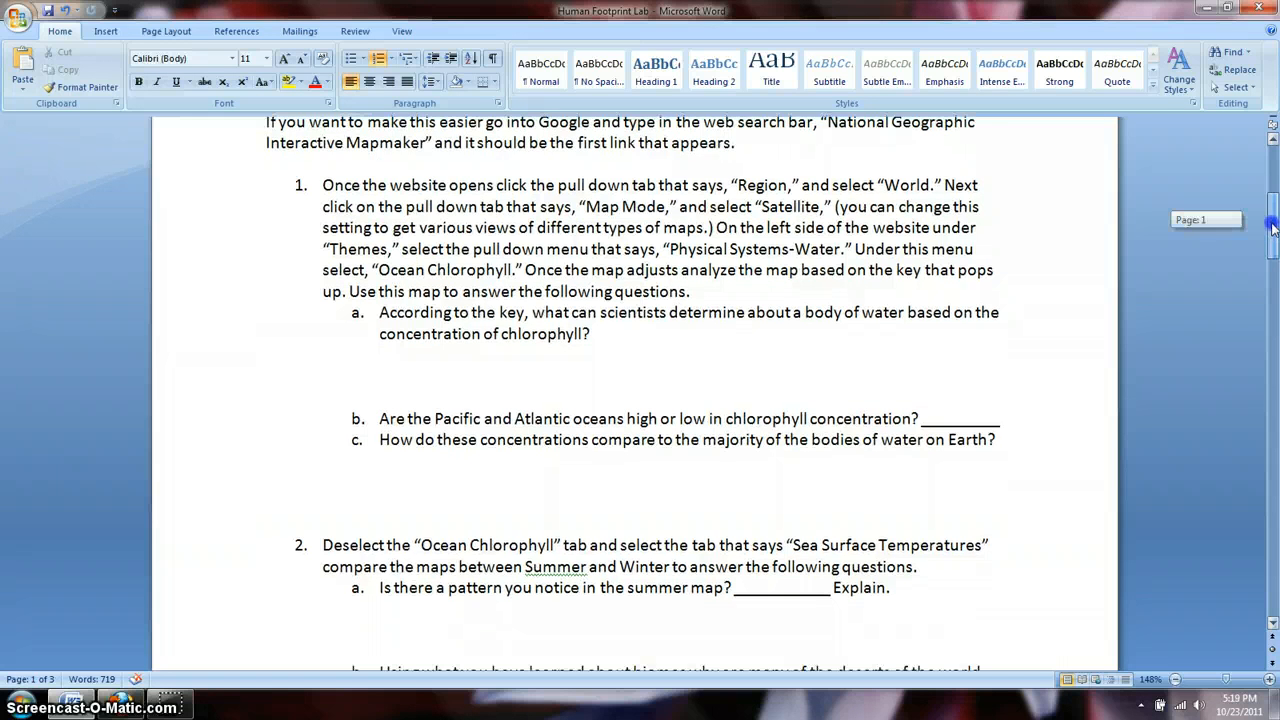
pyautogui.scroll(-3)
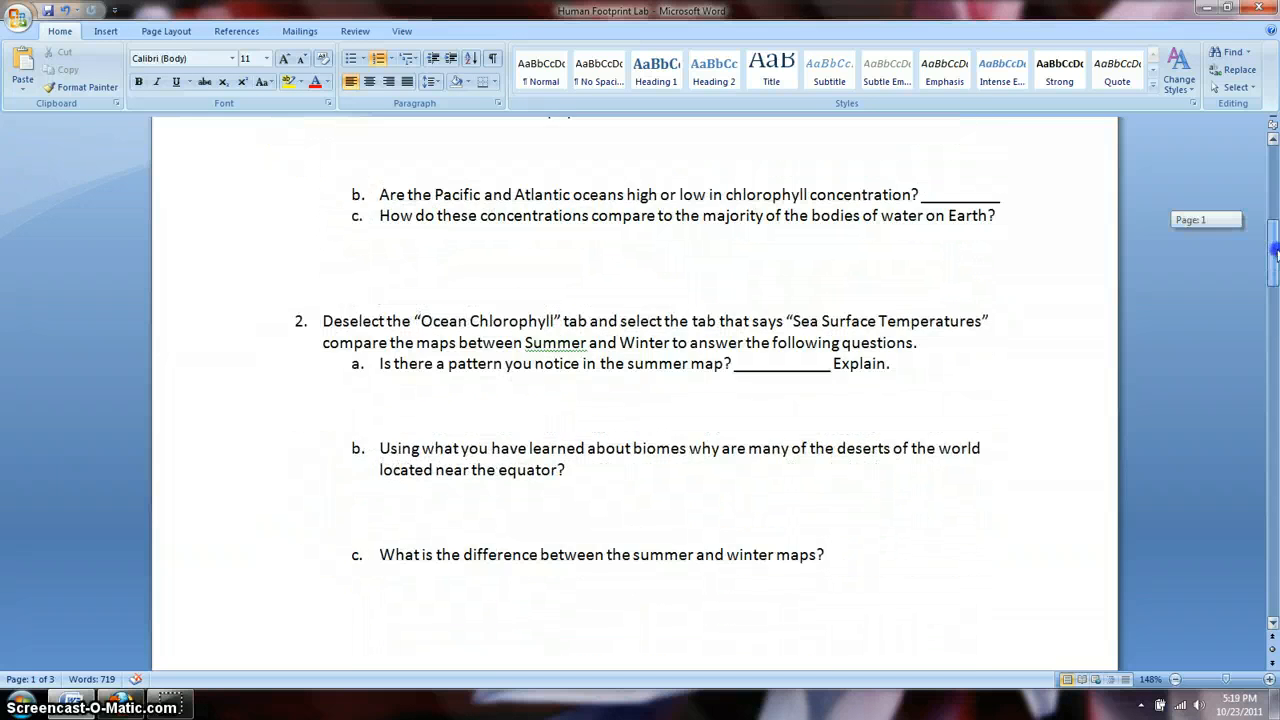
pyautogui.scroll(-3)
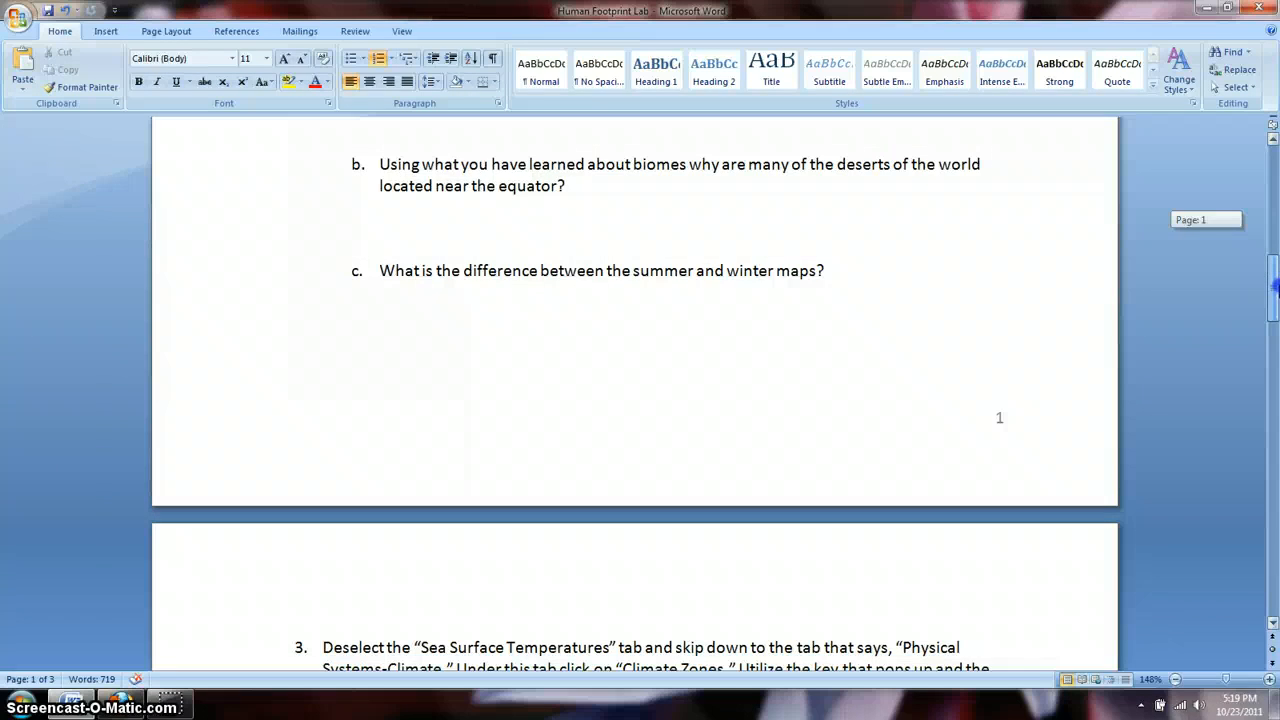
pyautogui.scroll(-3)
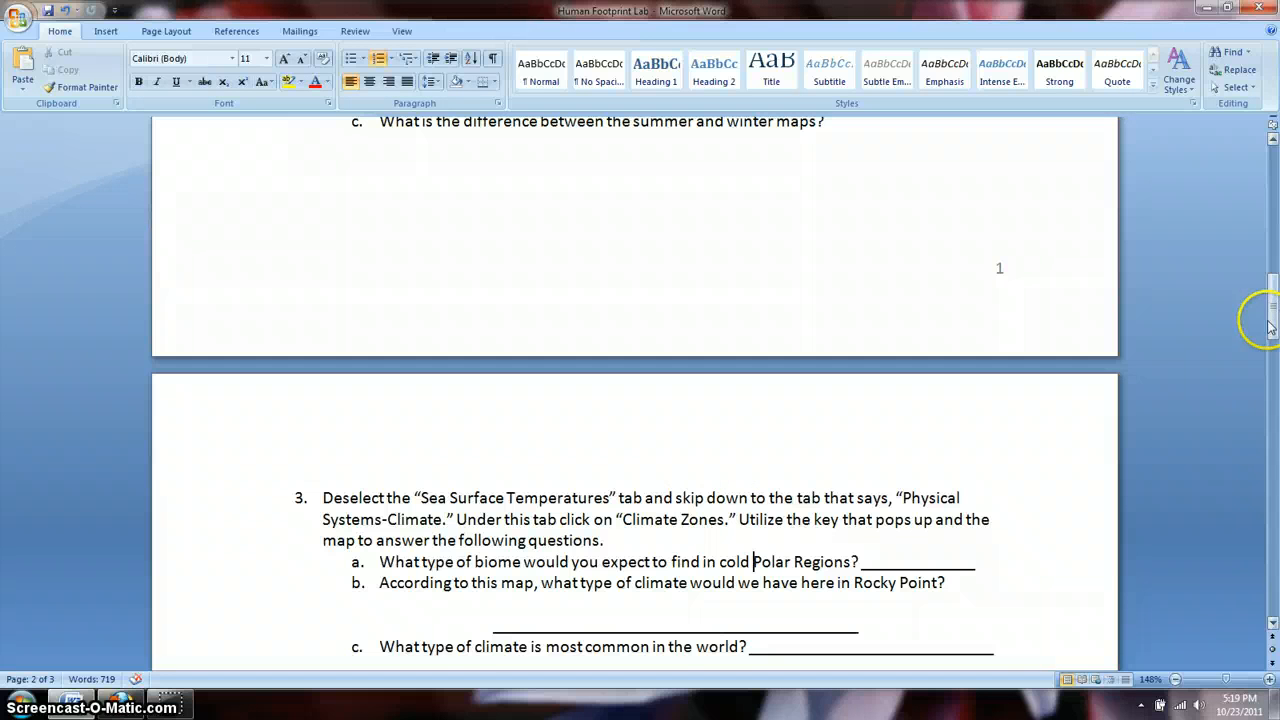
pyautogui.scroll(-3)
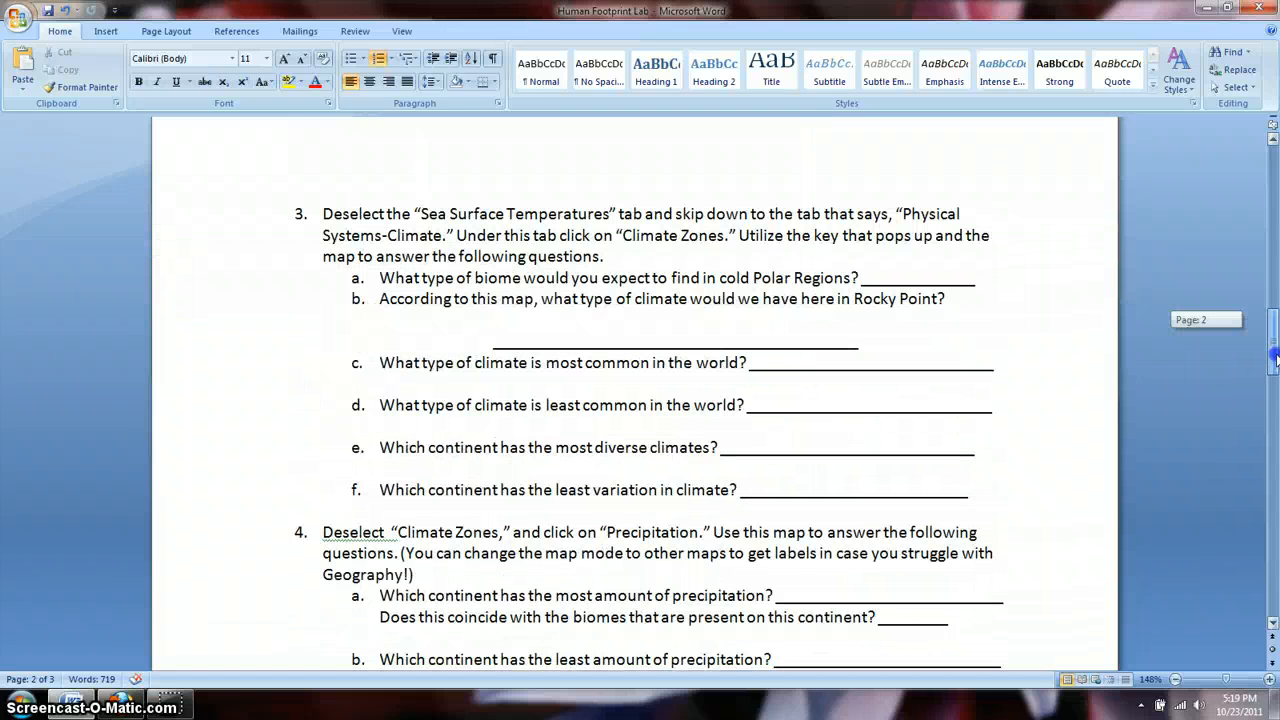
pyautogui.scroll(-3)
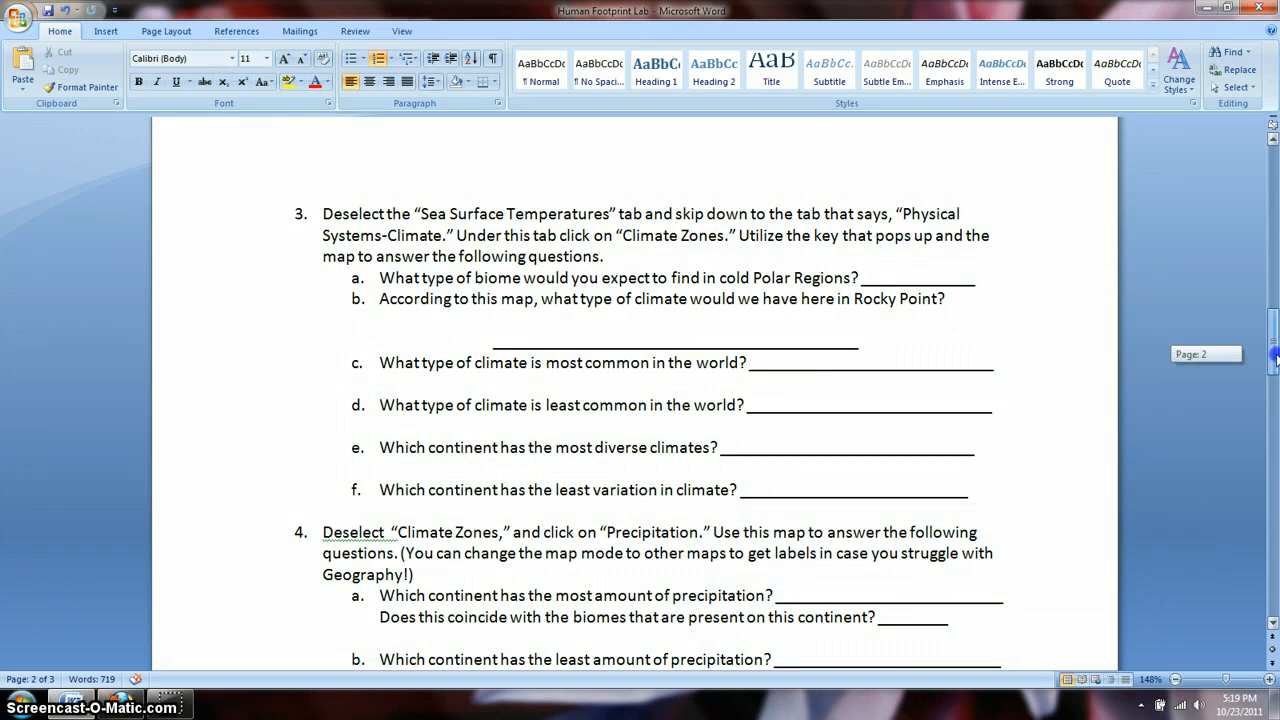
pyautogui.scroll(-3)
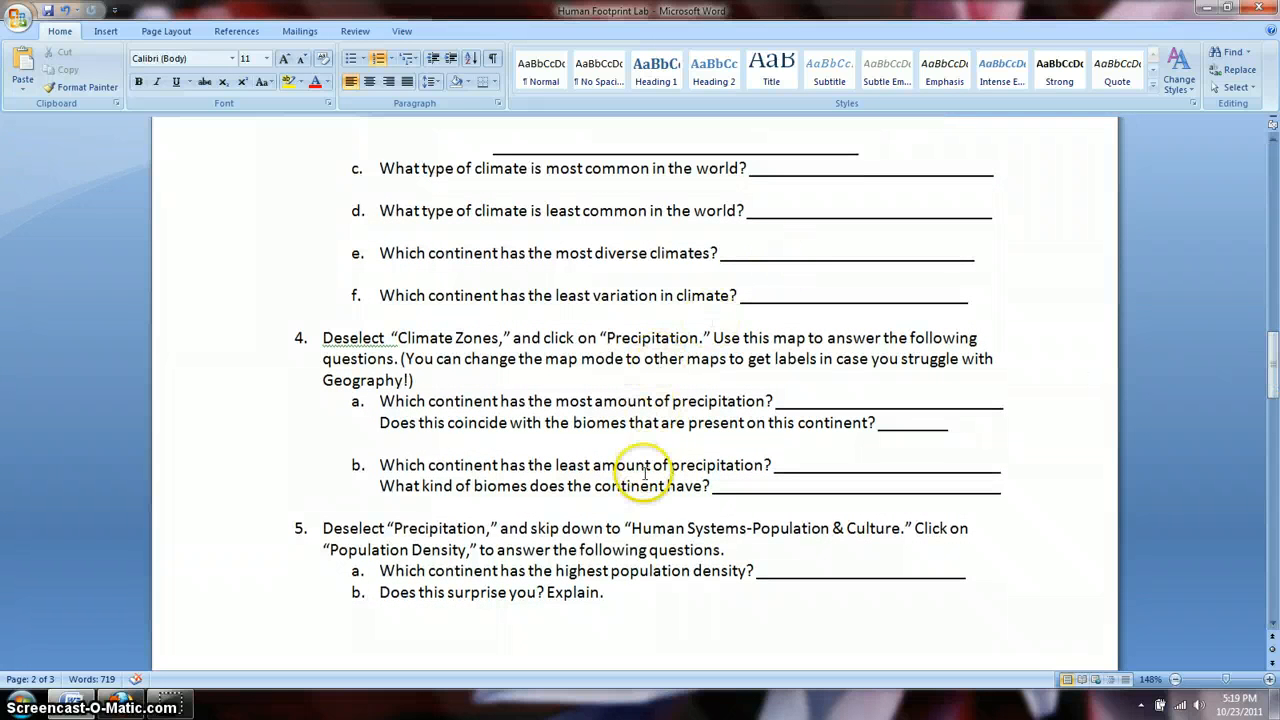
pyautogui.moveTo(808, 438)
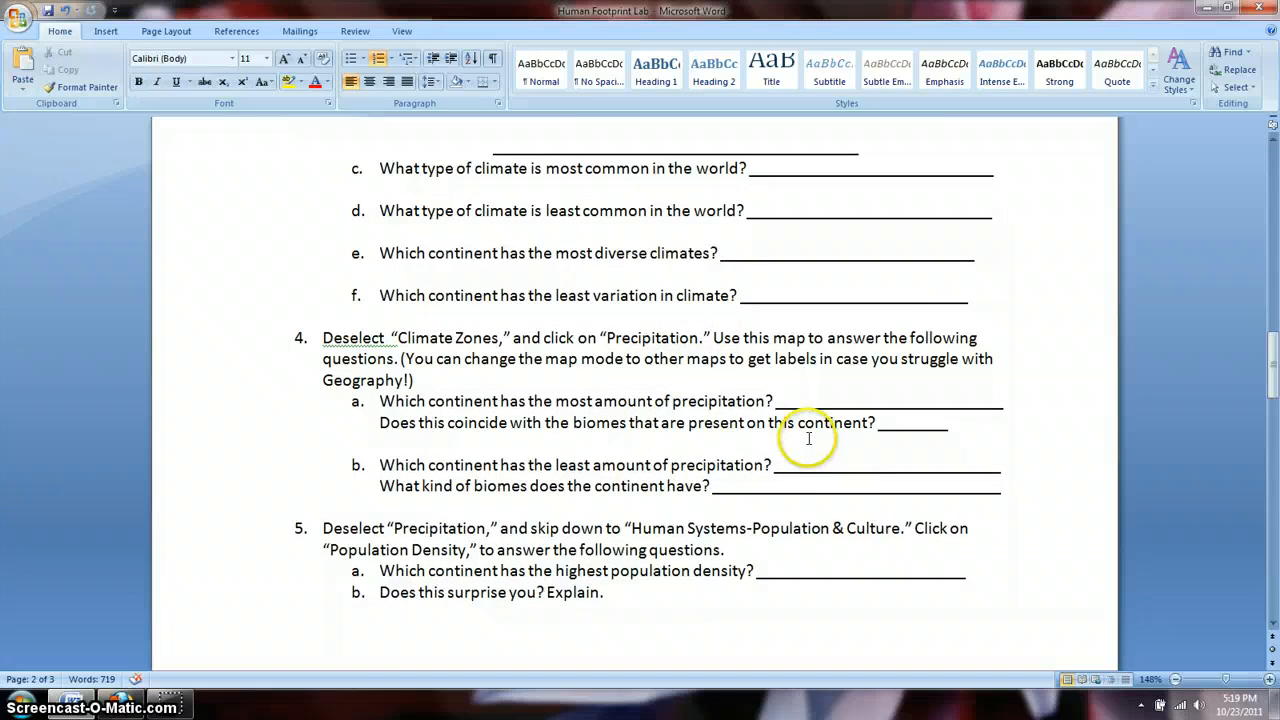
pyautogui.moveTo(1272, 356)
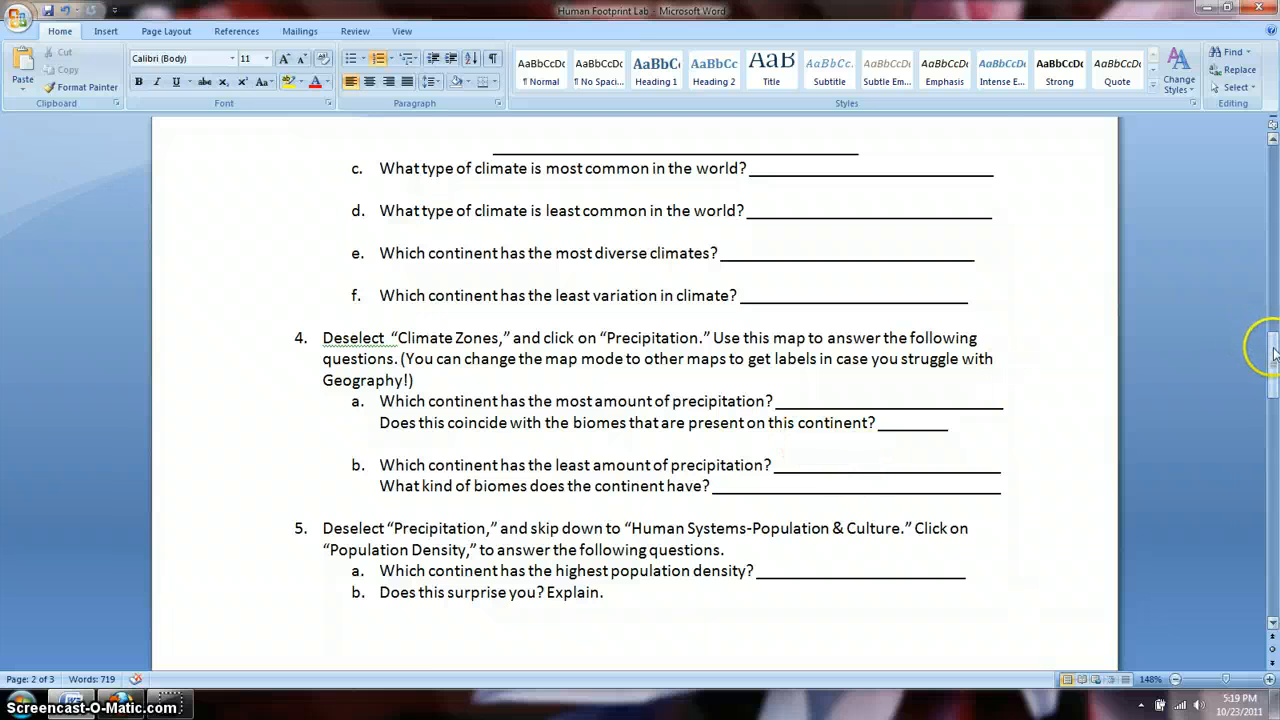
pyautogui.scroll(-3)
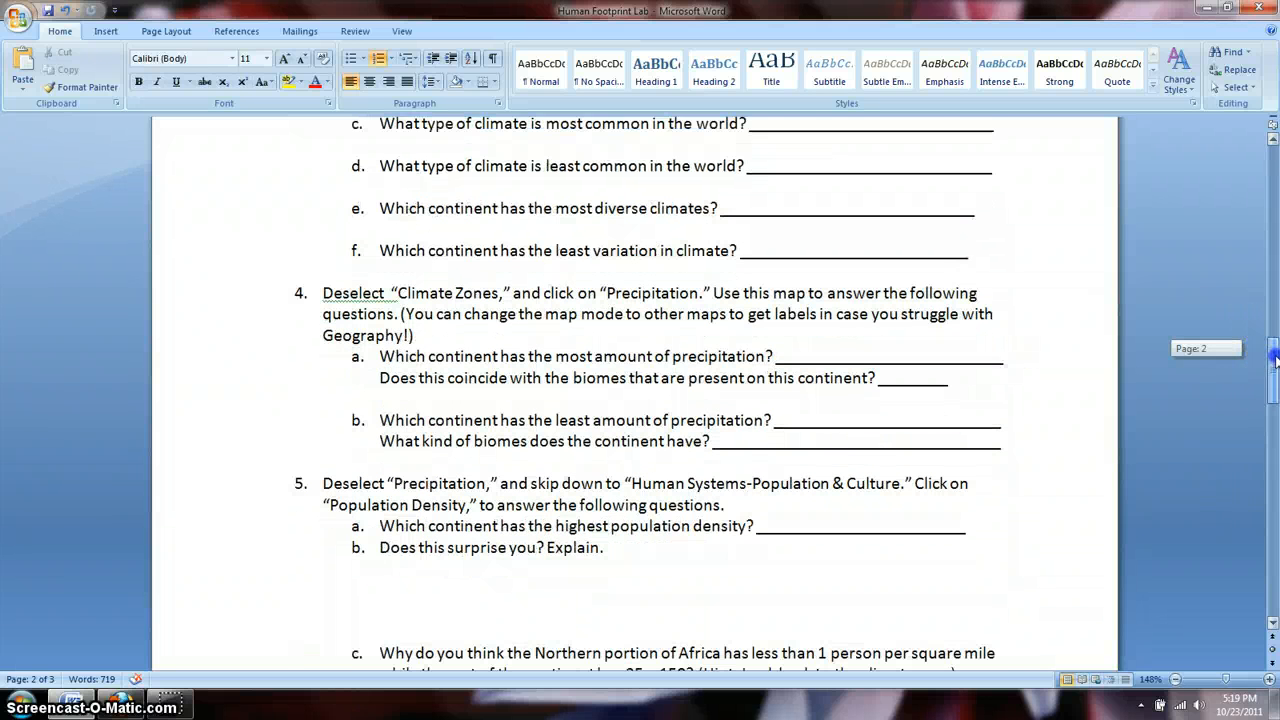
# - Scroll on through questions 5 and 6 to question 7 on page 3 about land cover
pyautogui.scroll(-3)
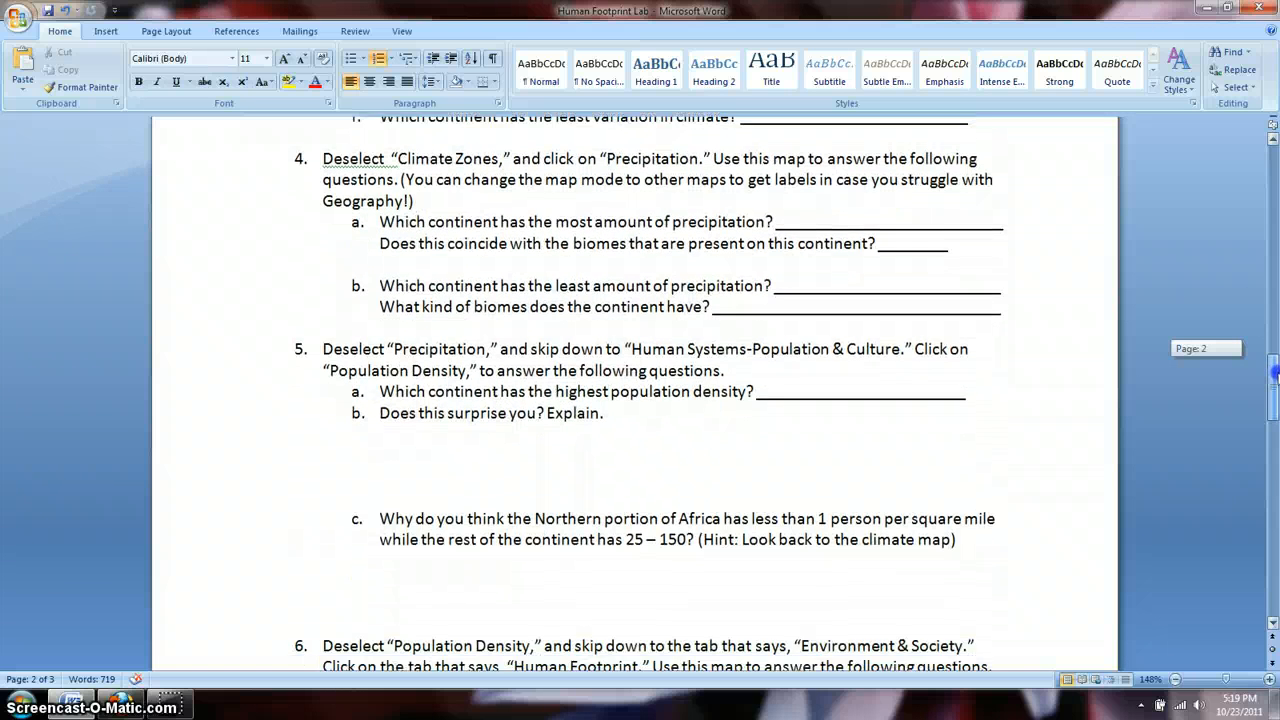
pyautogui.scroll(-3)
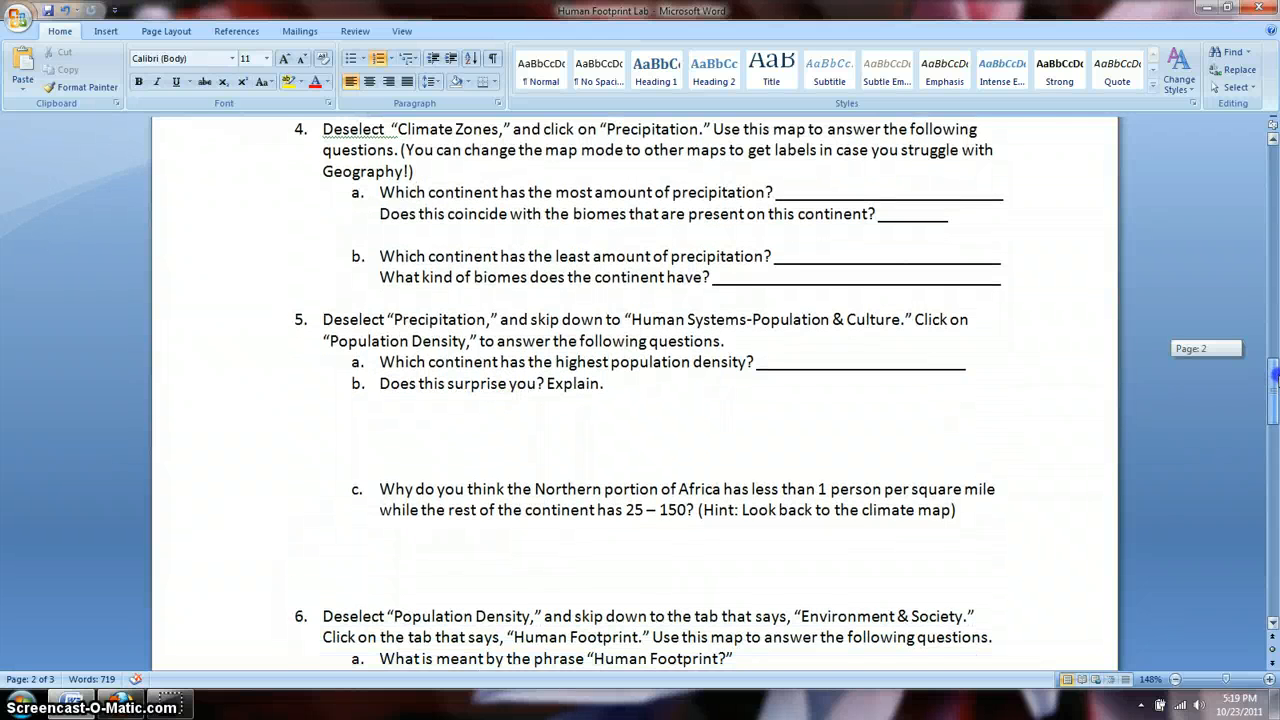
pyautogui.scroll(-3)
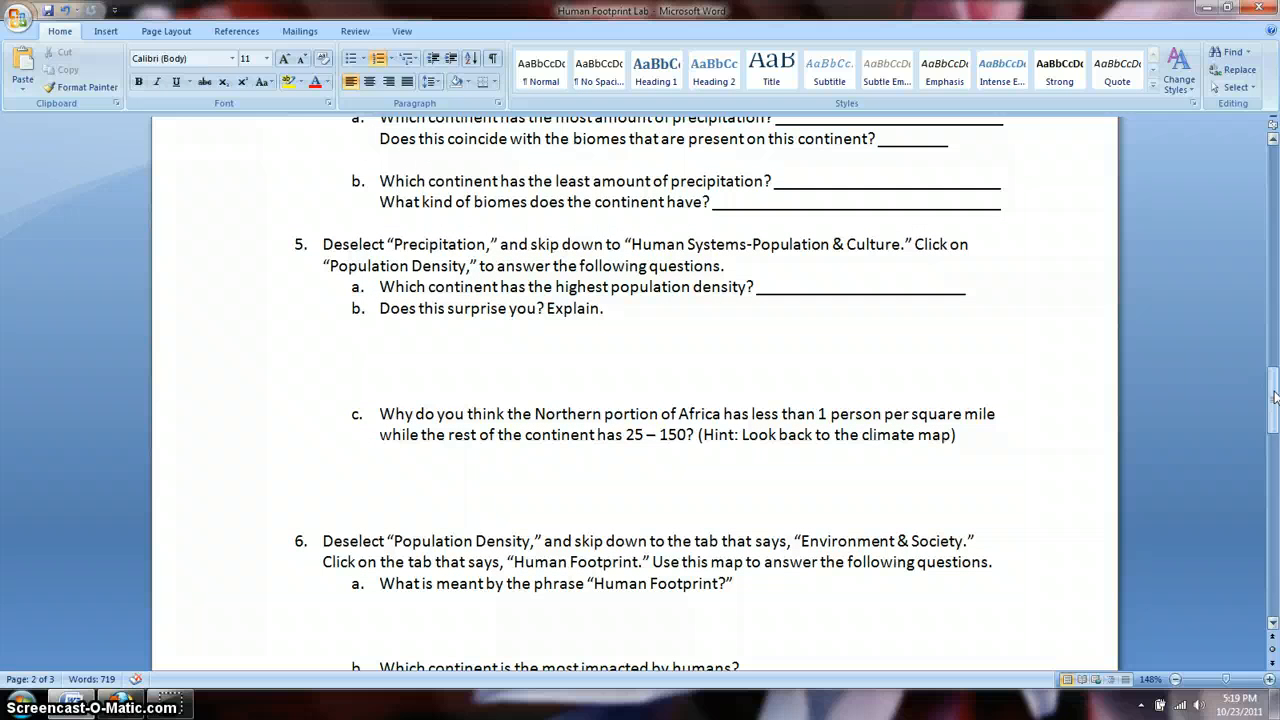
pyautogui.moveTo(704, 384)
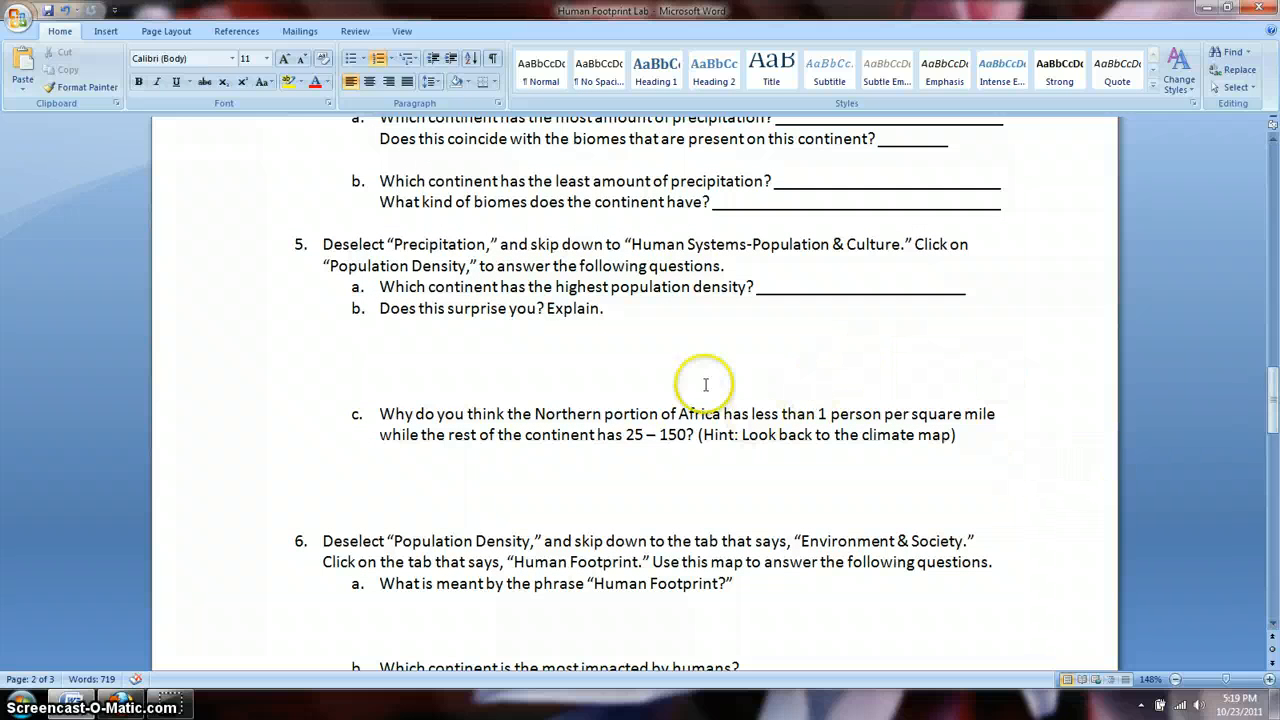
pyautogui.moveTo(620, 298)
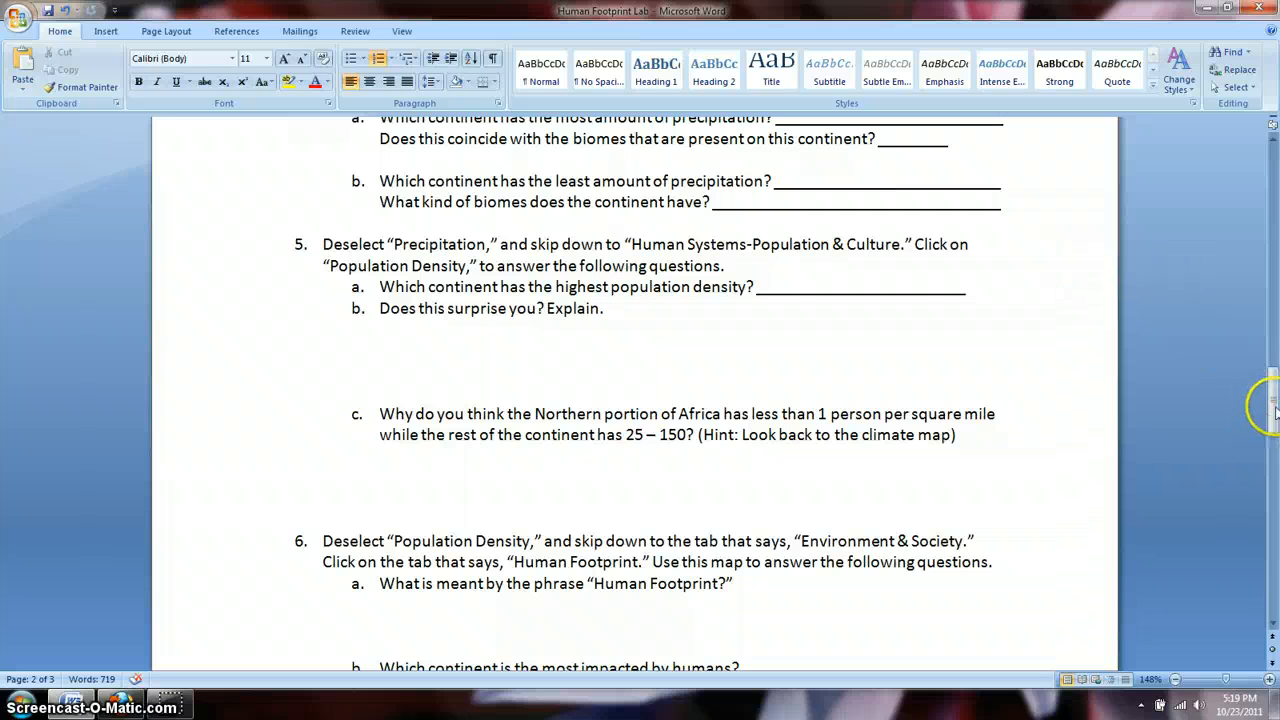
pyautogui.scroll(-3)
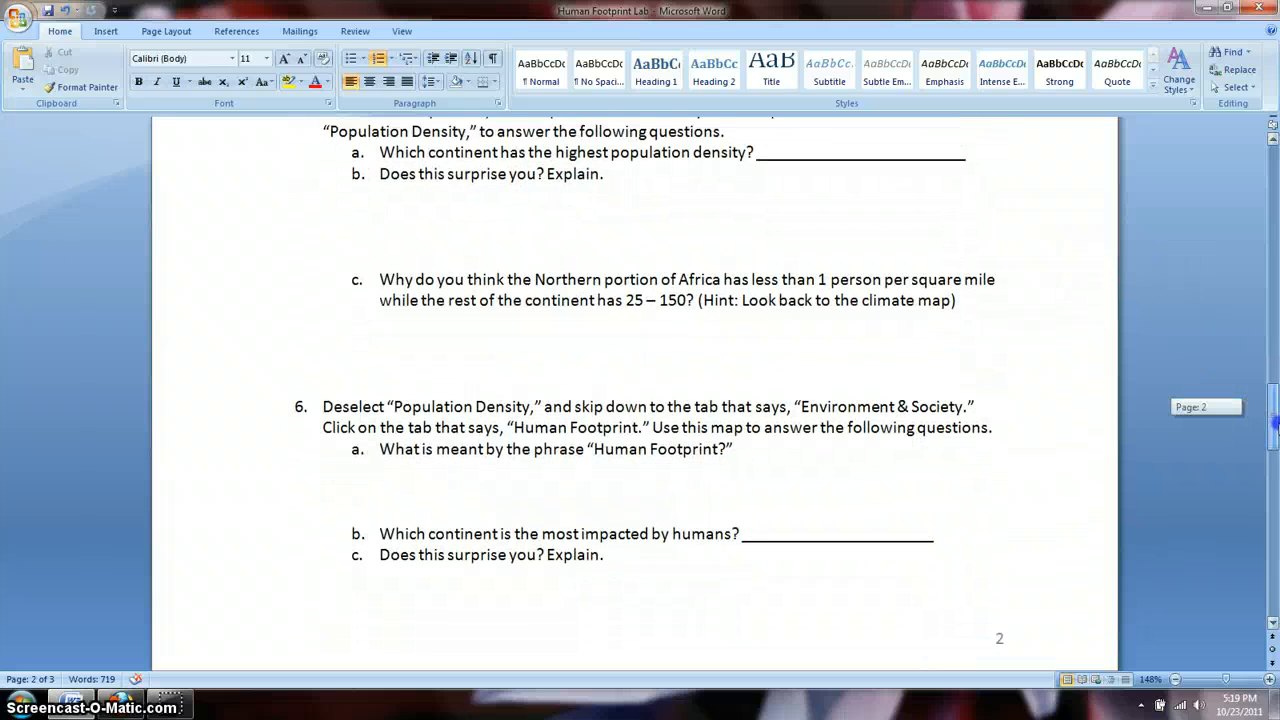
pyautogui.scroll(-3)
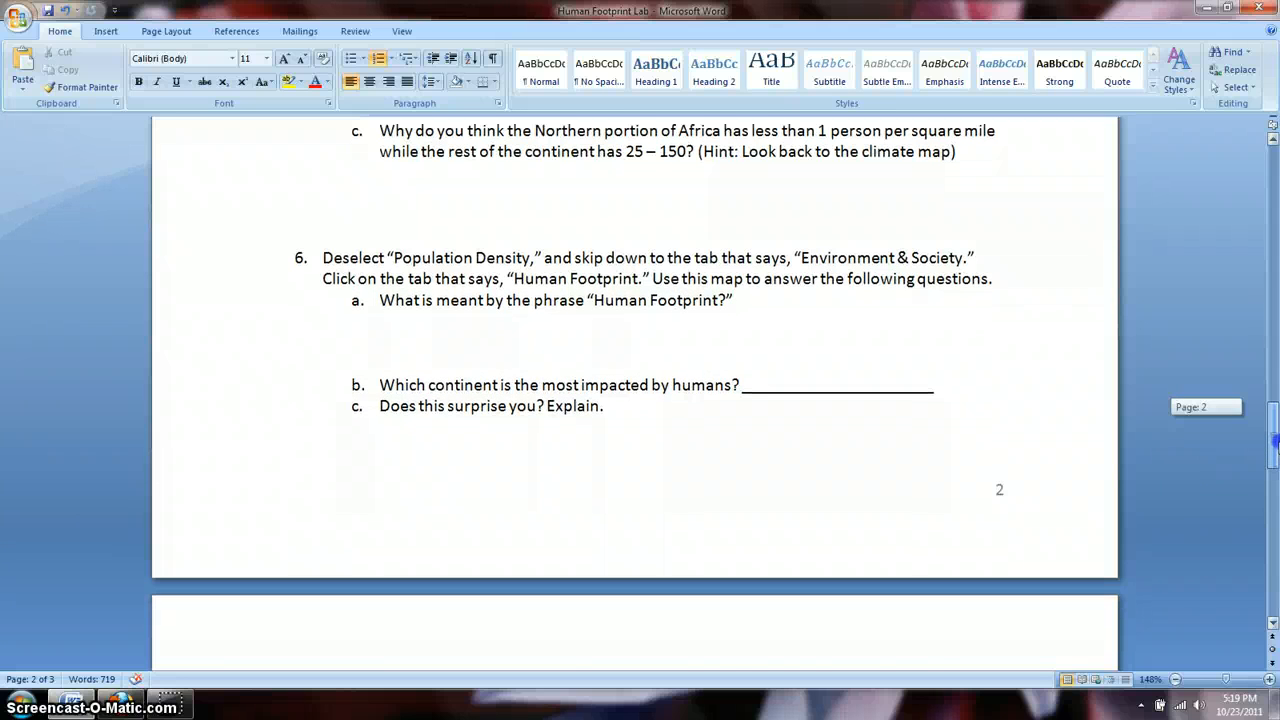
pyautogui.scroll(-3)
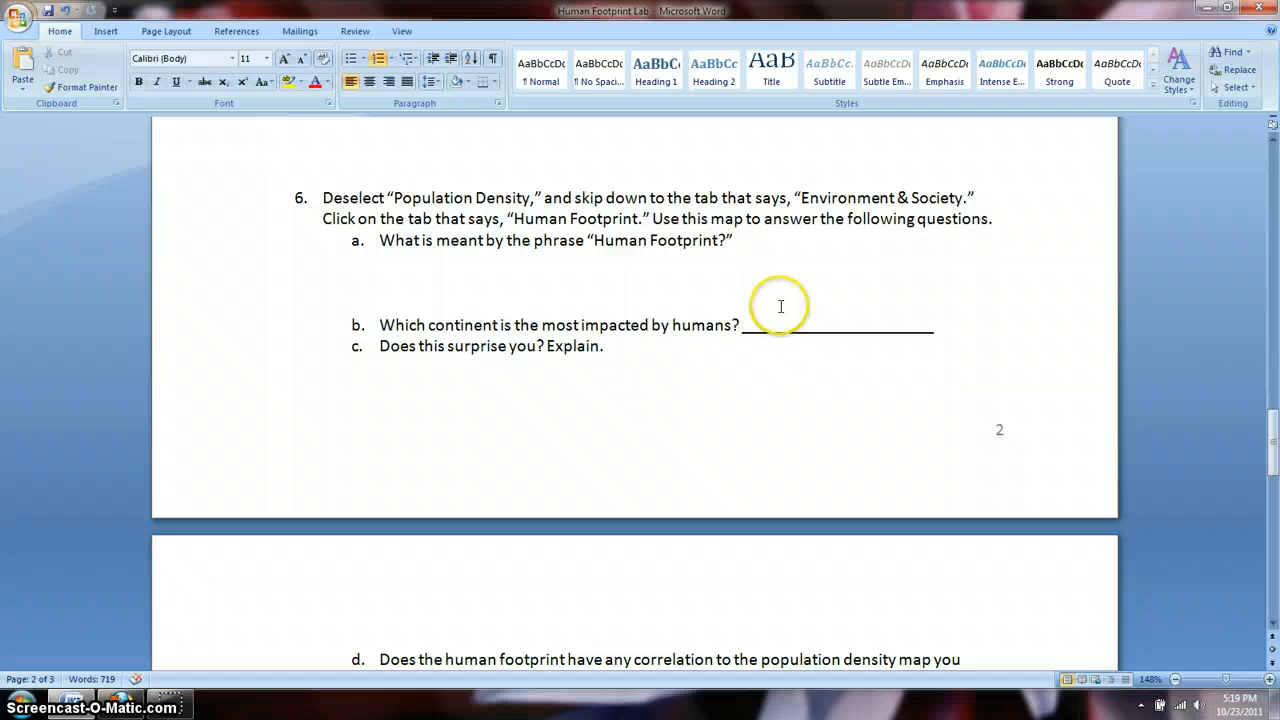
pyautogui.moveTo(1272, 424); pyautogui.dragTo(1272, 450)
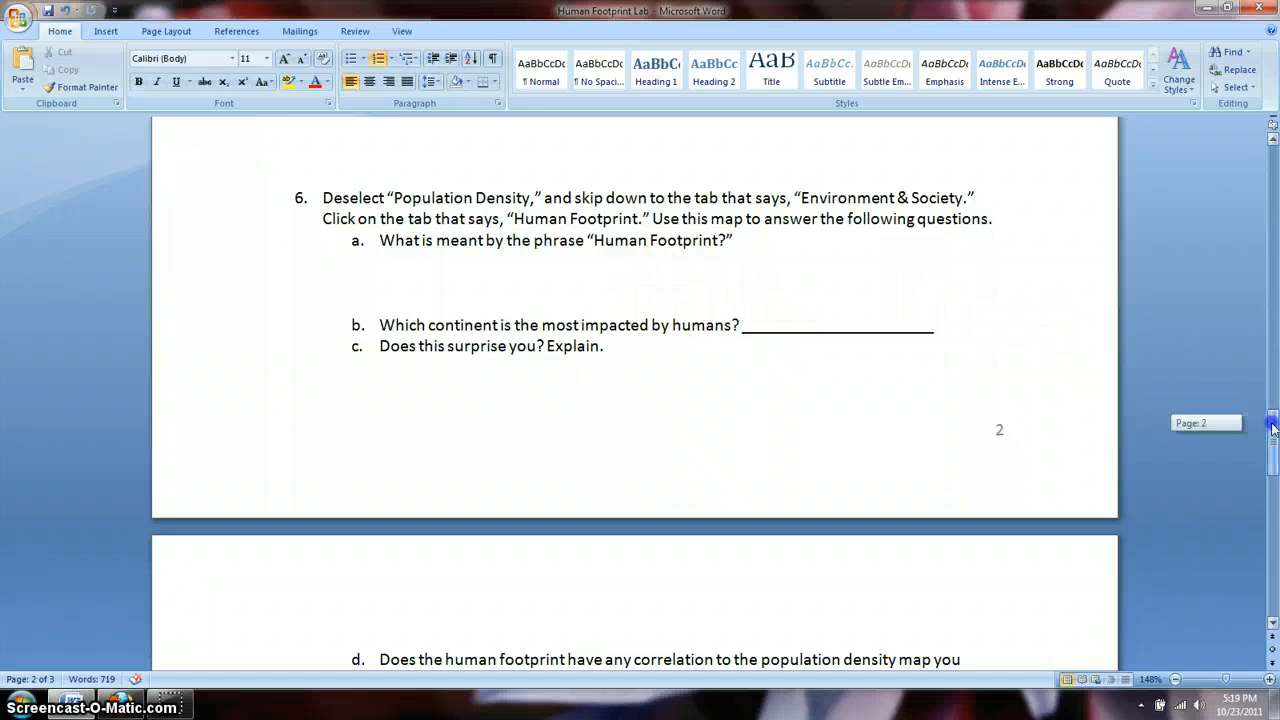
pyautogui.scroll(-3)
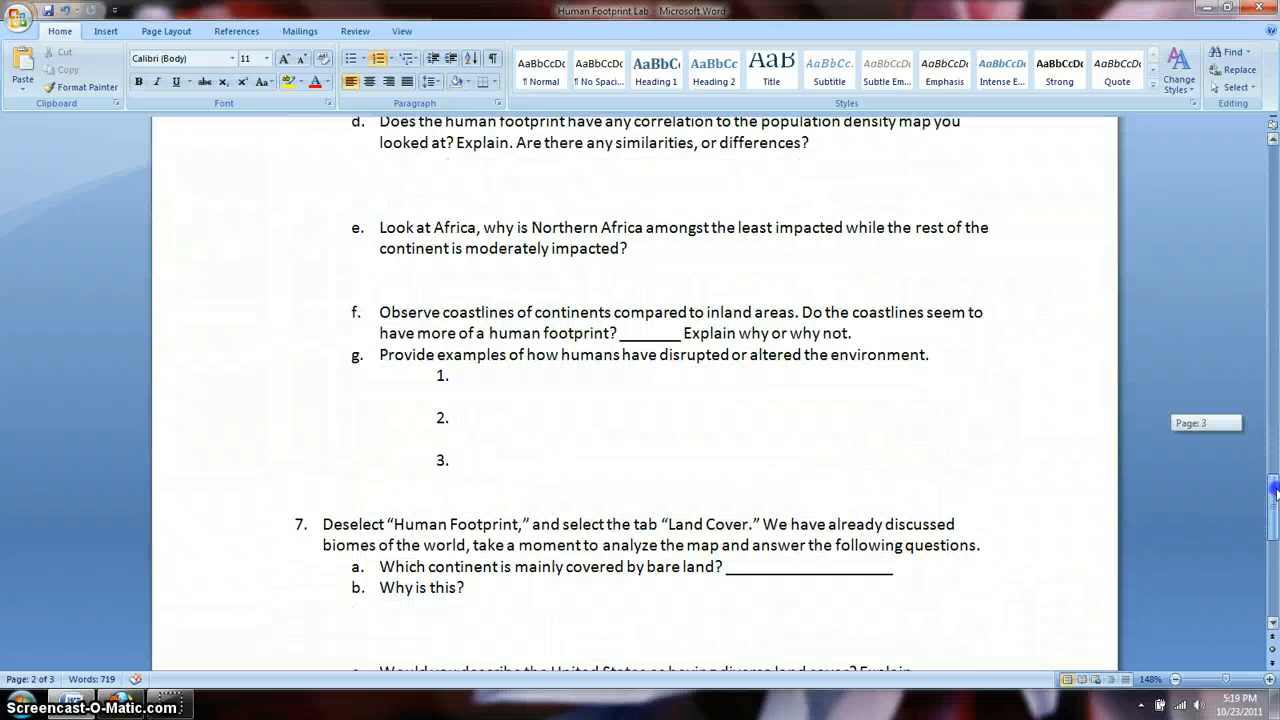
pyautogui.scroll(-3)
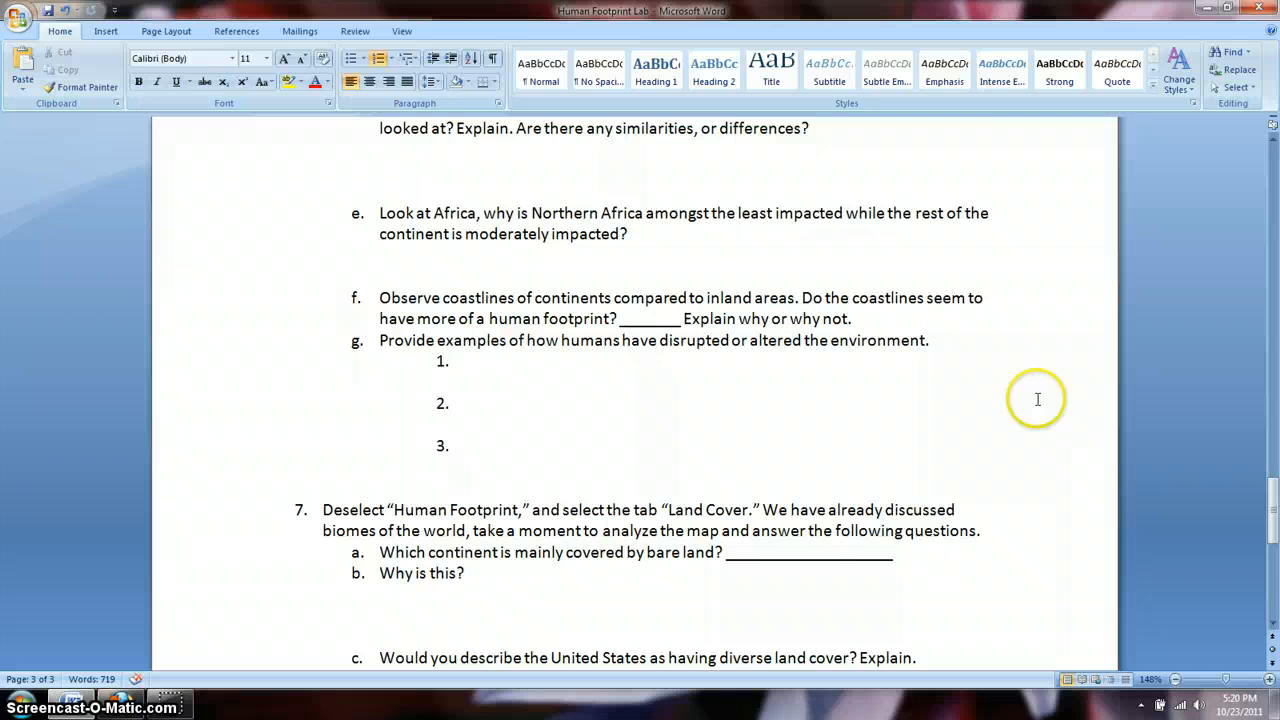
pyautogui.scroll(-3)
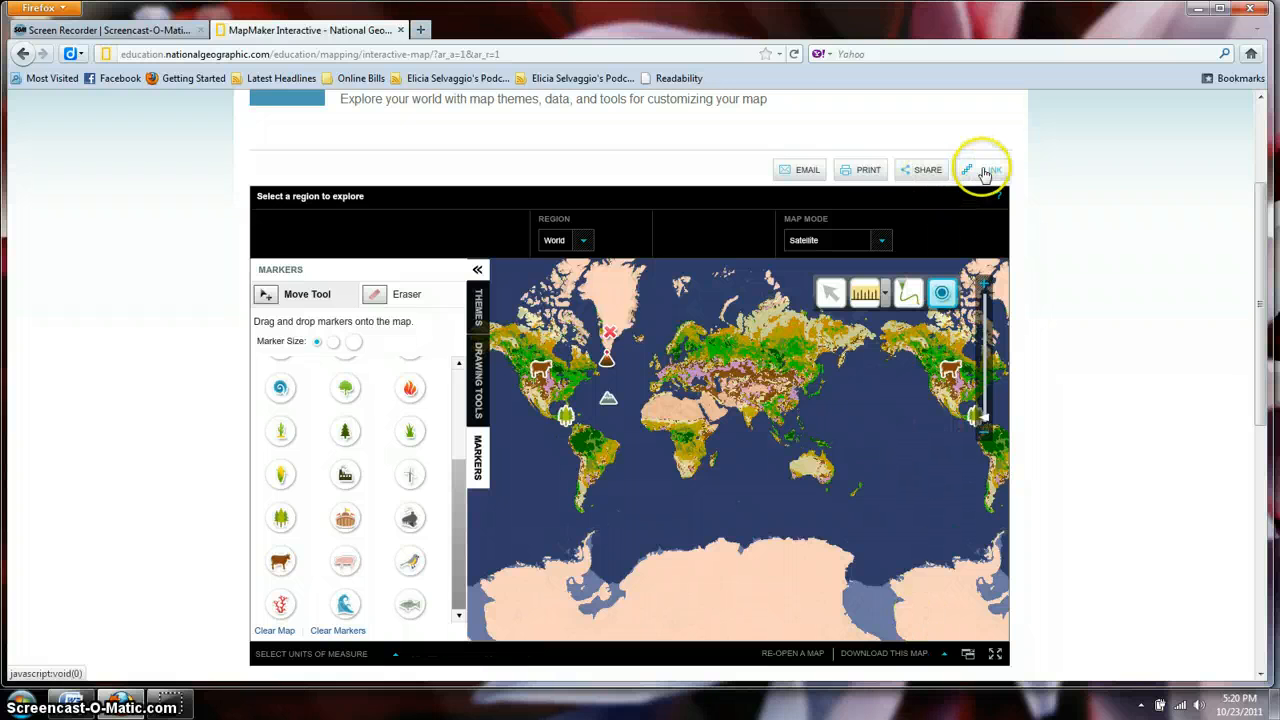
pyautogui.click(992, 168)
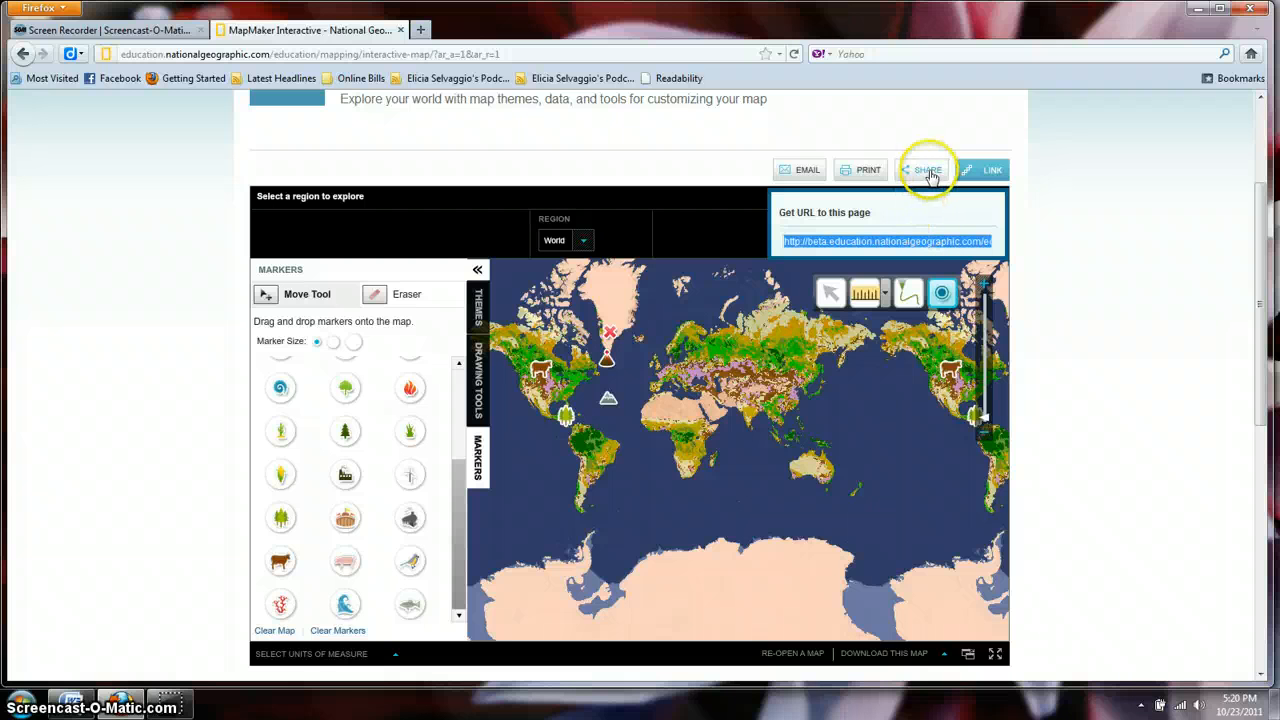
pyautogui.click(926, 168)
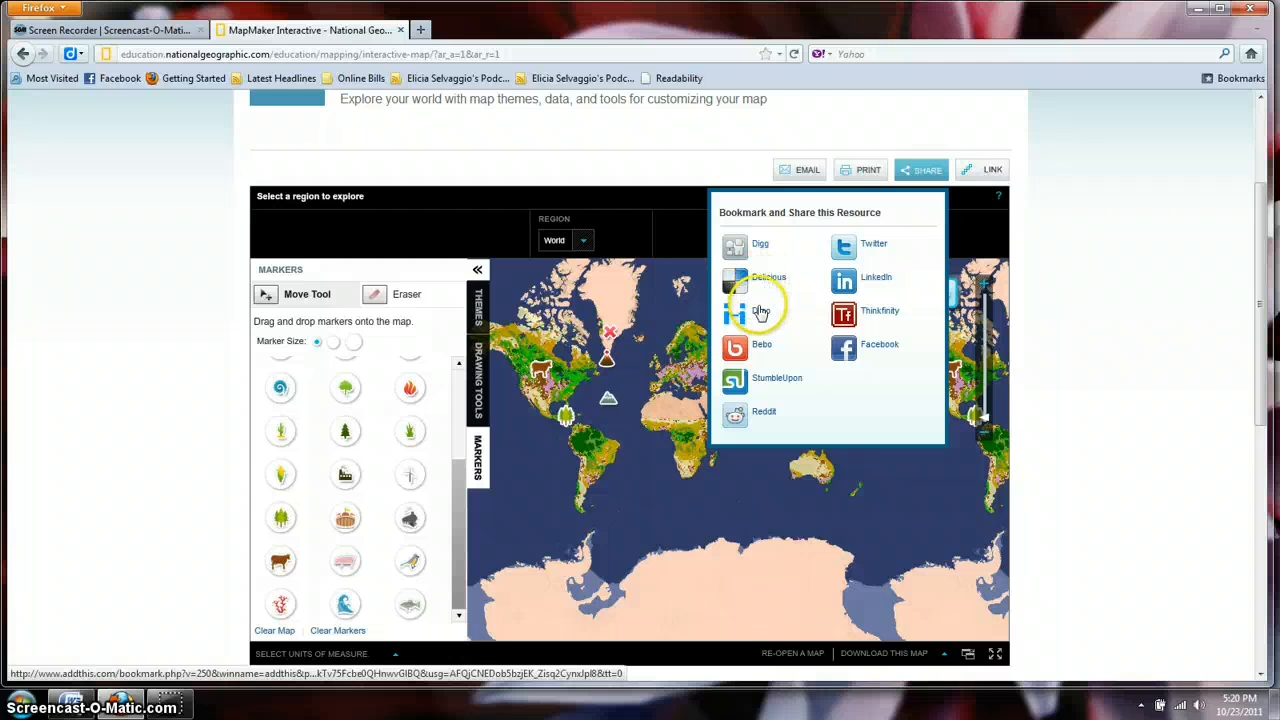
pyautogui.moveTo(760, 312)
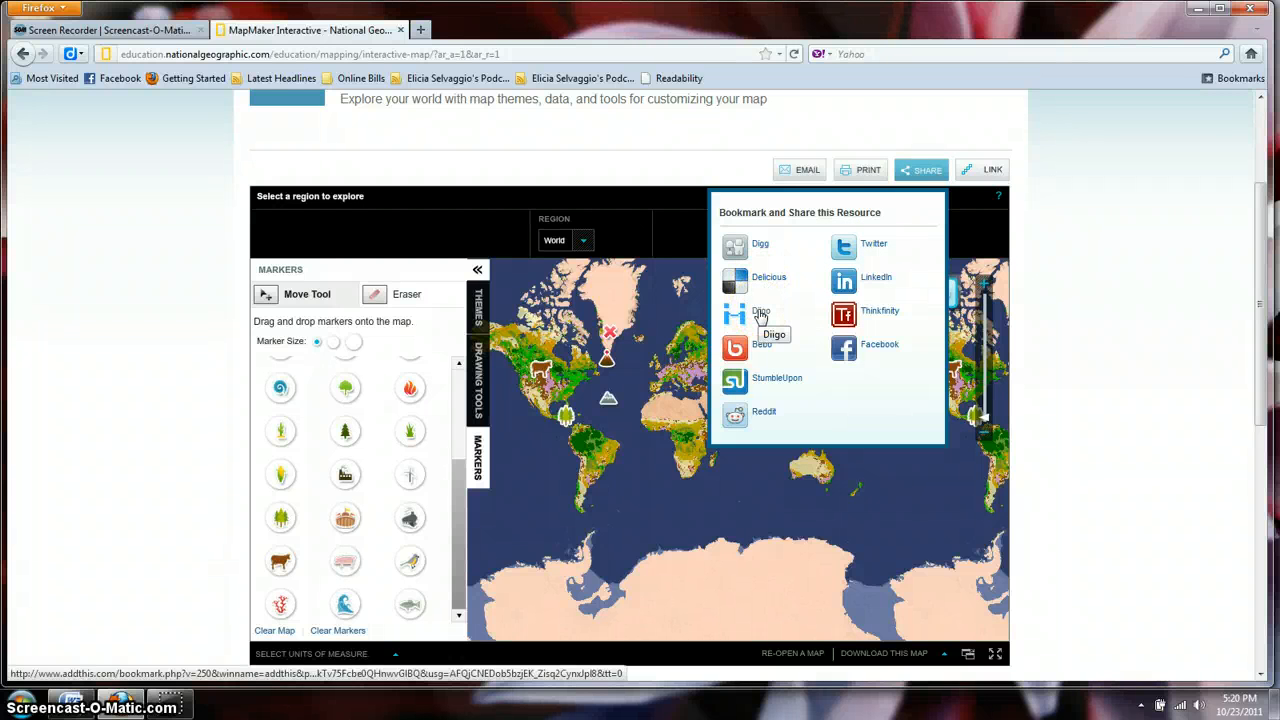
pyautogui.click(868, 168)
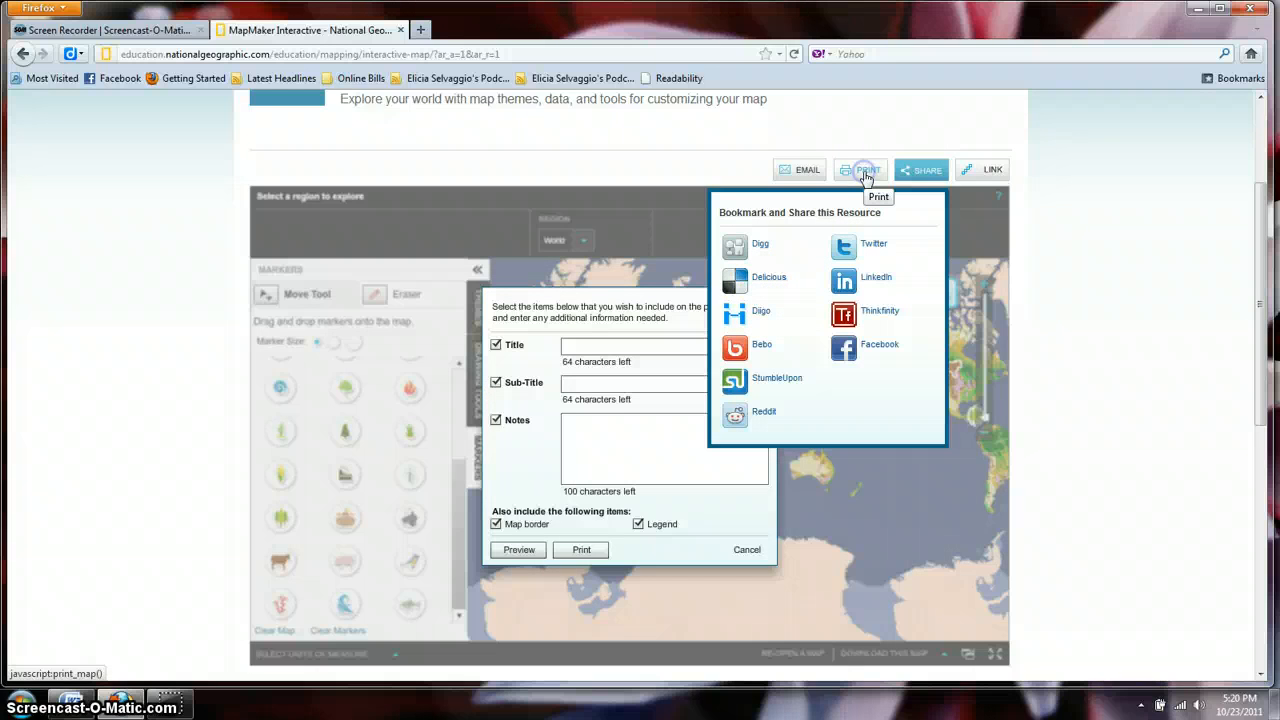
pyautogui.click(800, 168)
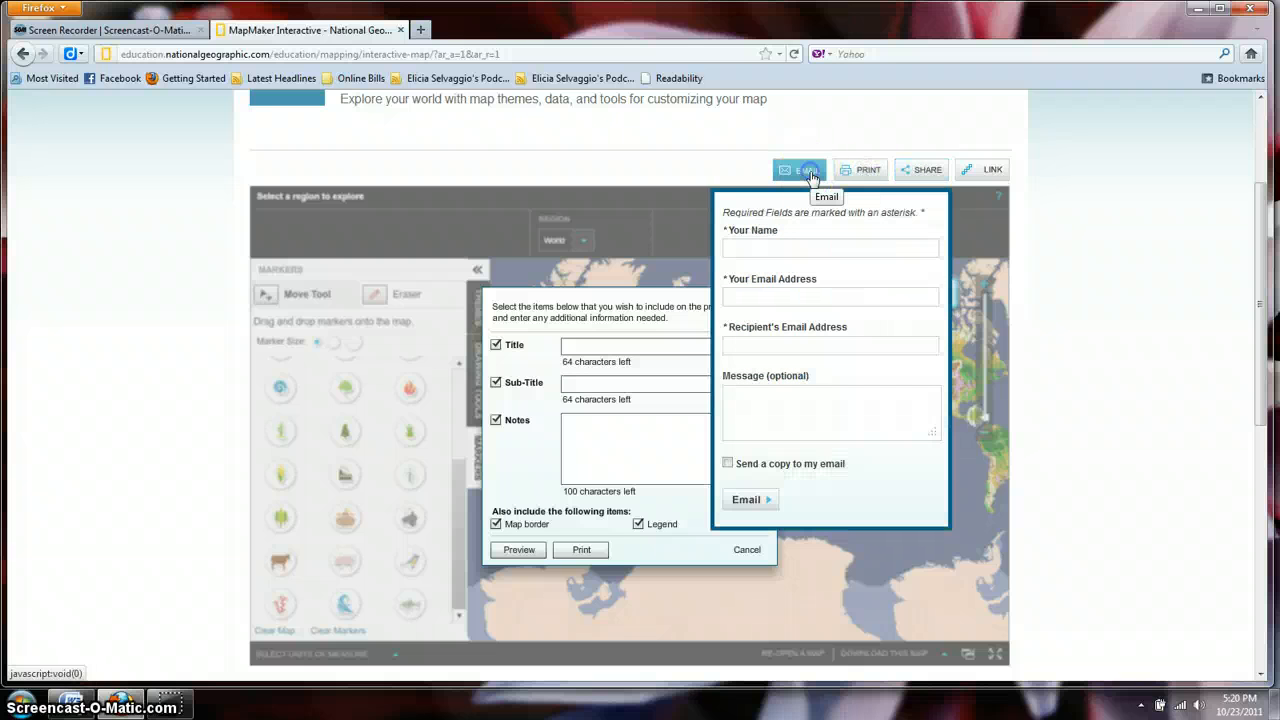
pyautogui.moveTo(660, 206)
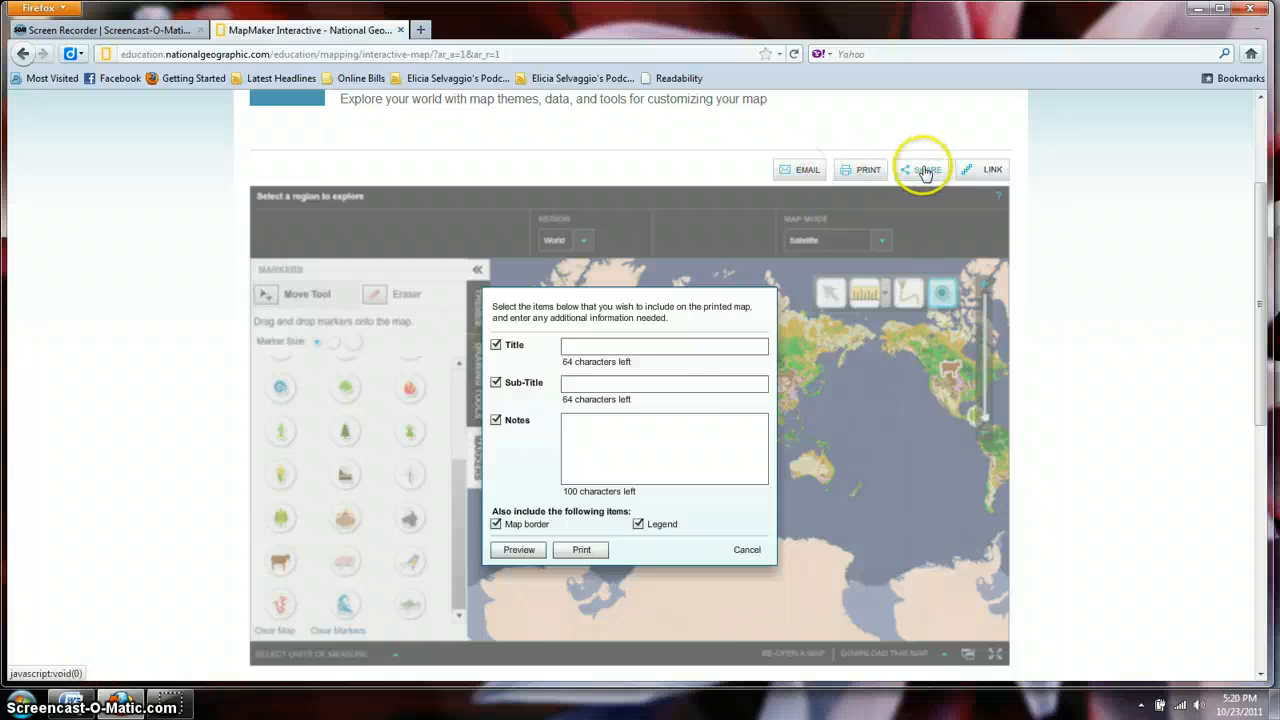
pyautogui.click(922, 168)
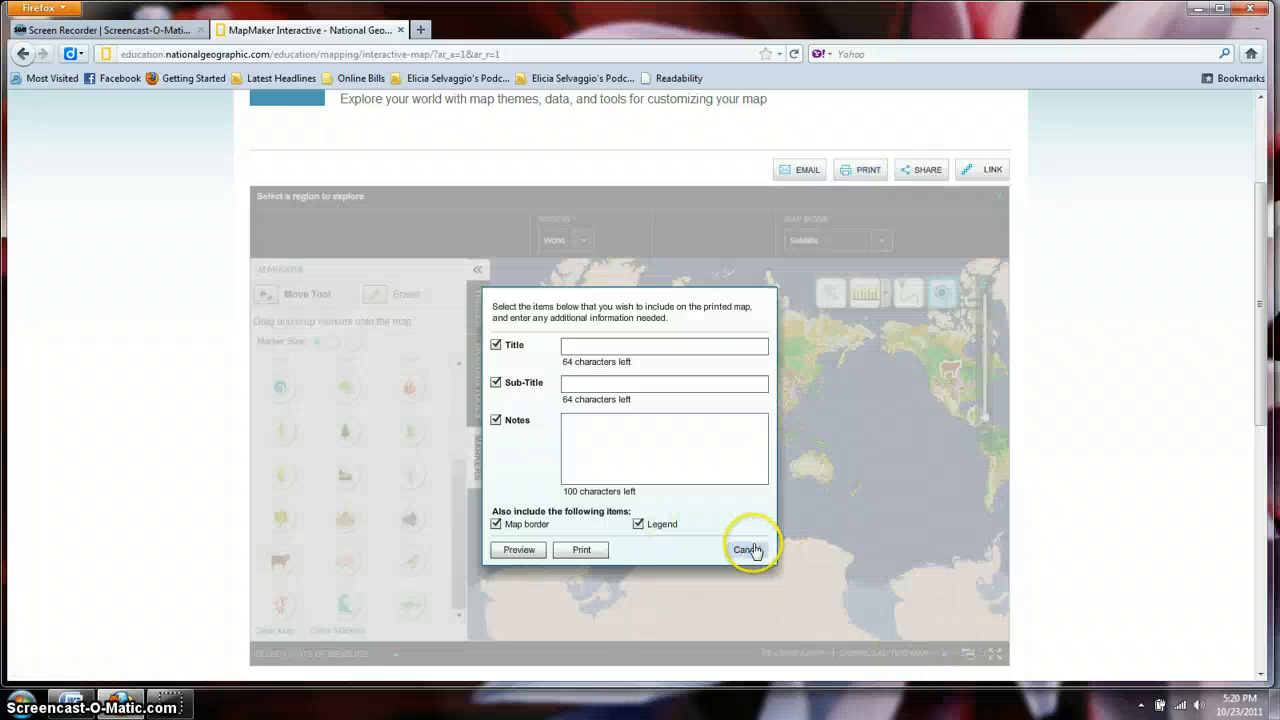
pyautogui.click(748, 548)
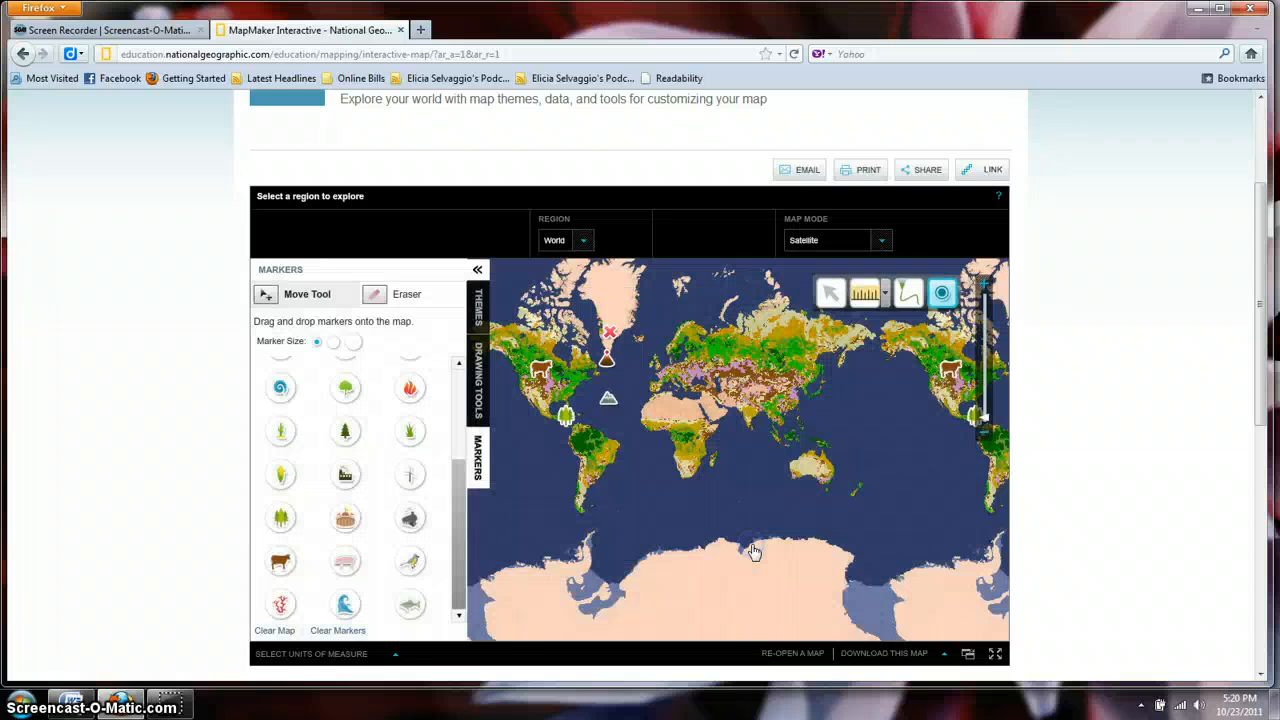
# - Show the marked map in full screen and dismiss the keyboard-disabled notice
pyautogui.click(996, 652)
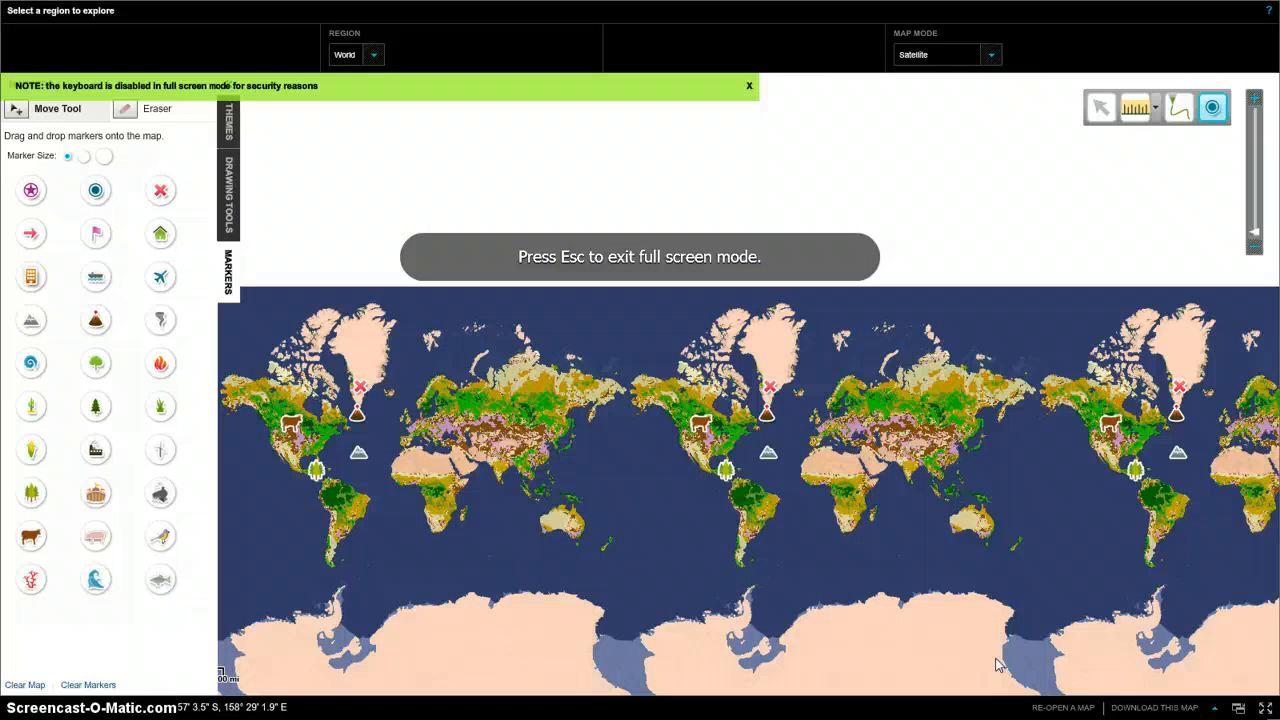
pyautogui.click(748, 84)
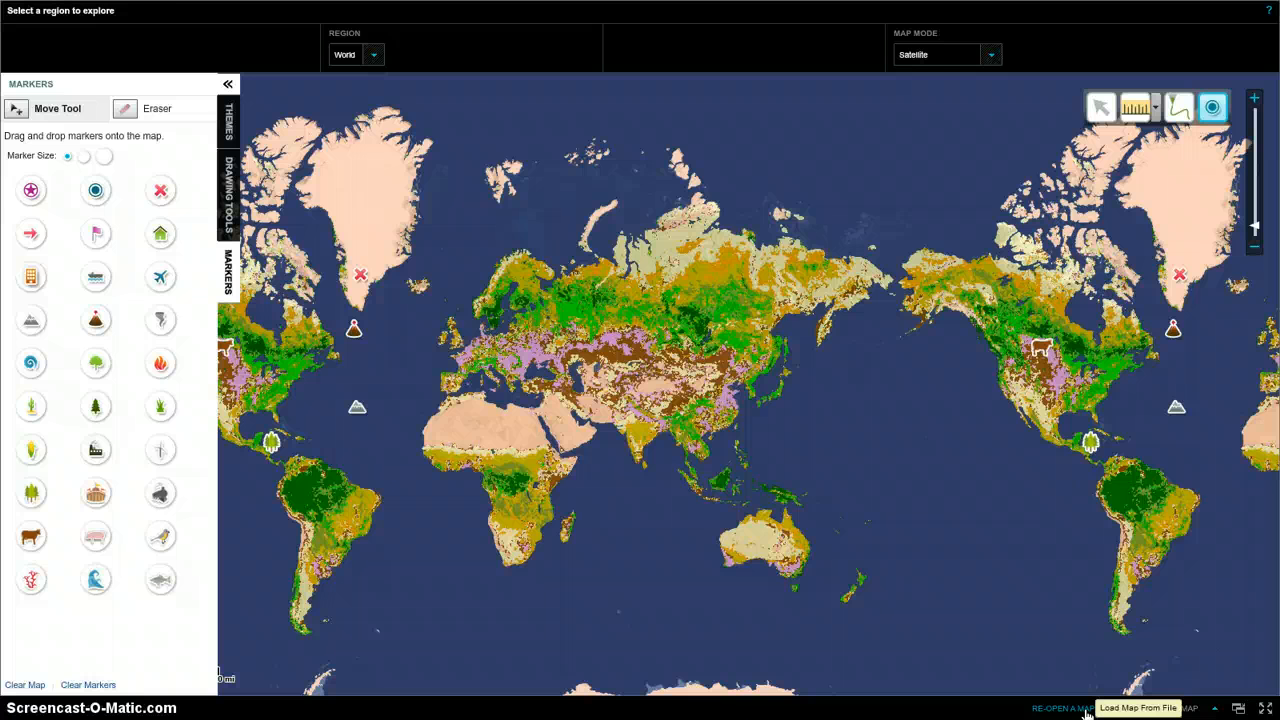
# - Start Re-open a Map, browse for a file, then cancel leaving the Open Saved Map dialog
pyautogui.click(1136, 708)
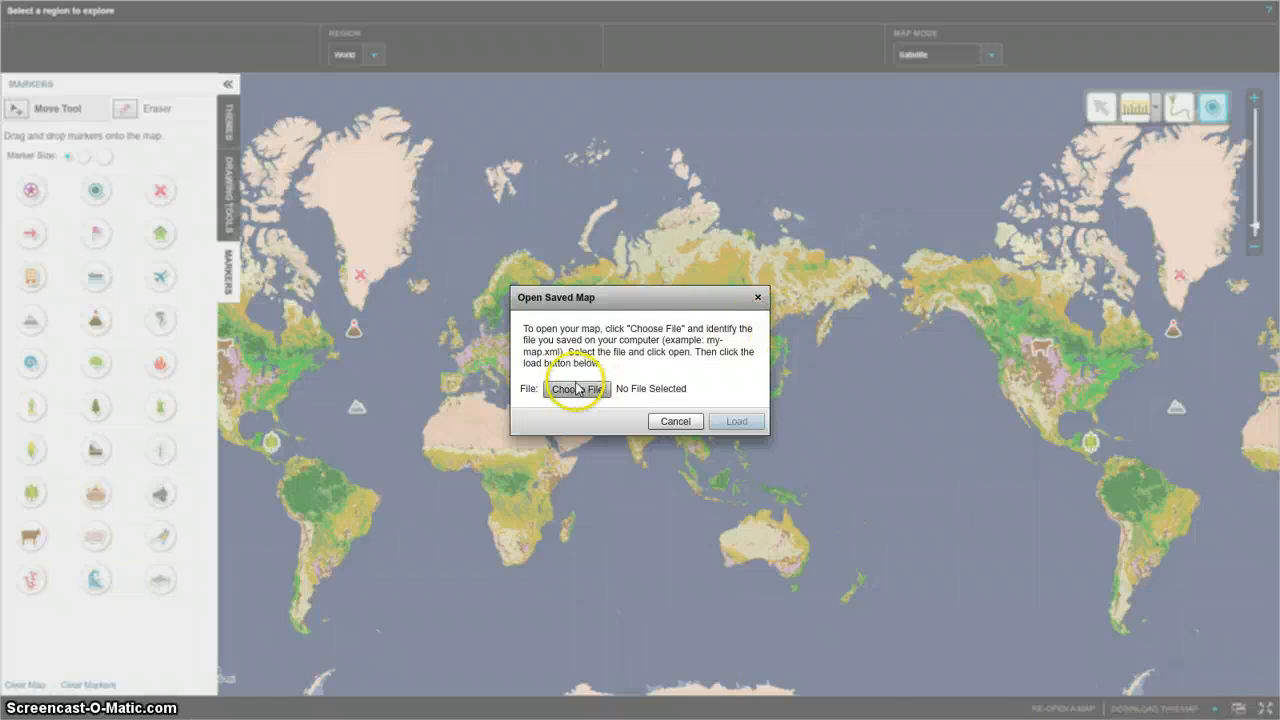
pyautogui.click(576, 388)
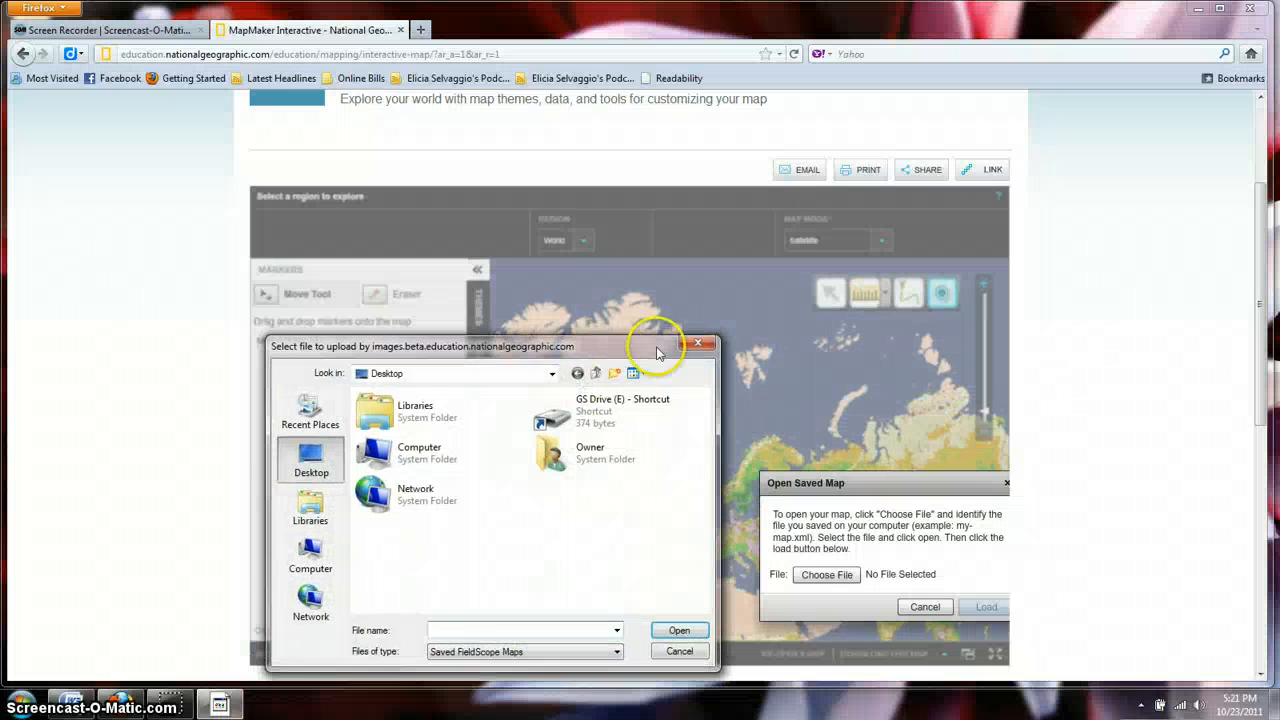
pyautogui.click(698, 344)
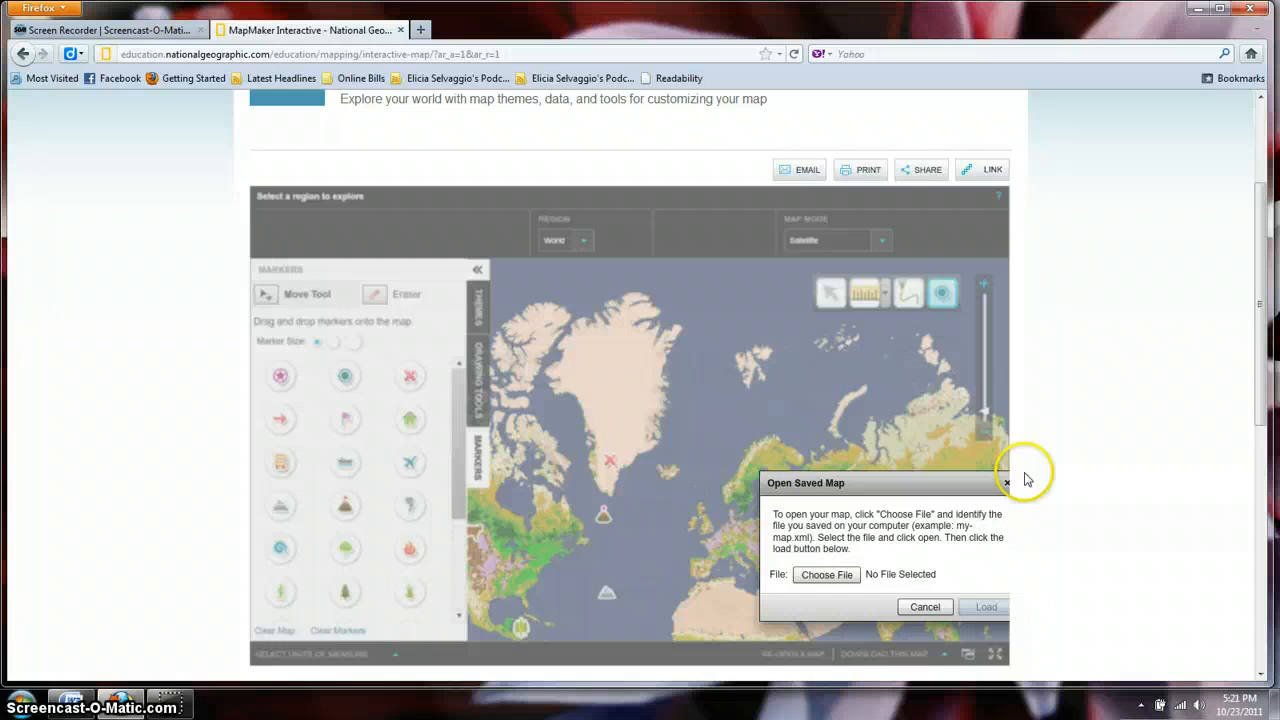